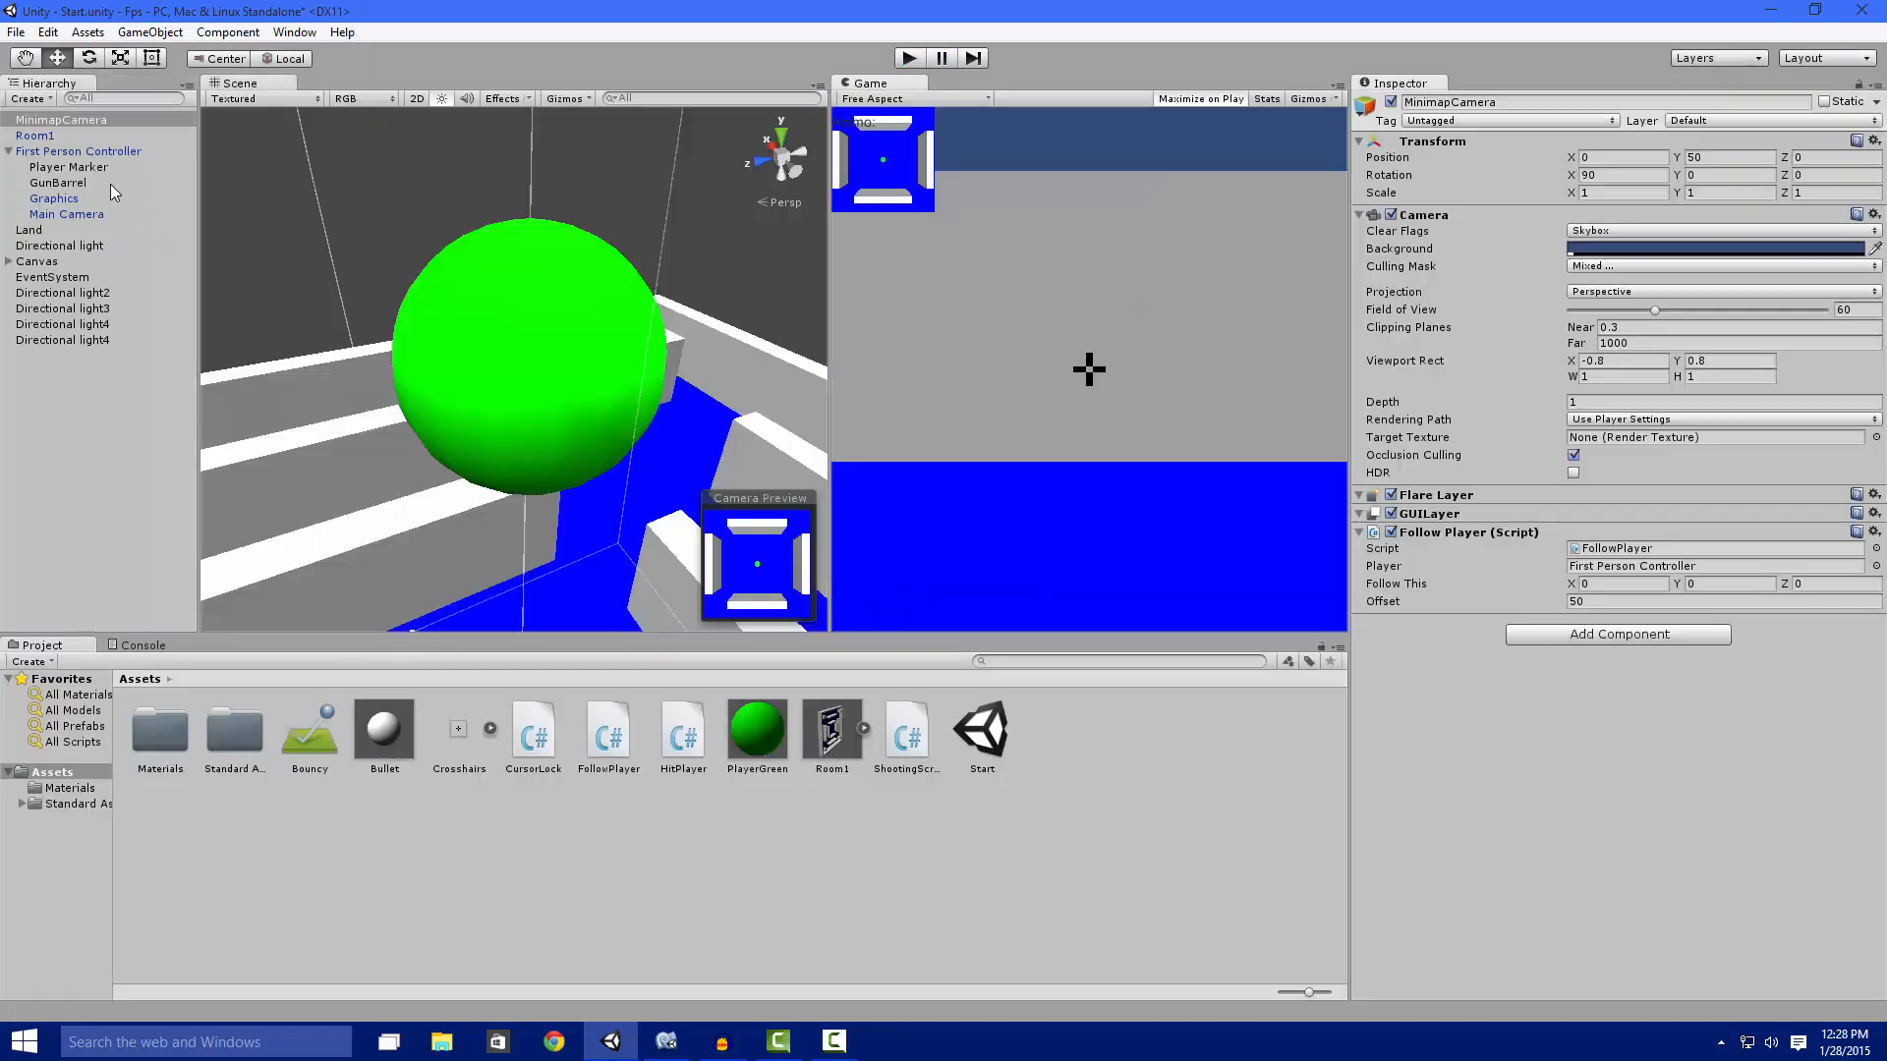
Add a new camera to the scene, then delete it again.
left_click(61, 119)
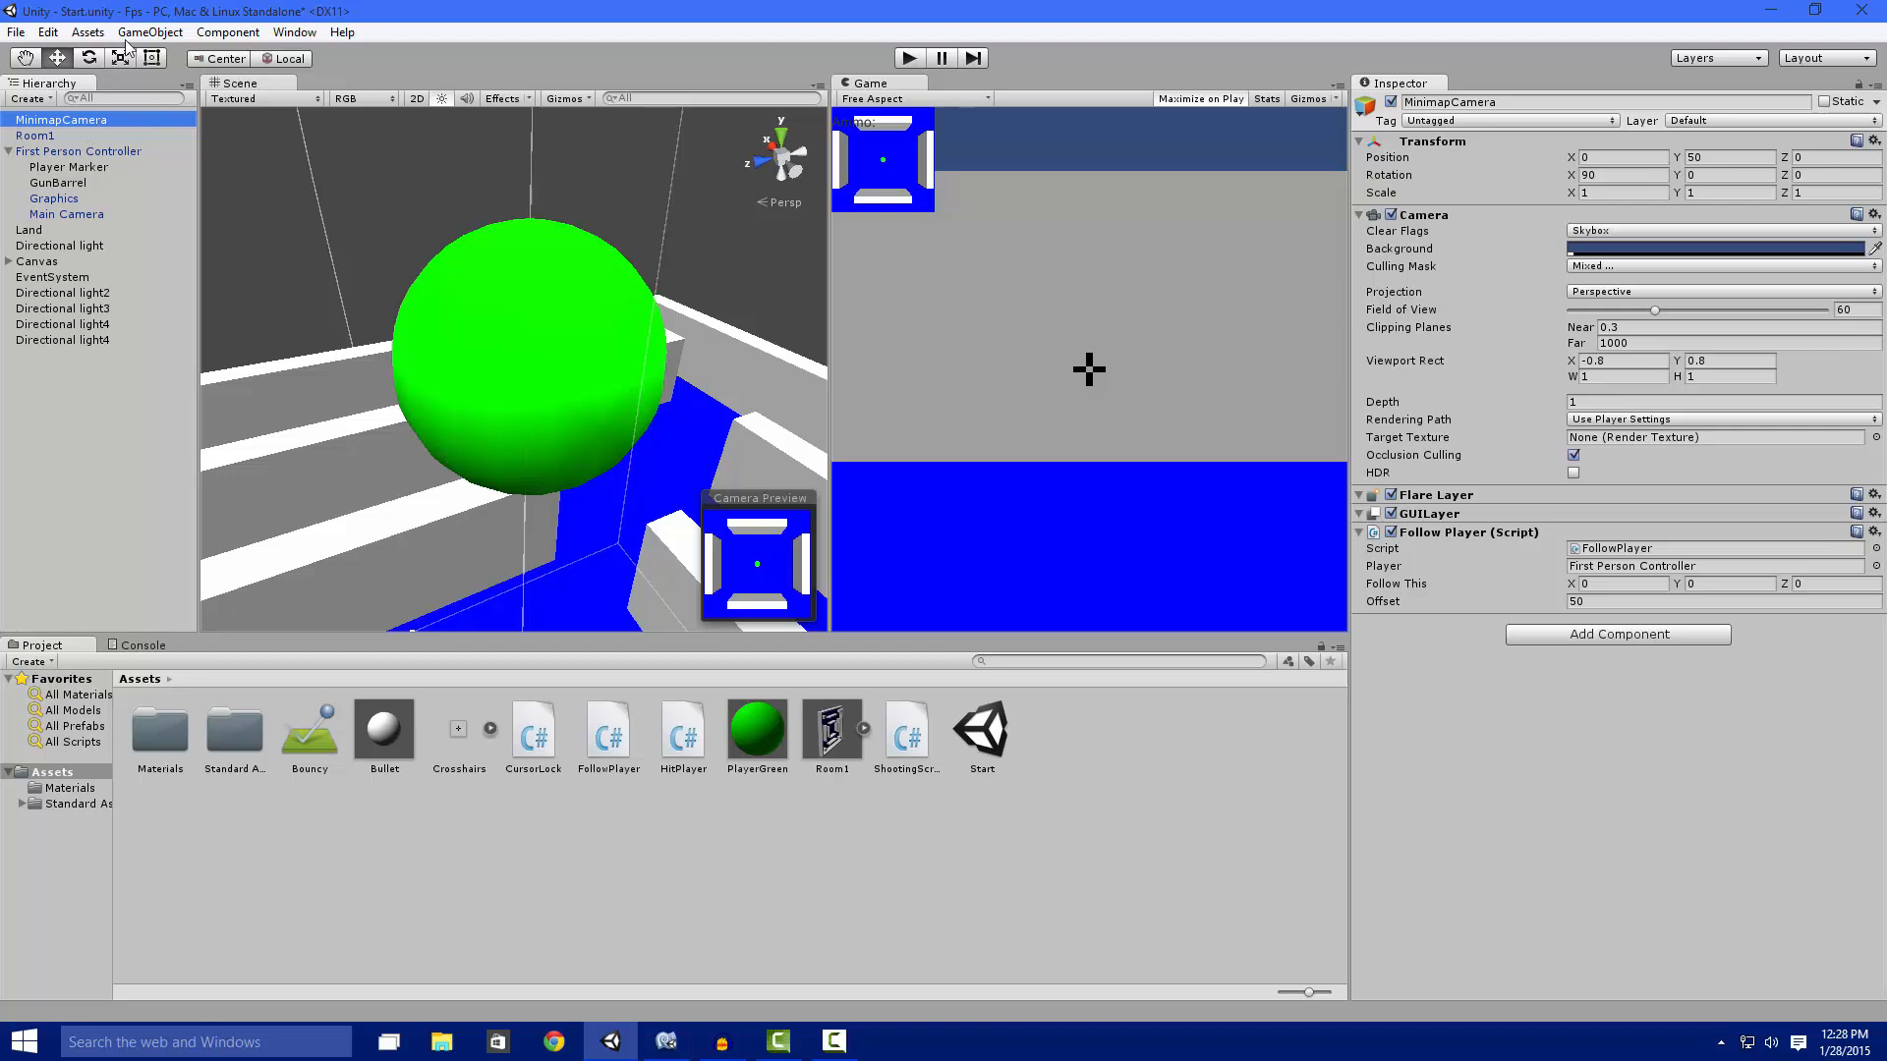
left_click(150, 31)
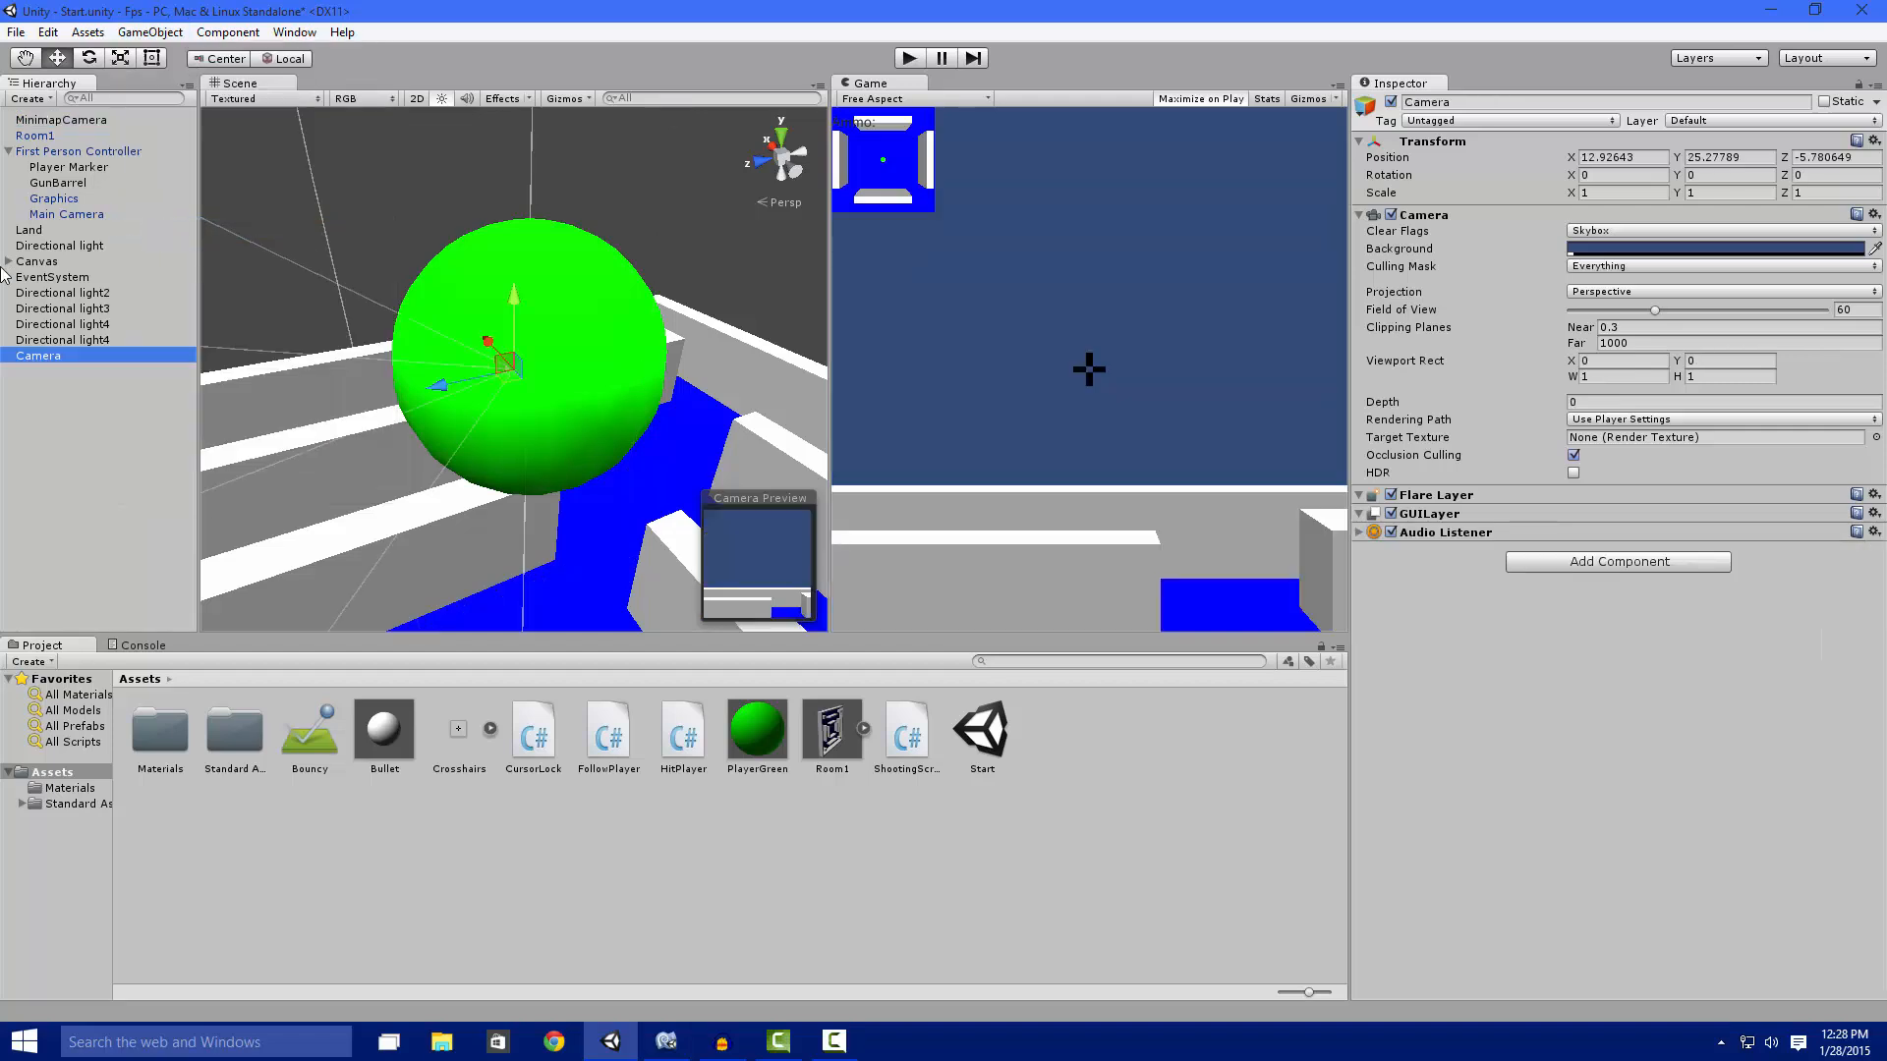
right_click(38, 355)
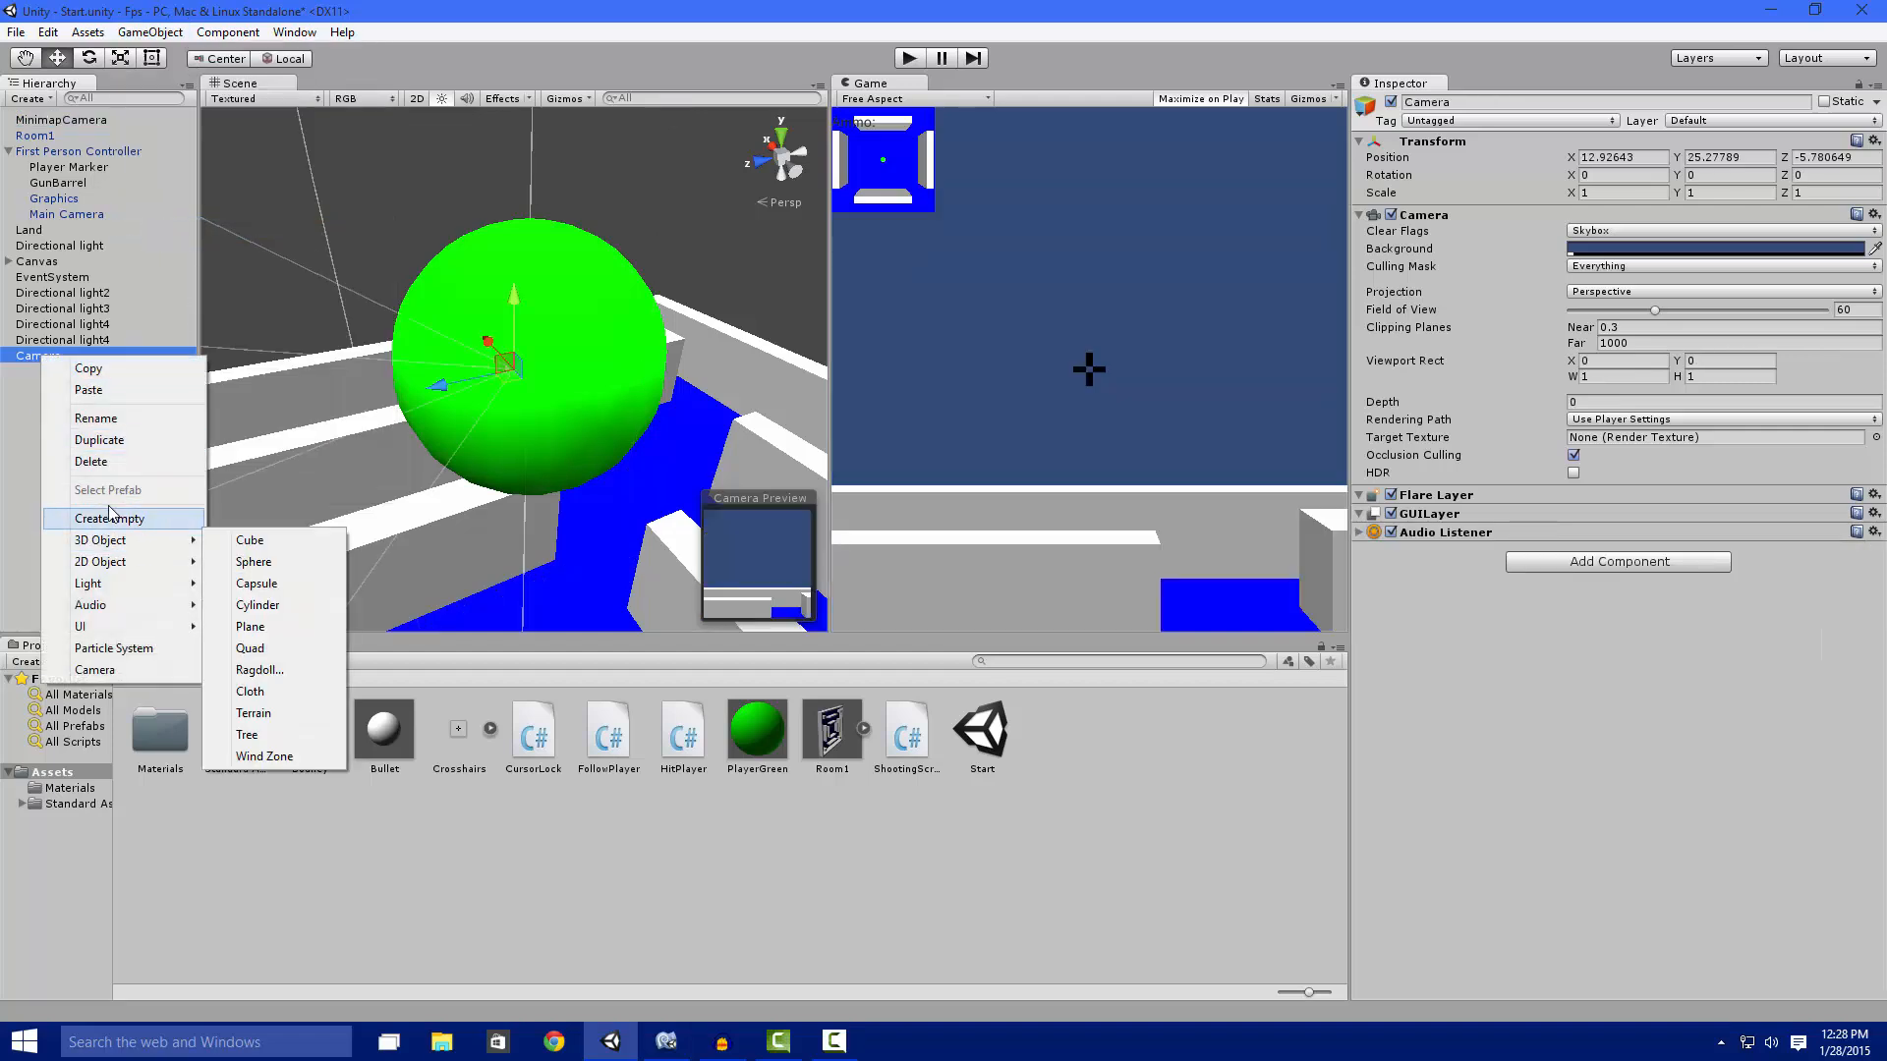
left_click(63, 119)
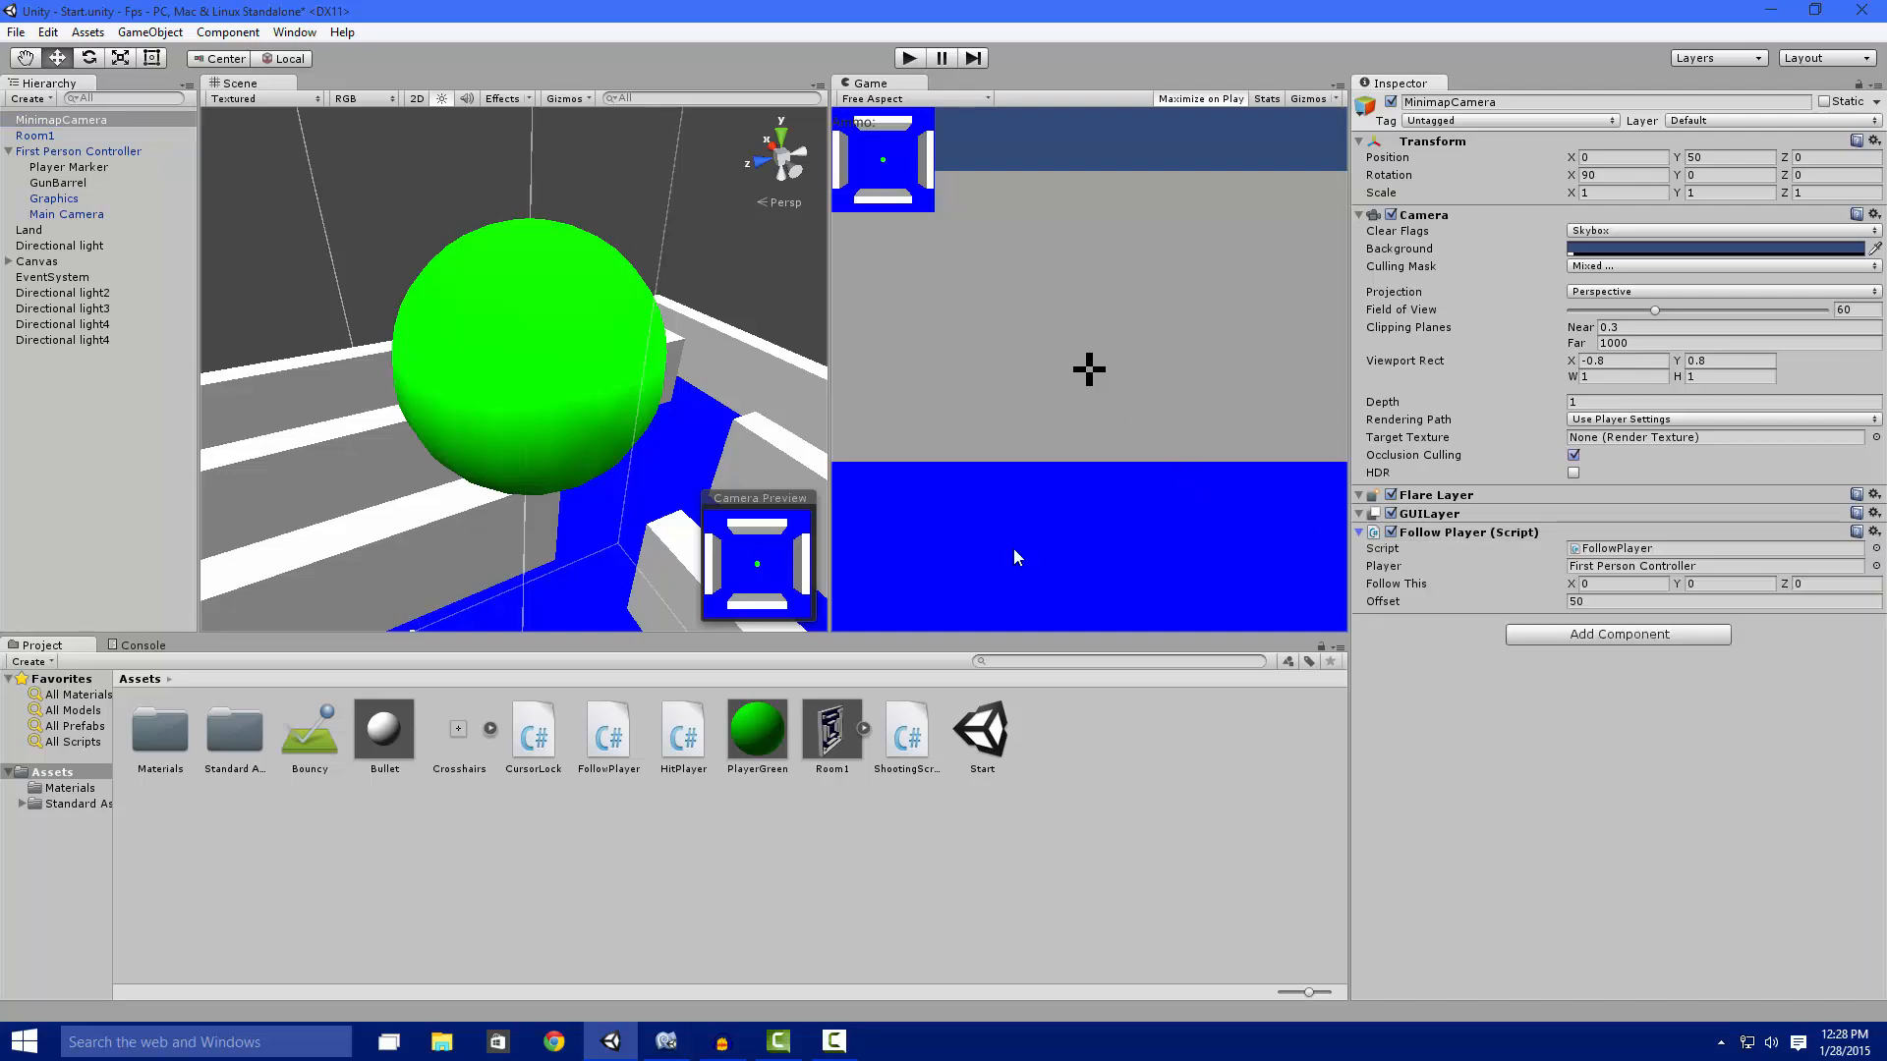
mouse_move(703, 1029)
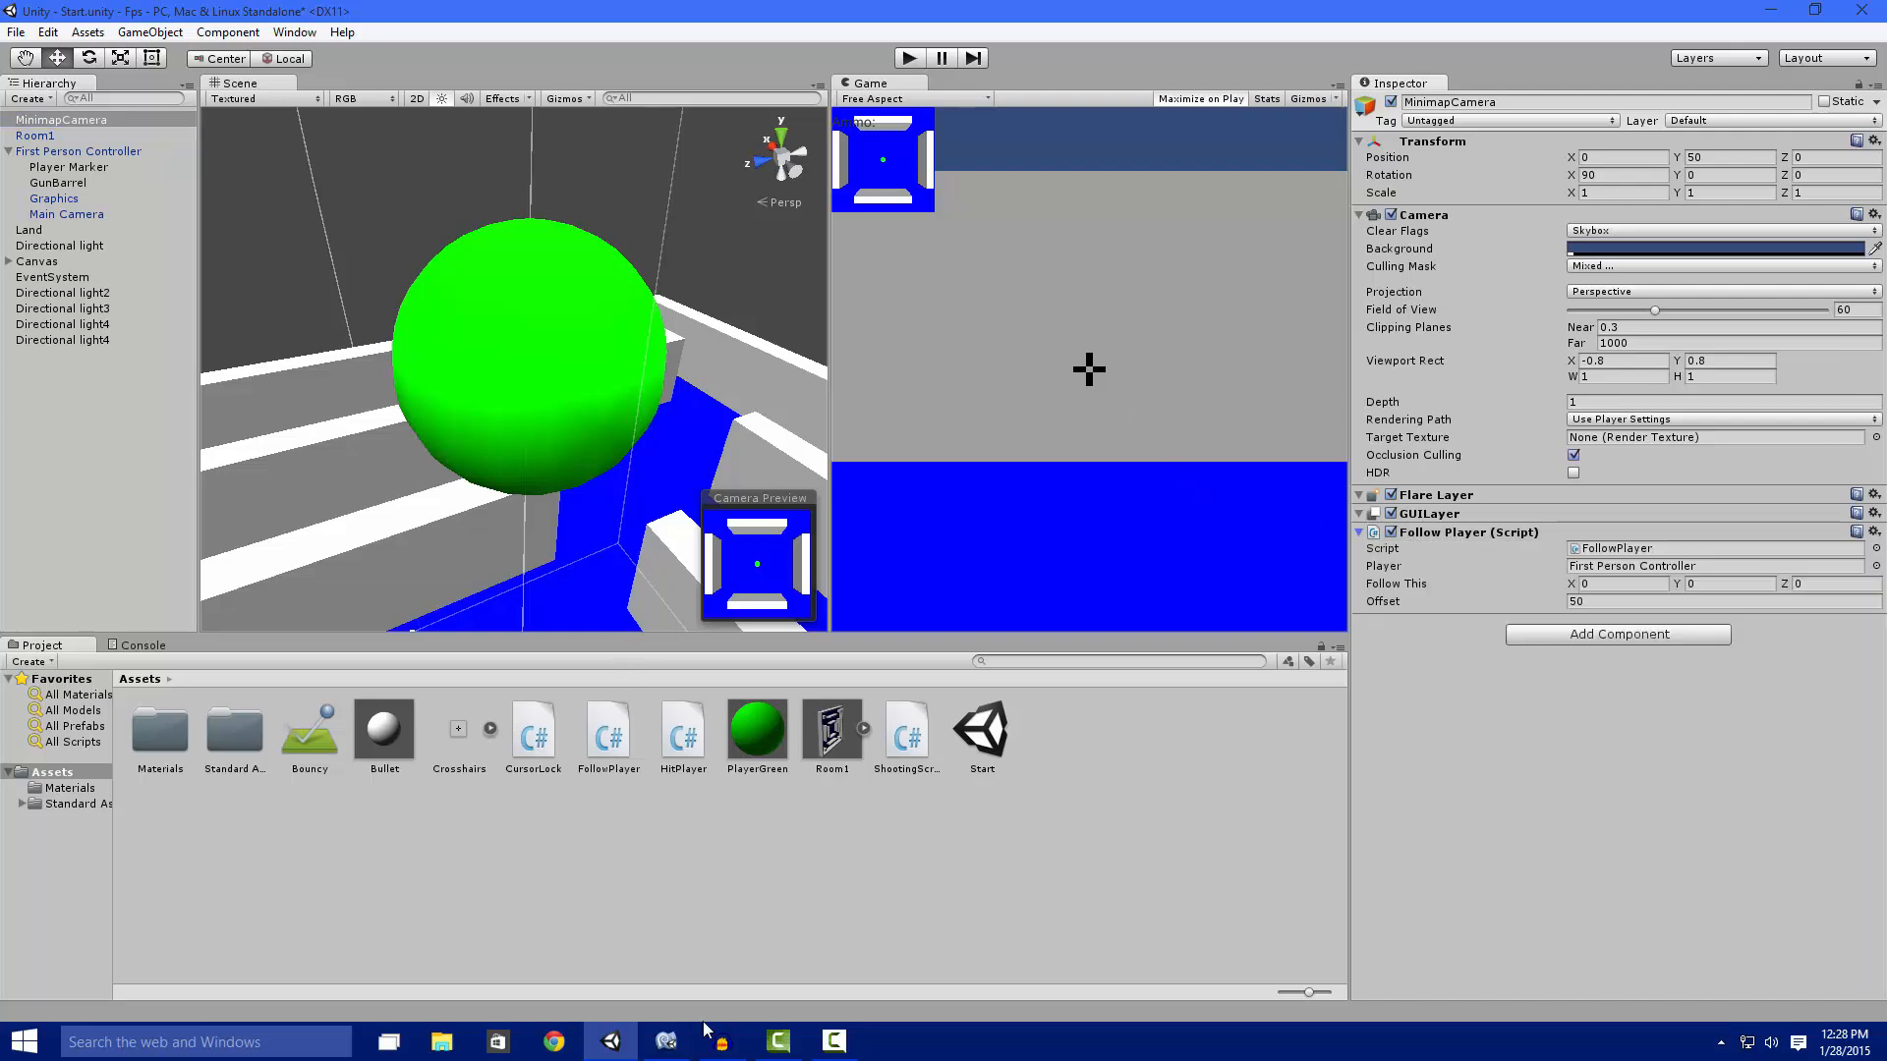
Open FollowPlayer in MonoDevelop and review the player variable and the position-plus-offset code.
double_click(607, 727)
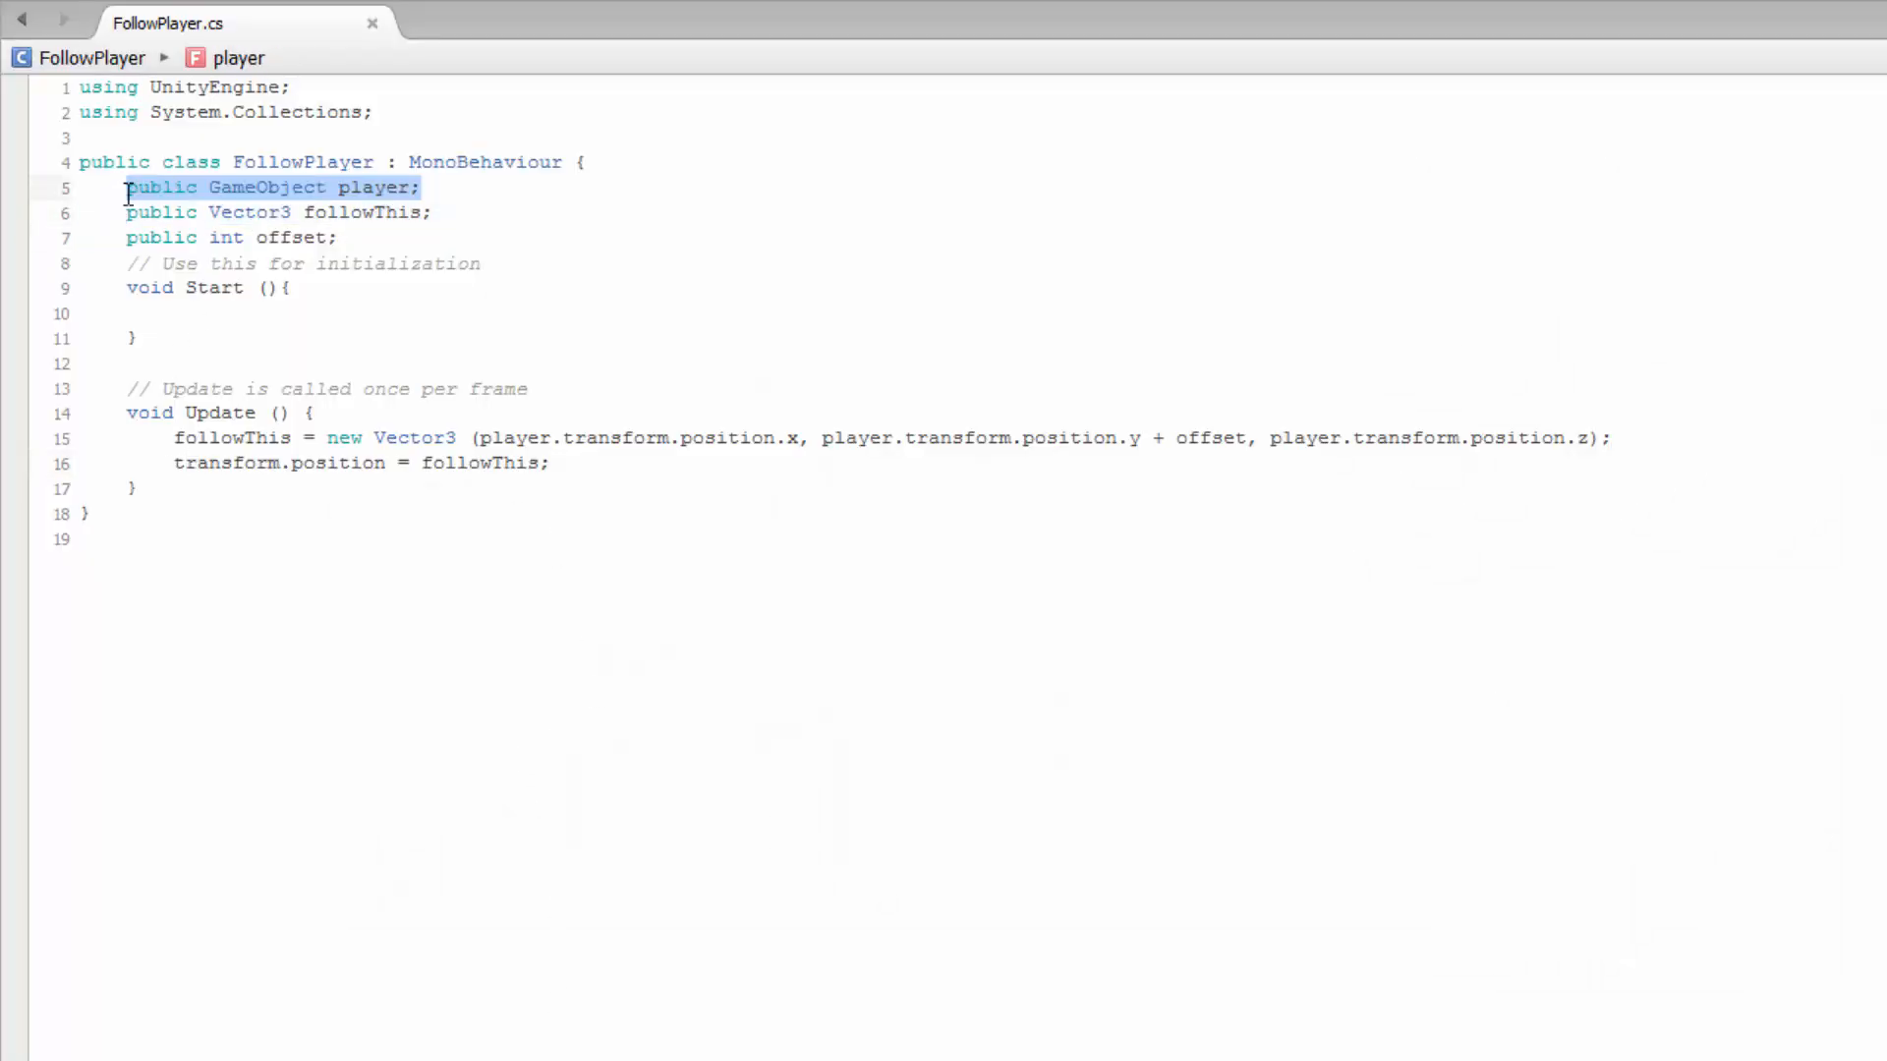
left_click(133, 236)
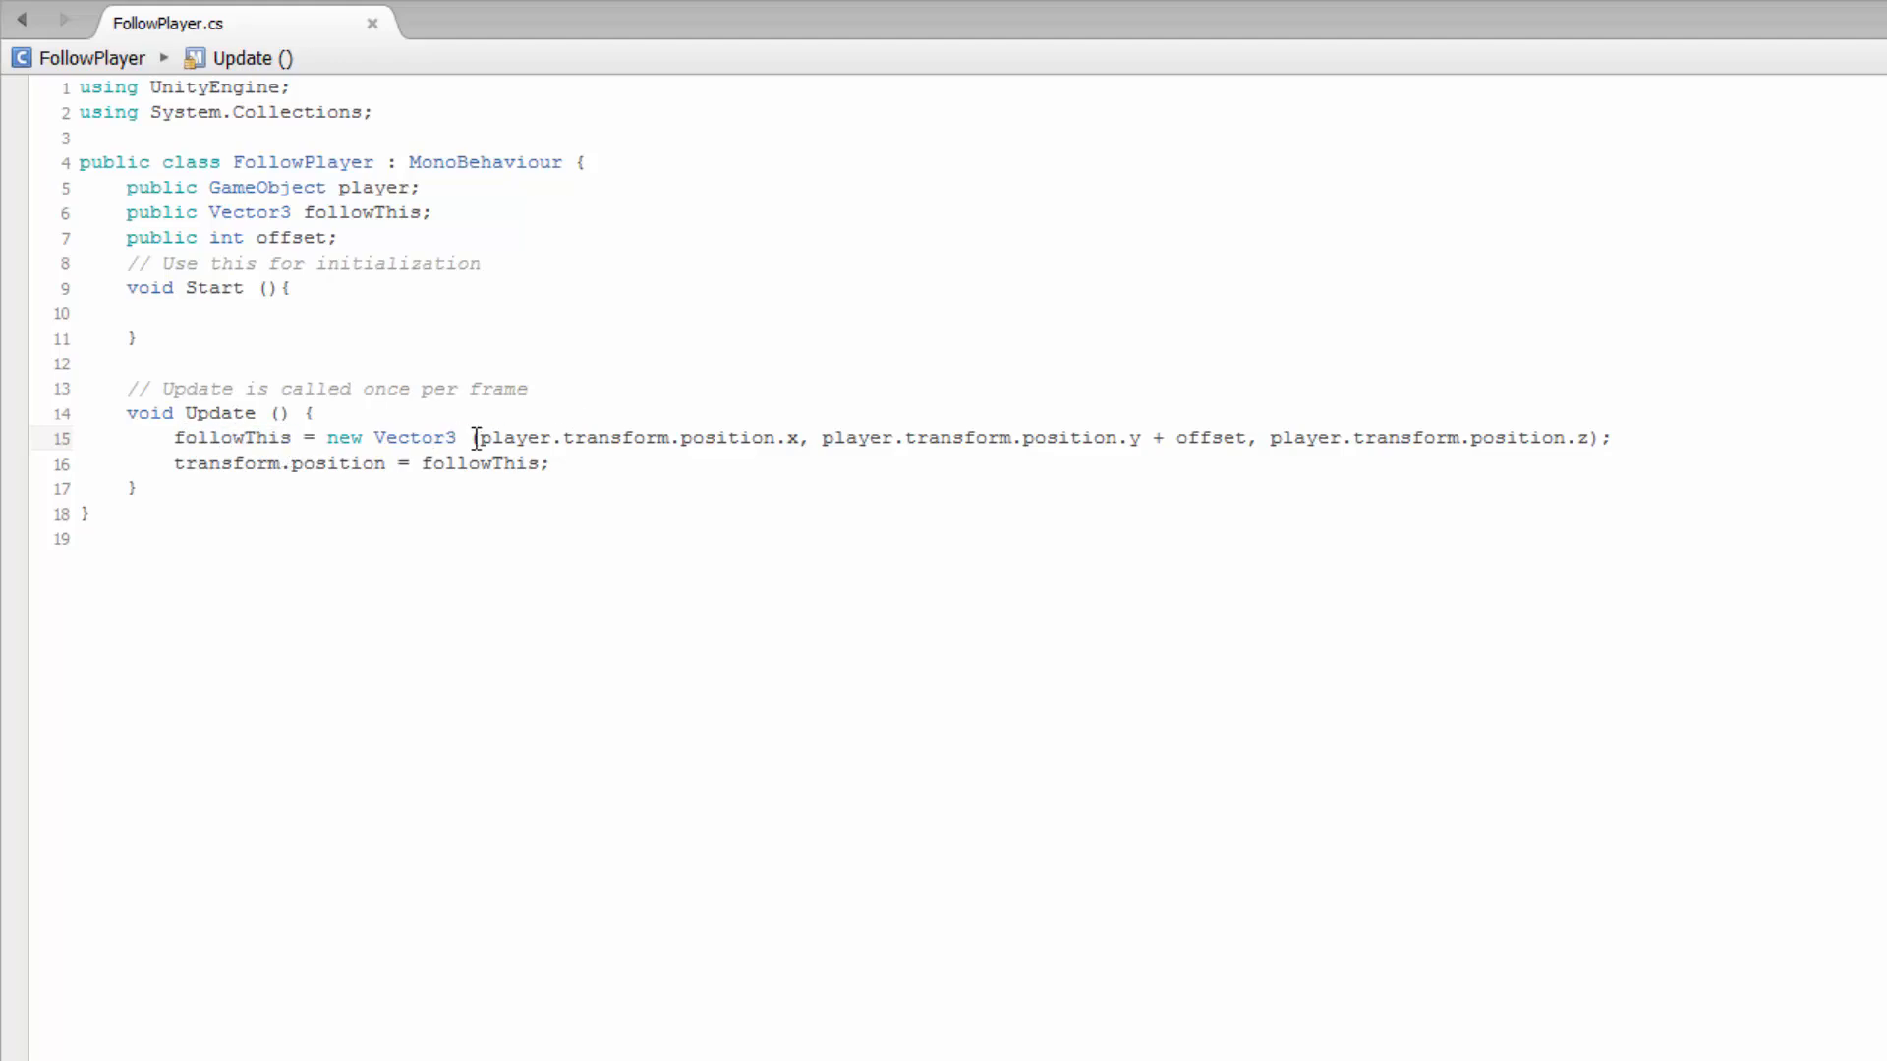
left_click_drag(472, 436, 1582, 437)
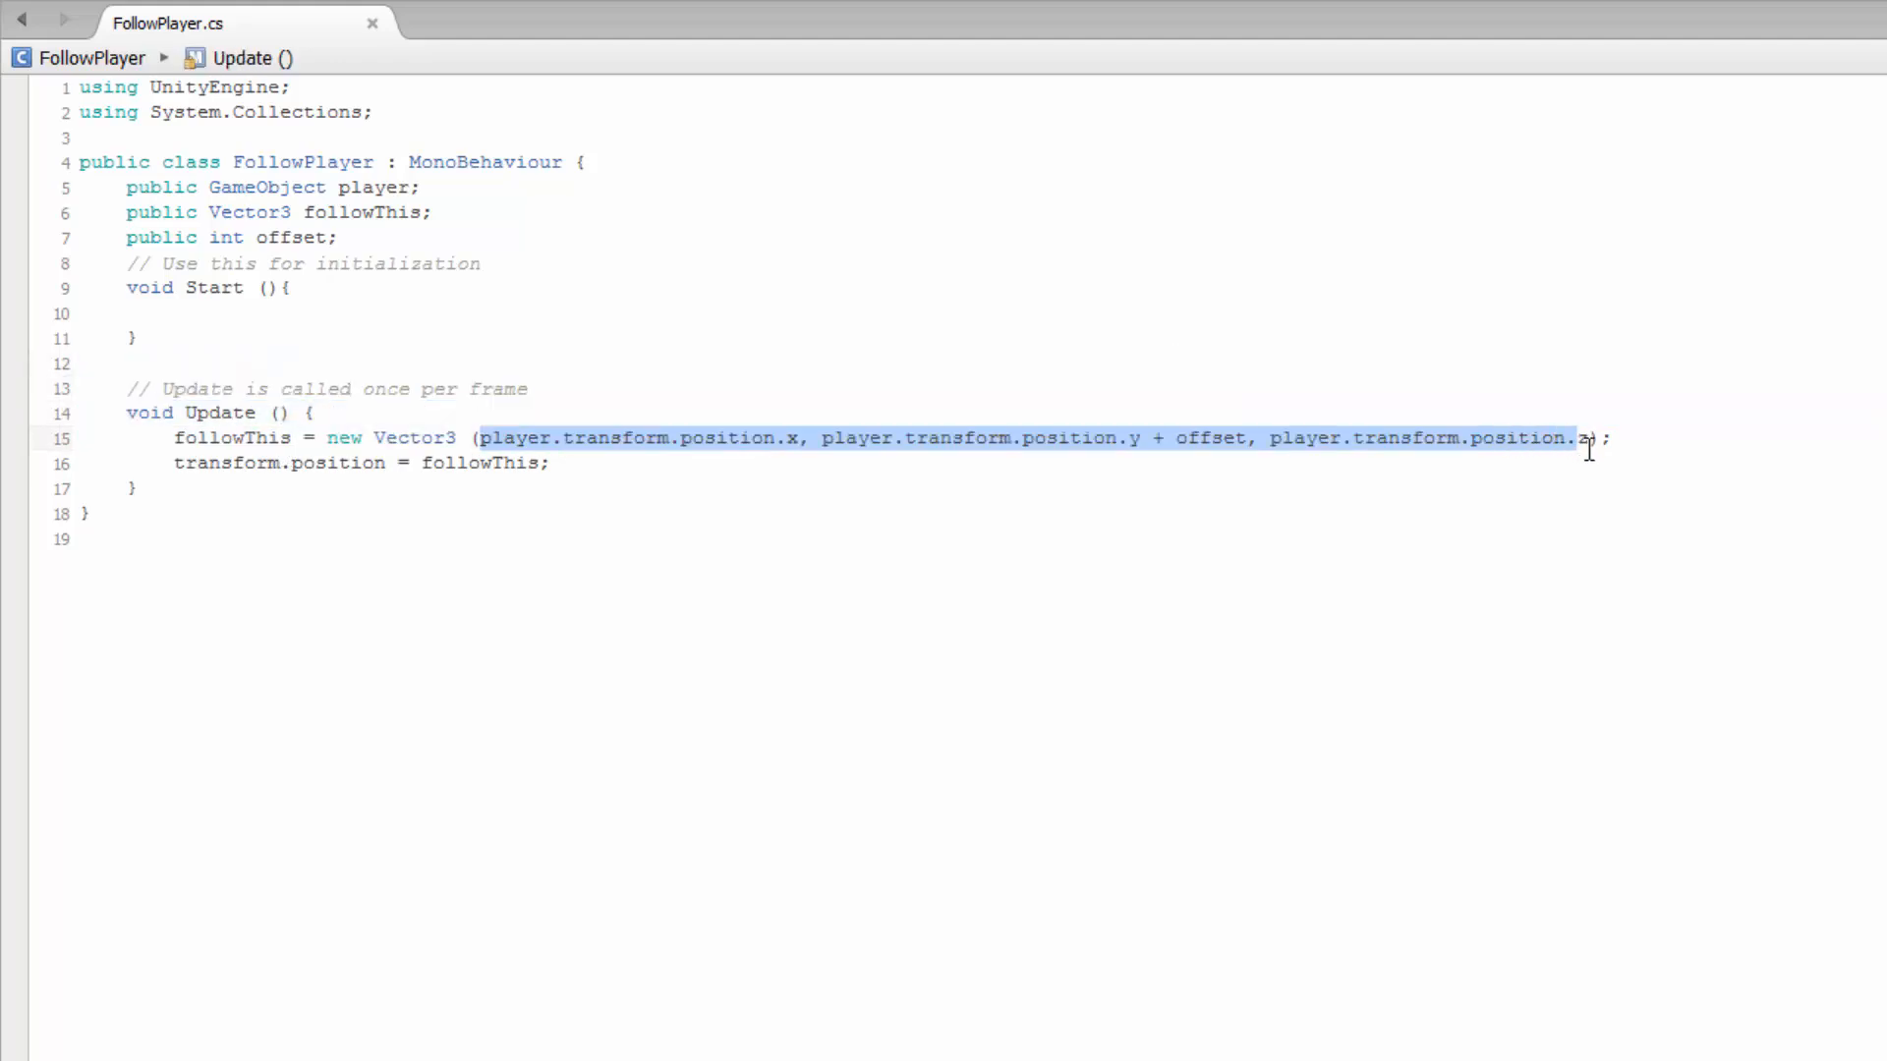
left_click(1174, 437)
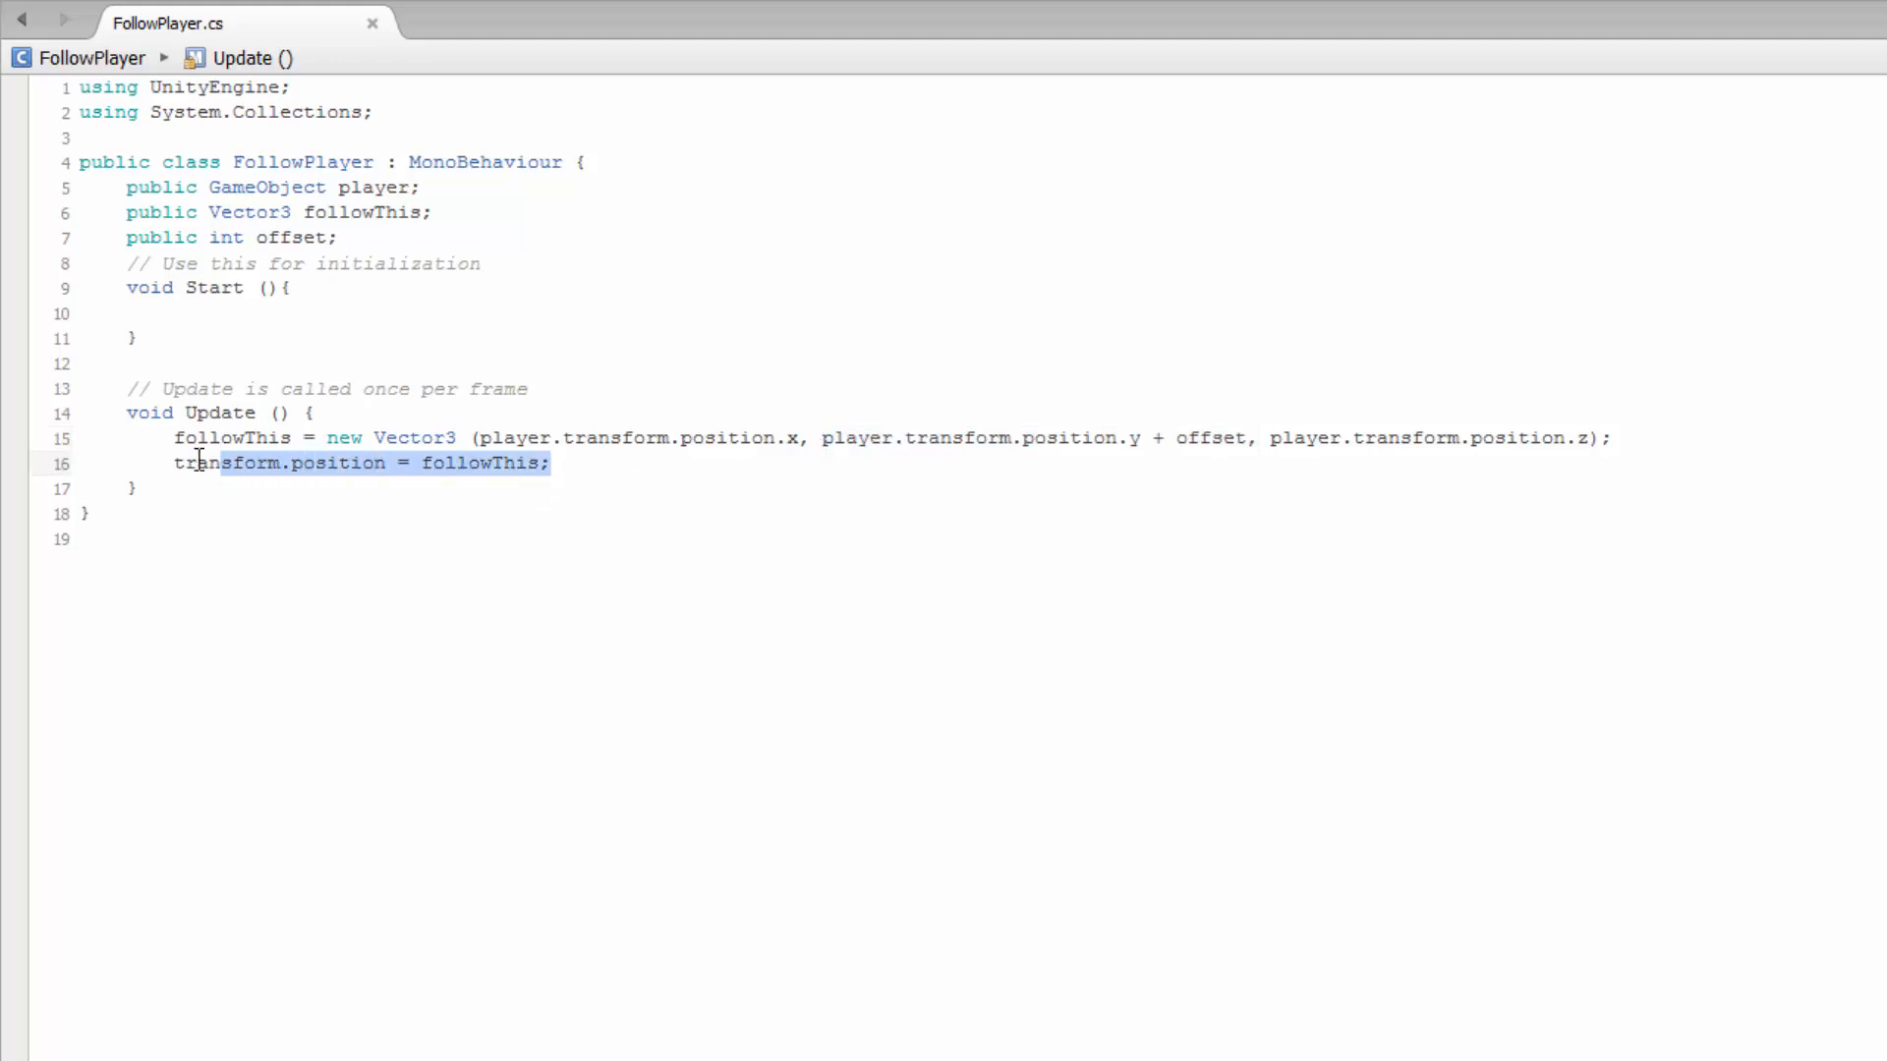
left_click(174, 462)
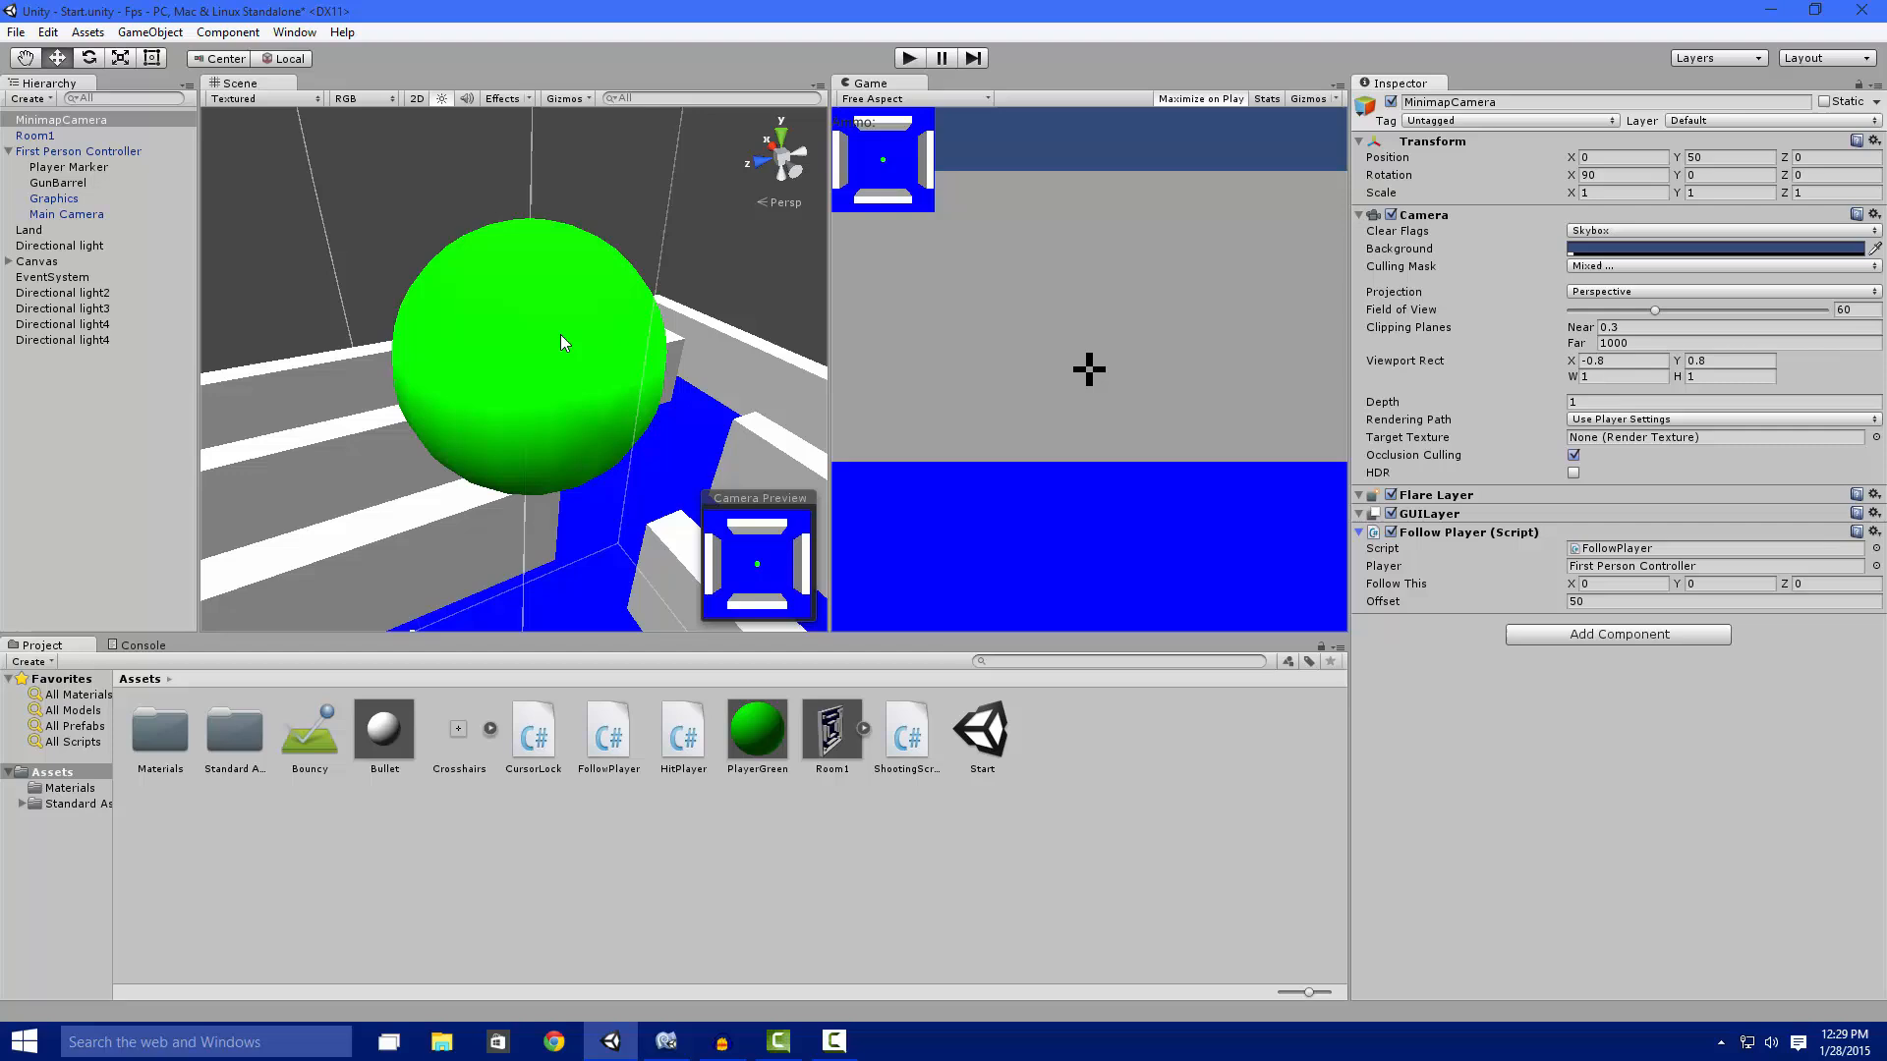
mouse_move(473, 460)
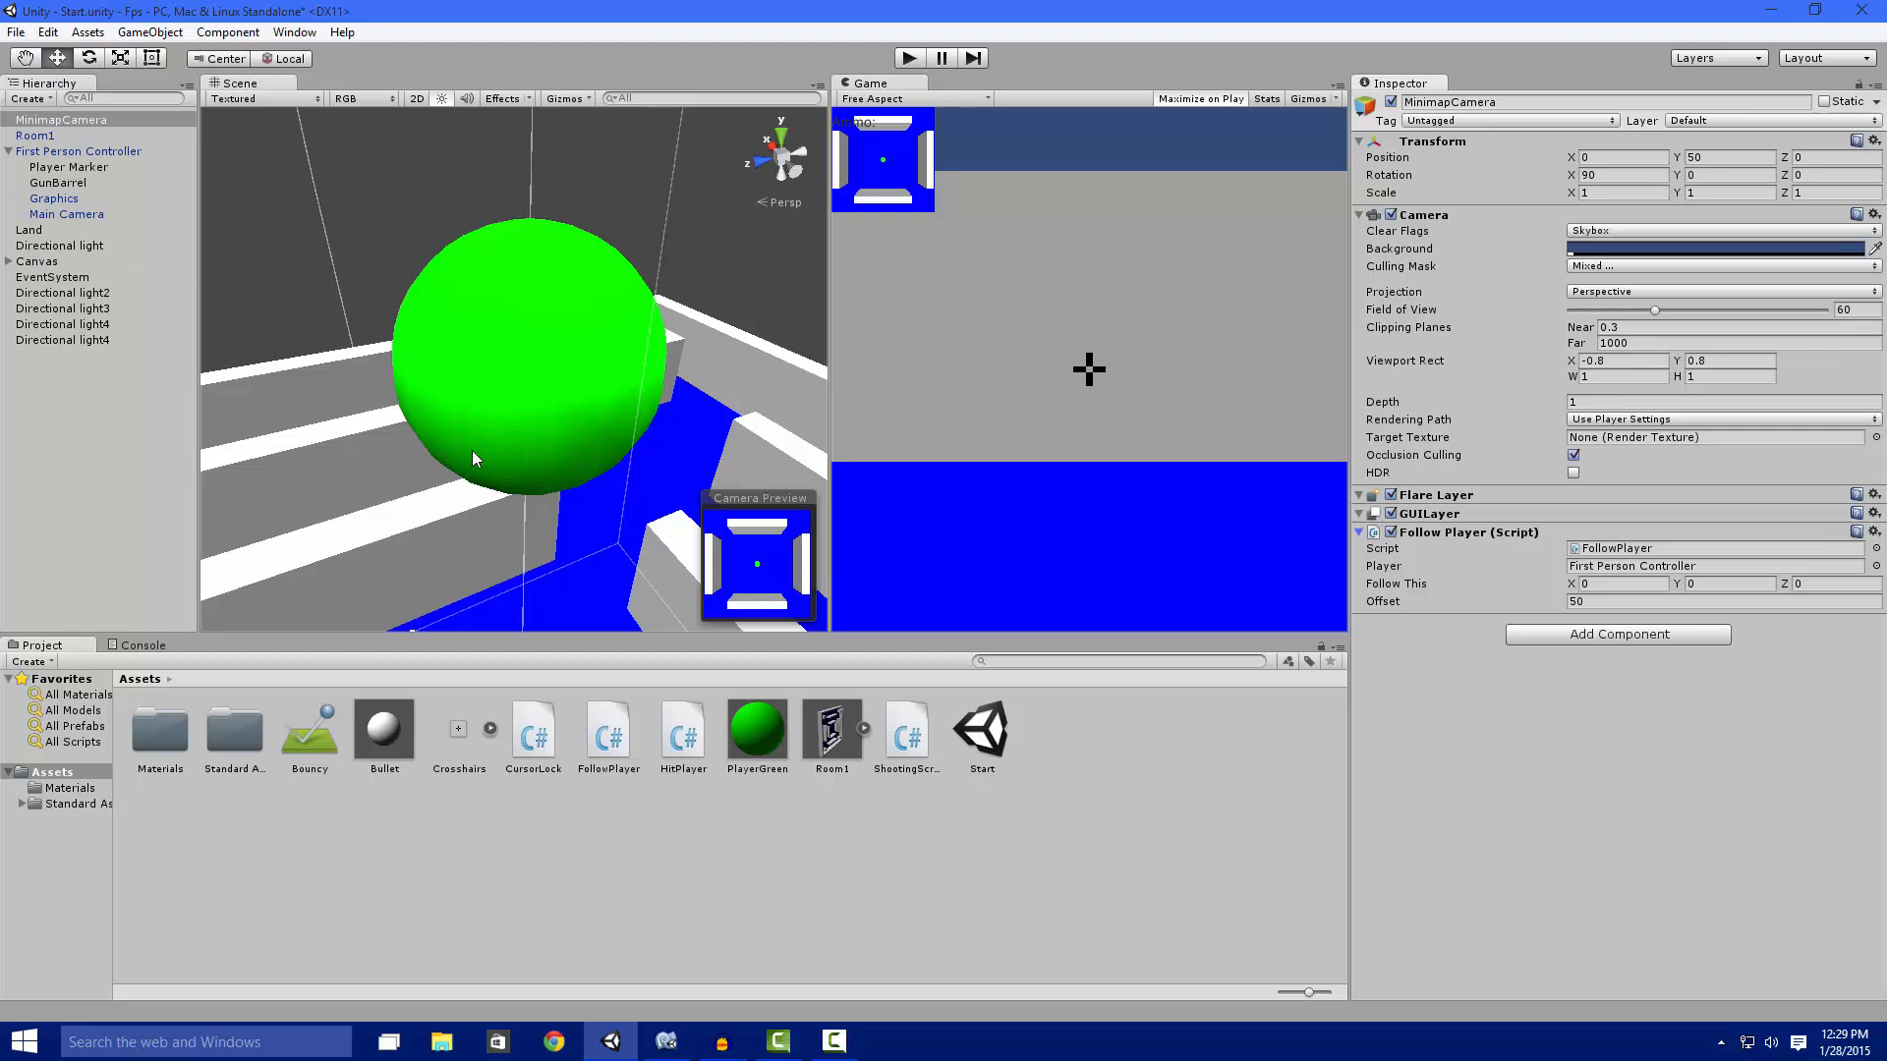
Select the green Player Marker sphere and confirm its ObjectMarker layer.
left_click(69, 166)
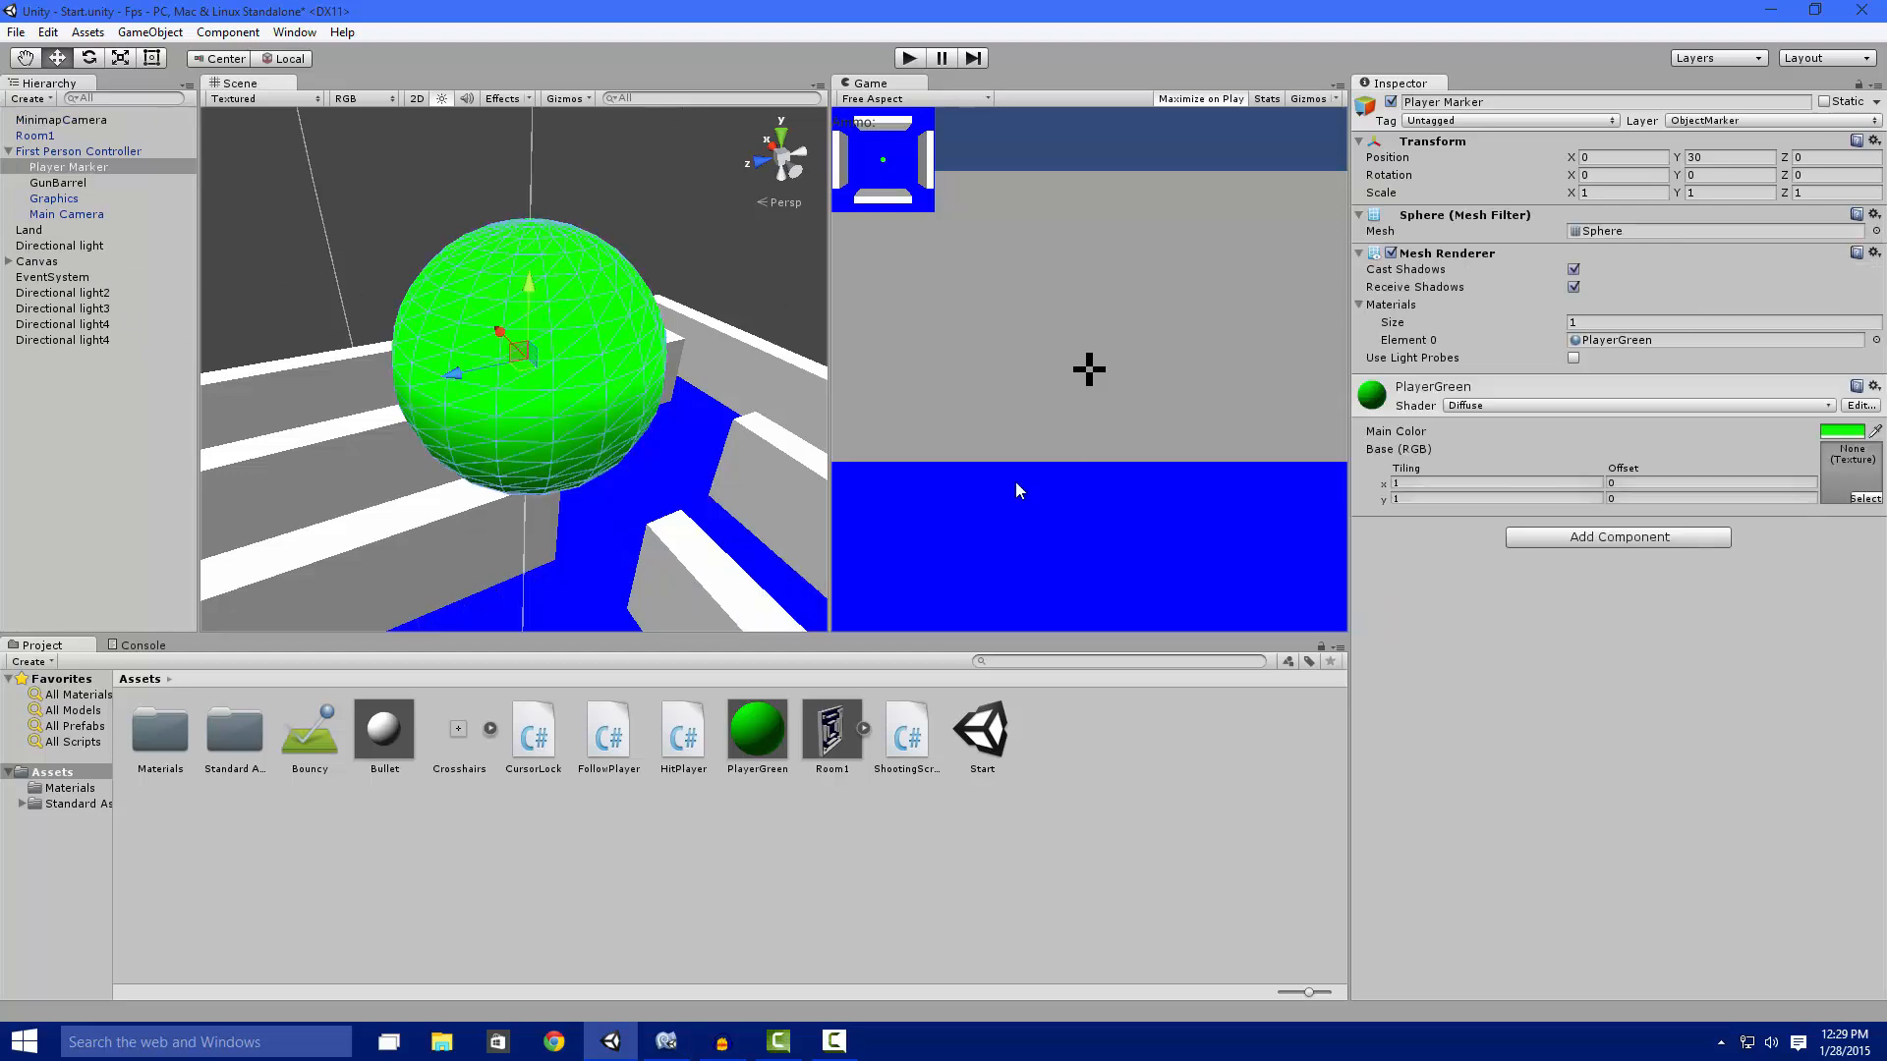
mouse_move(1059, 418)
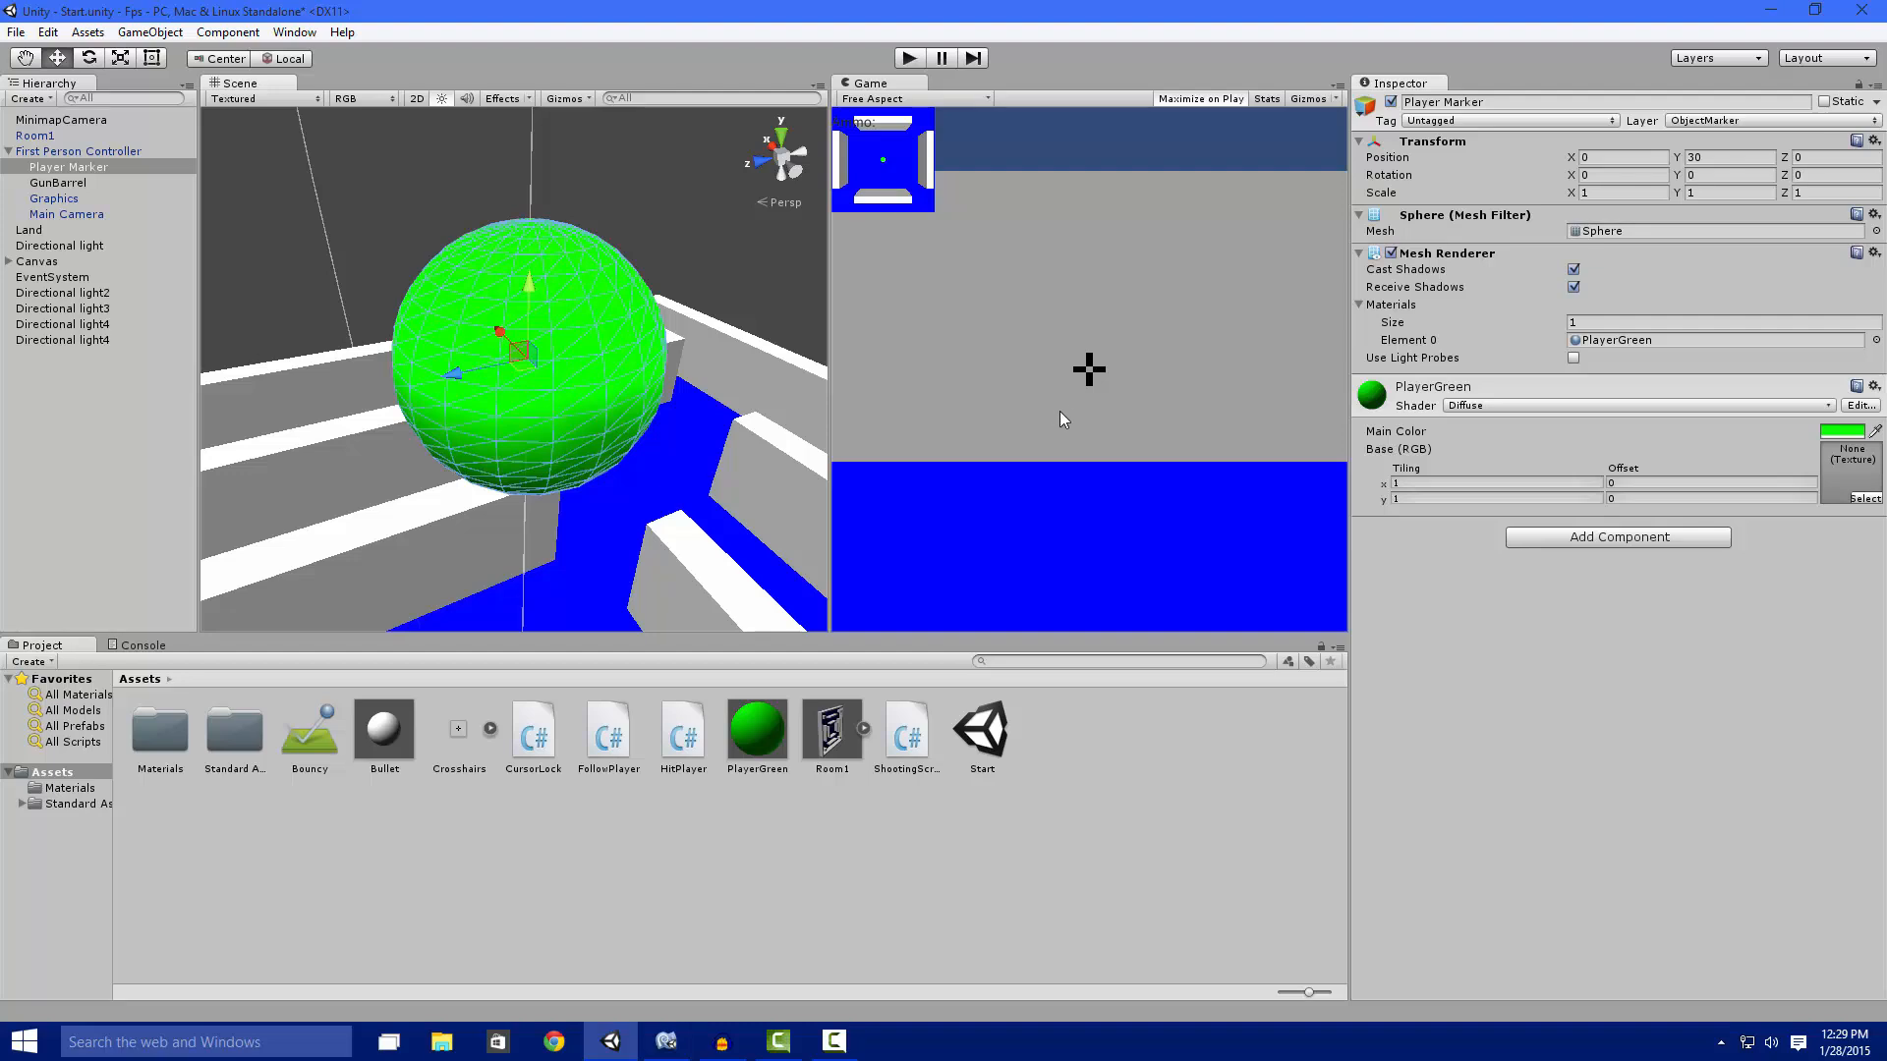
mouse_move(1152, 299)
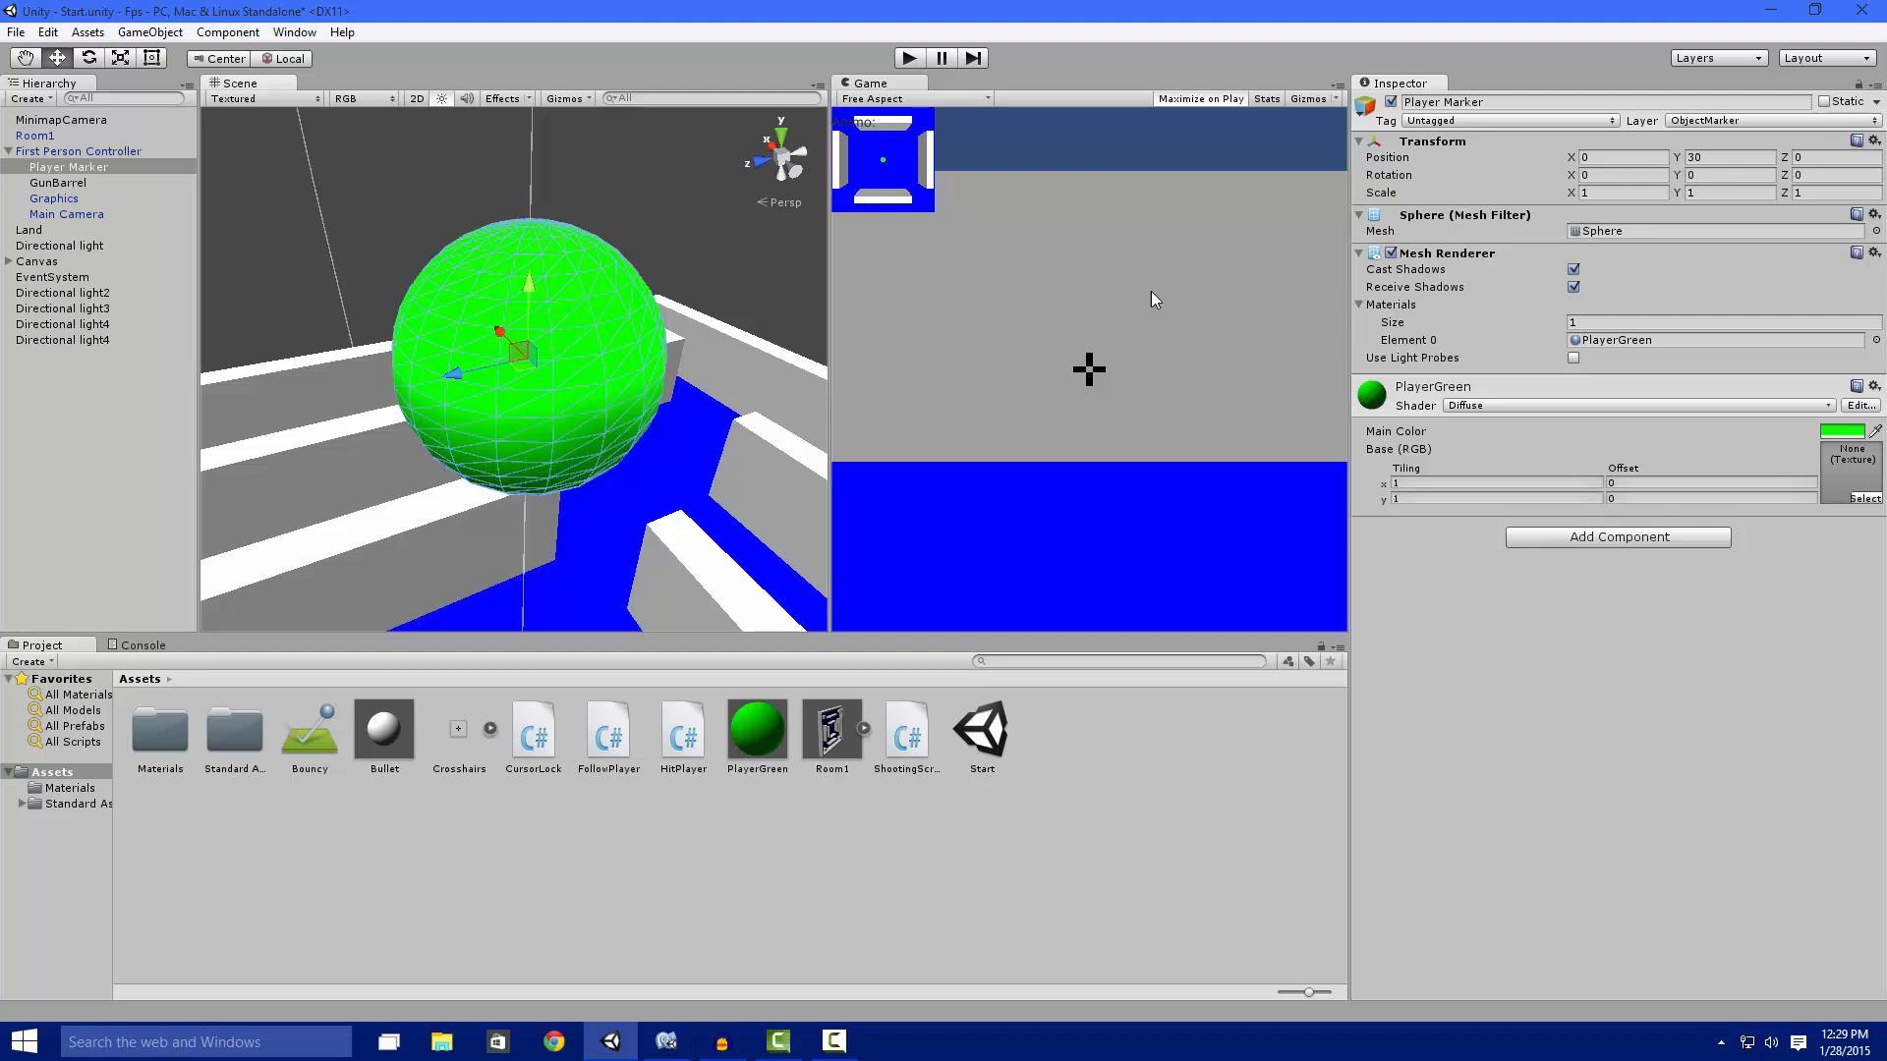
mouse_move(1185, 499)
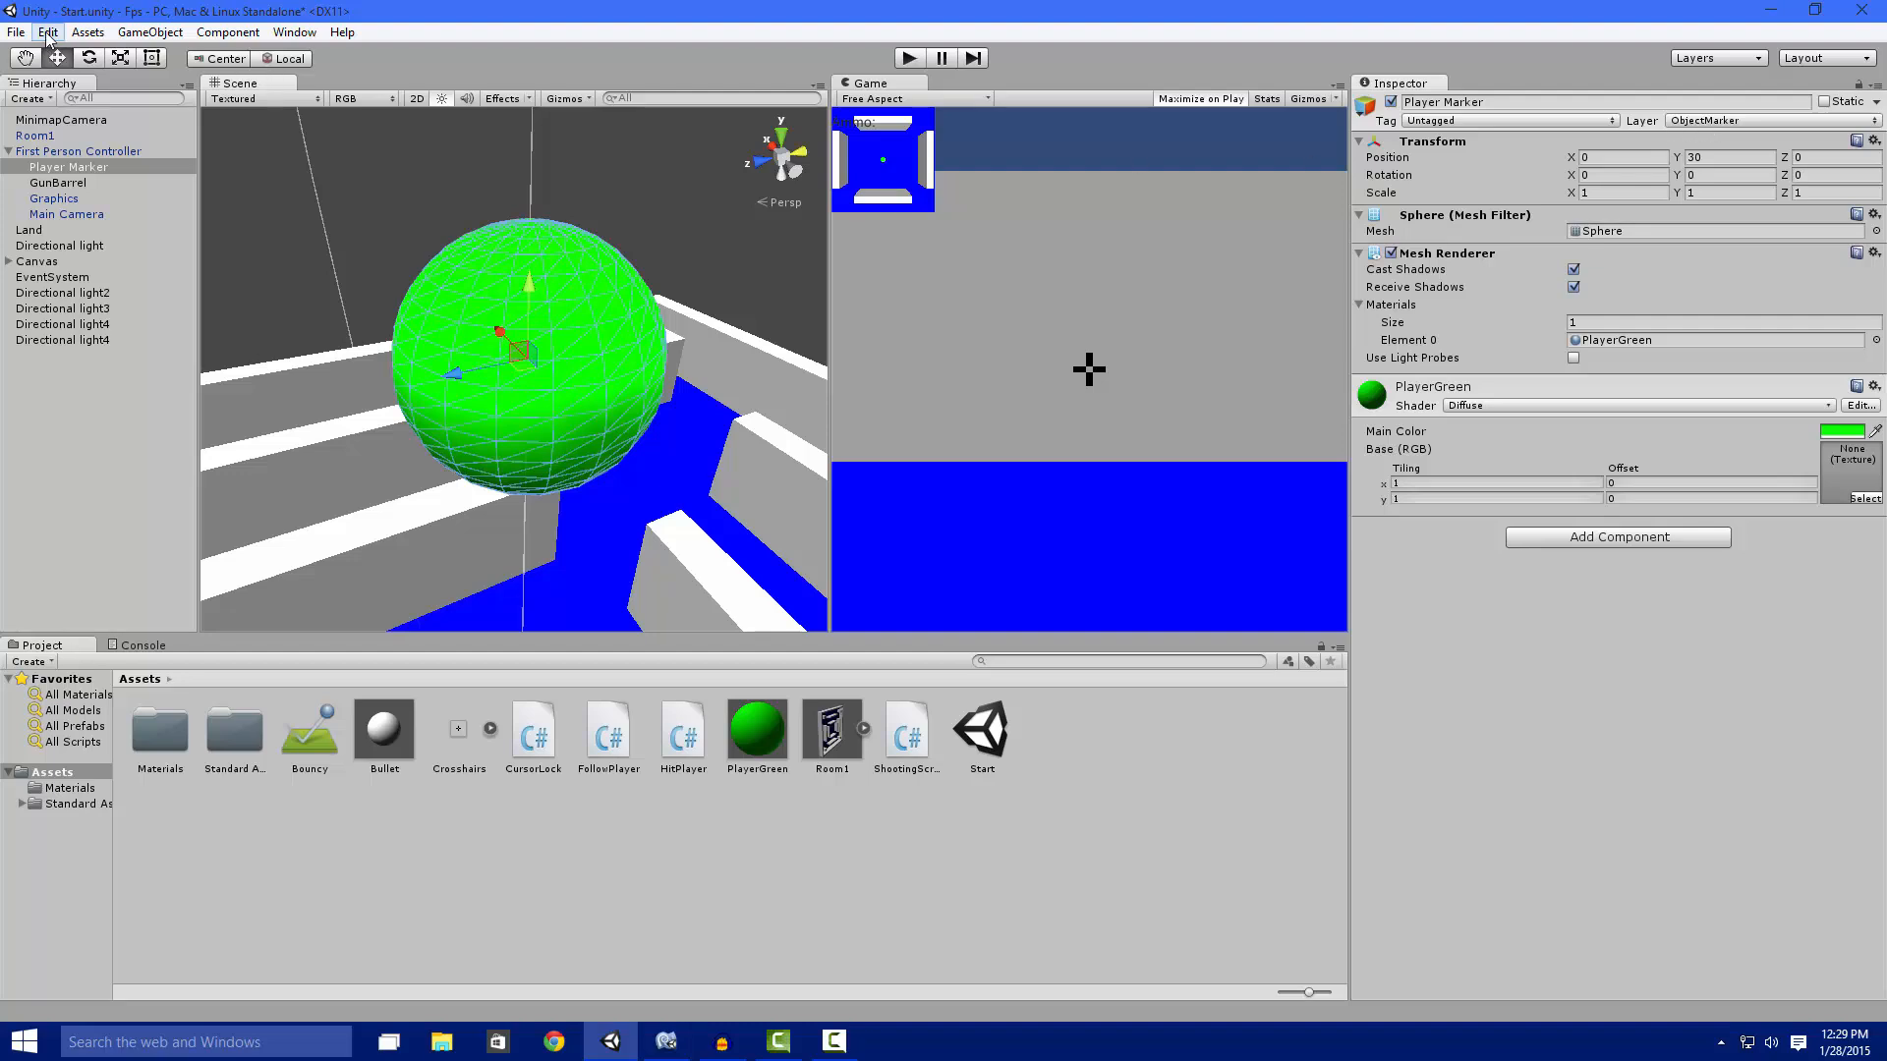
left_click(47, 31)
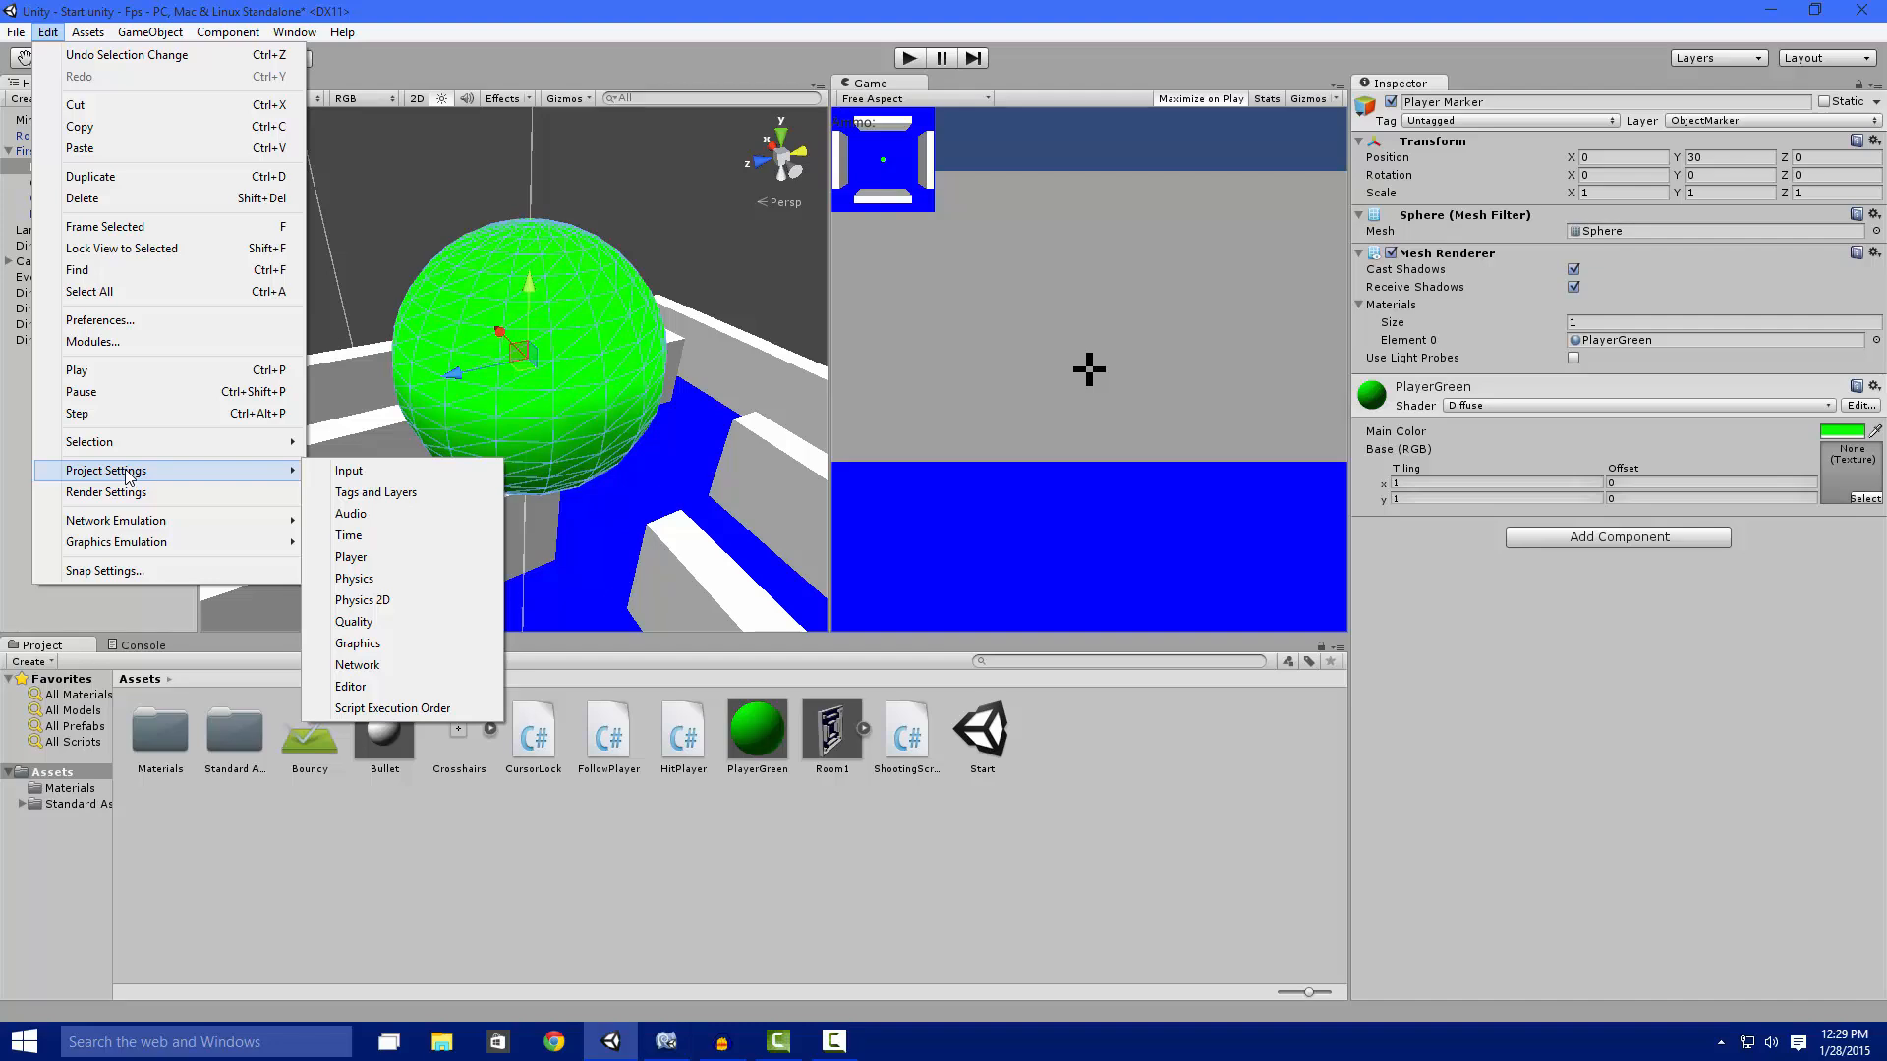
left_click(375, 493)
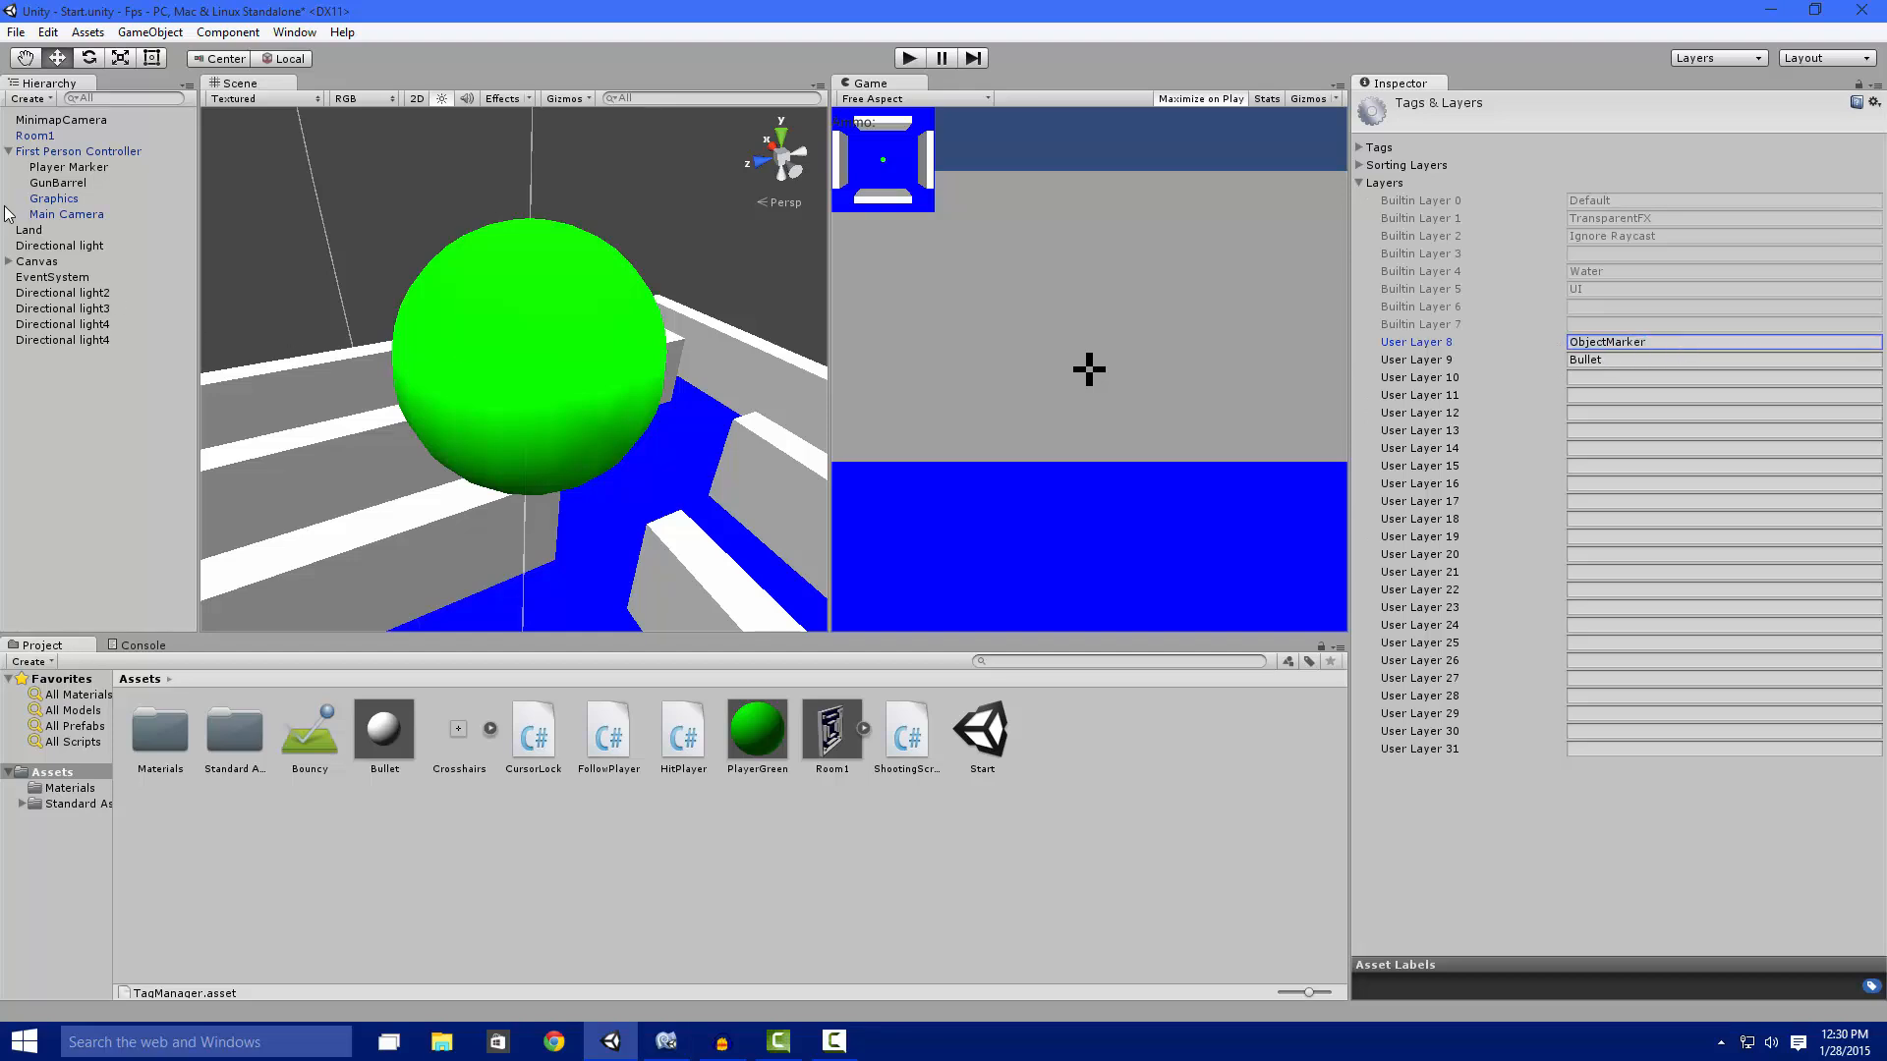
left_click(67, 166)
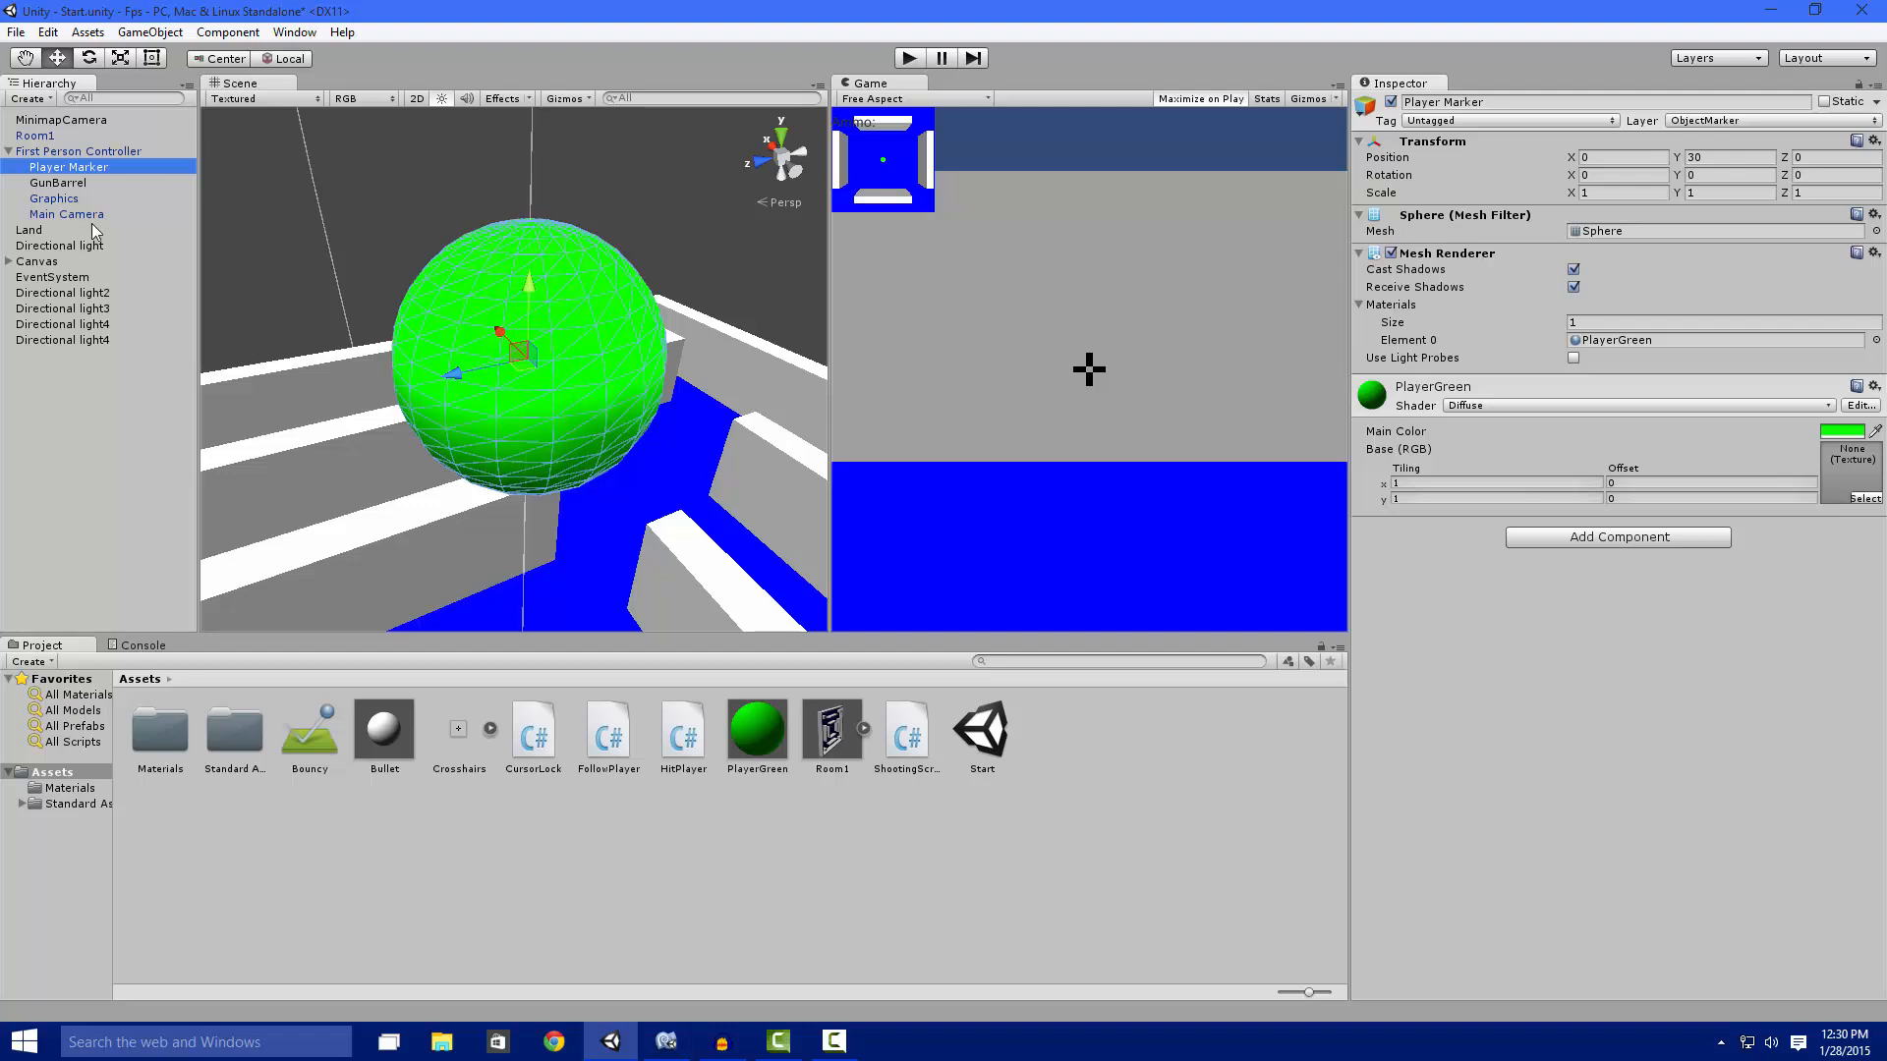
Compare Culling Masks: Main Camera excludes ObjectMarker, while MinimapCamera includes it.
left_click(68, 213)
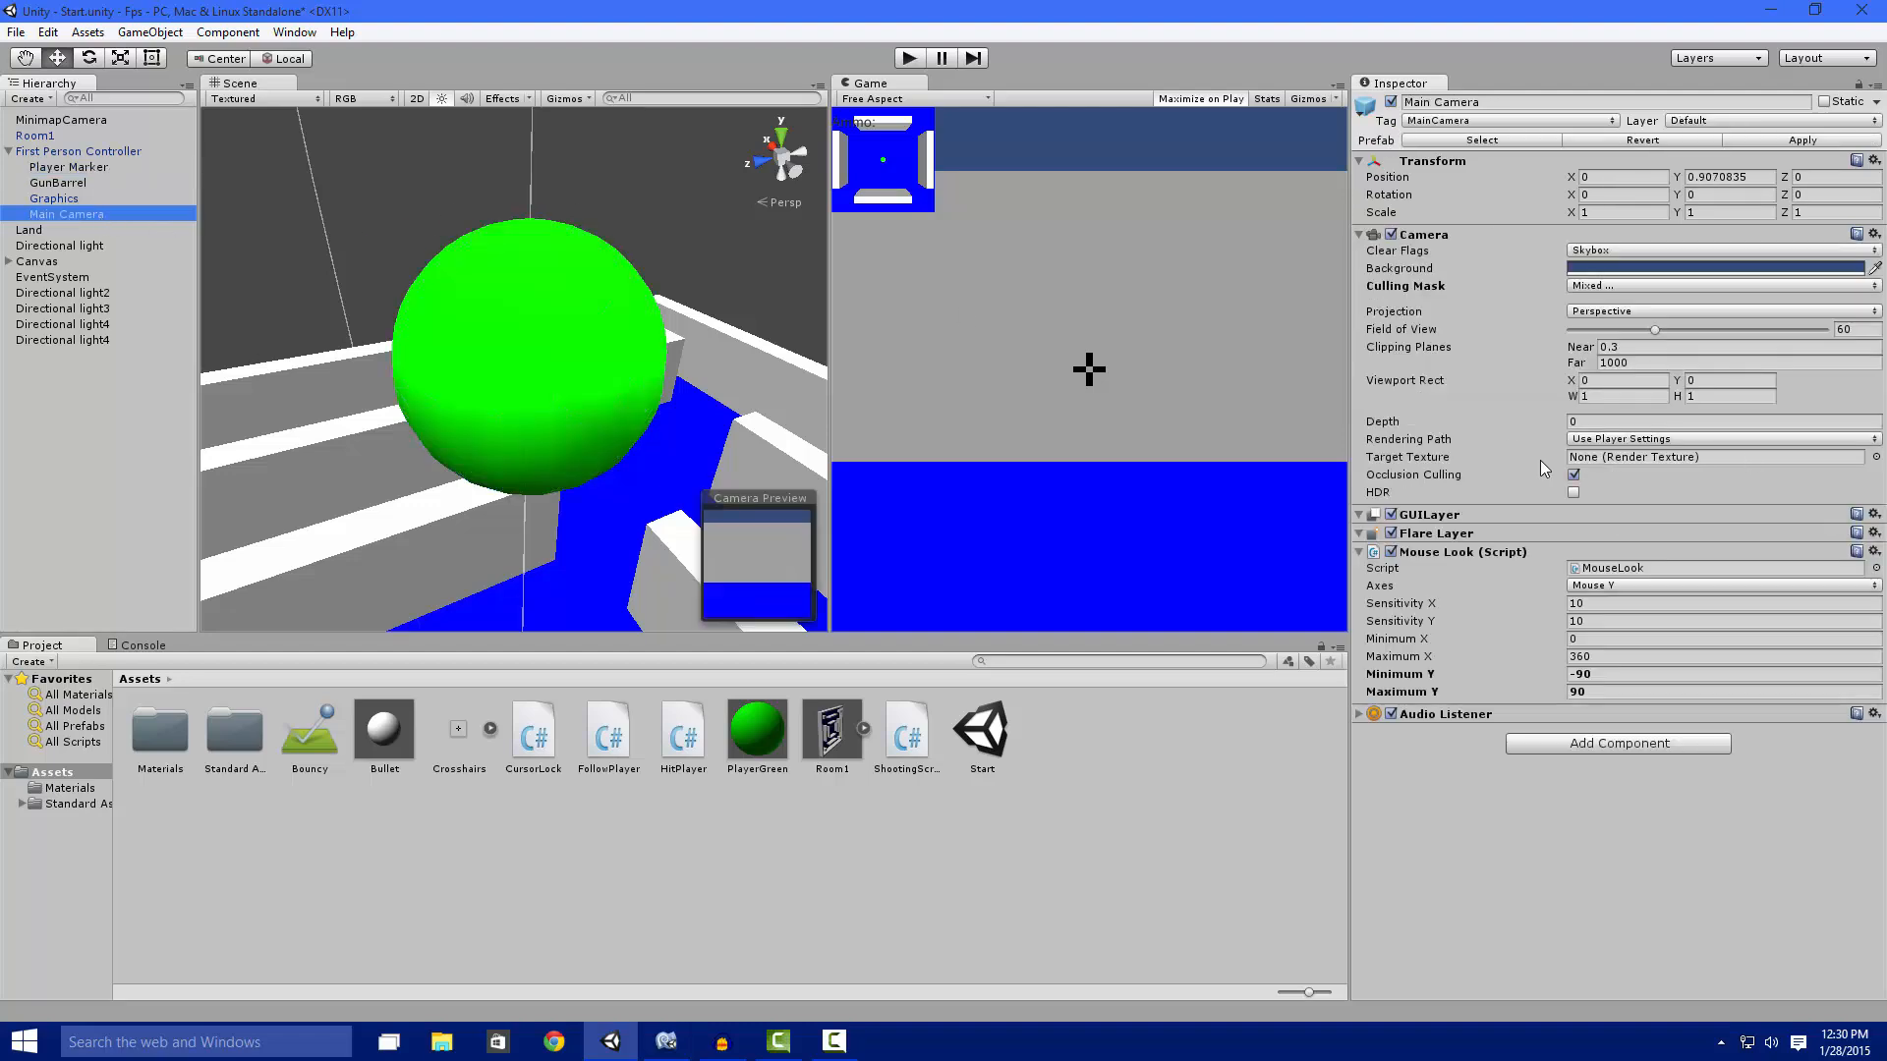
mouse_move(1528, 457)
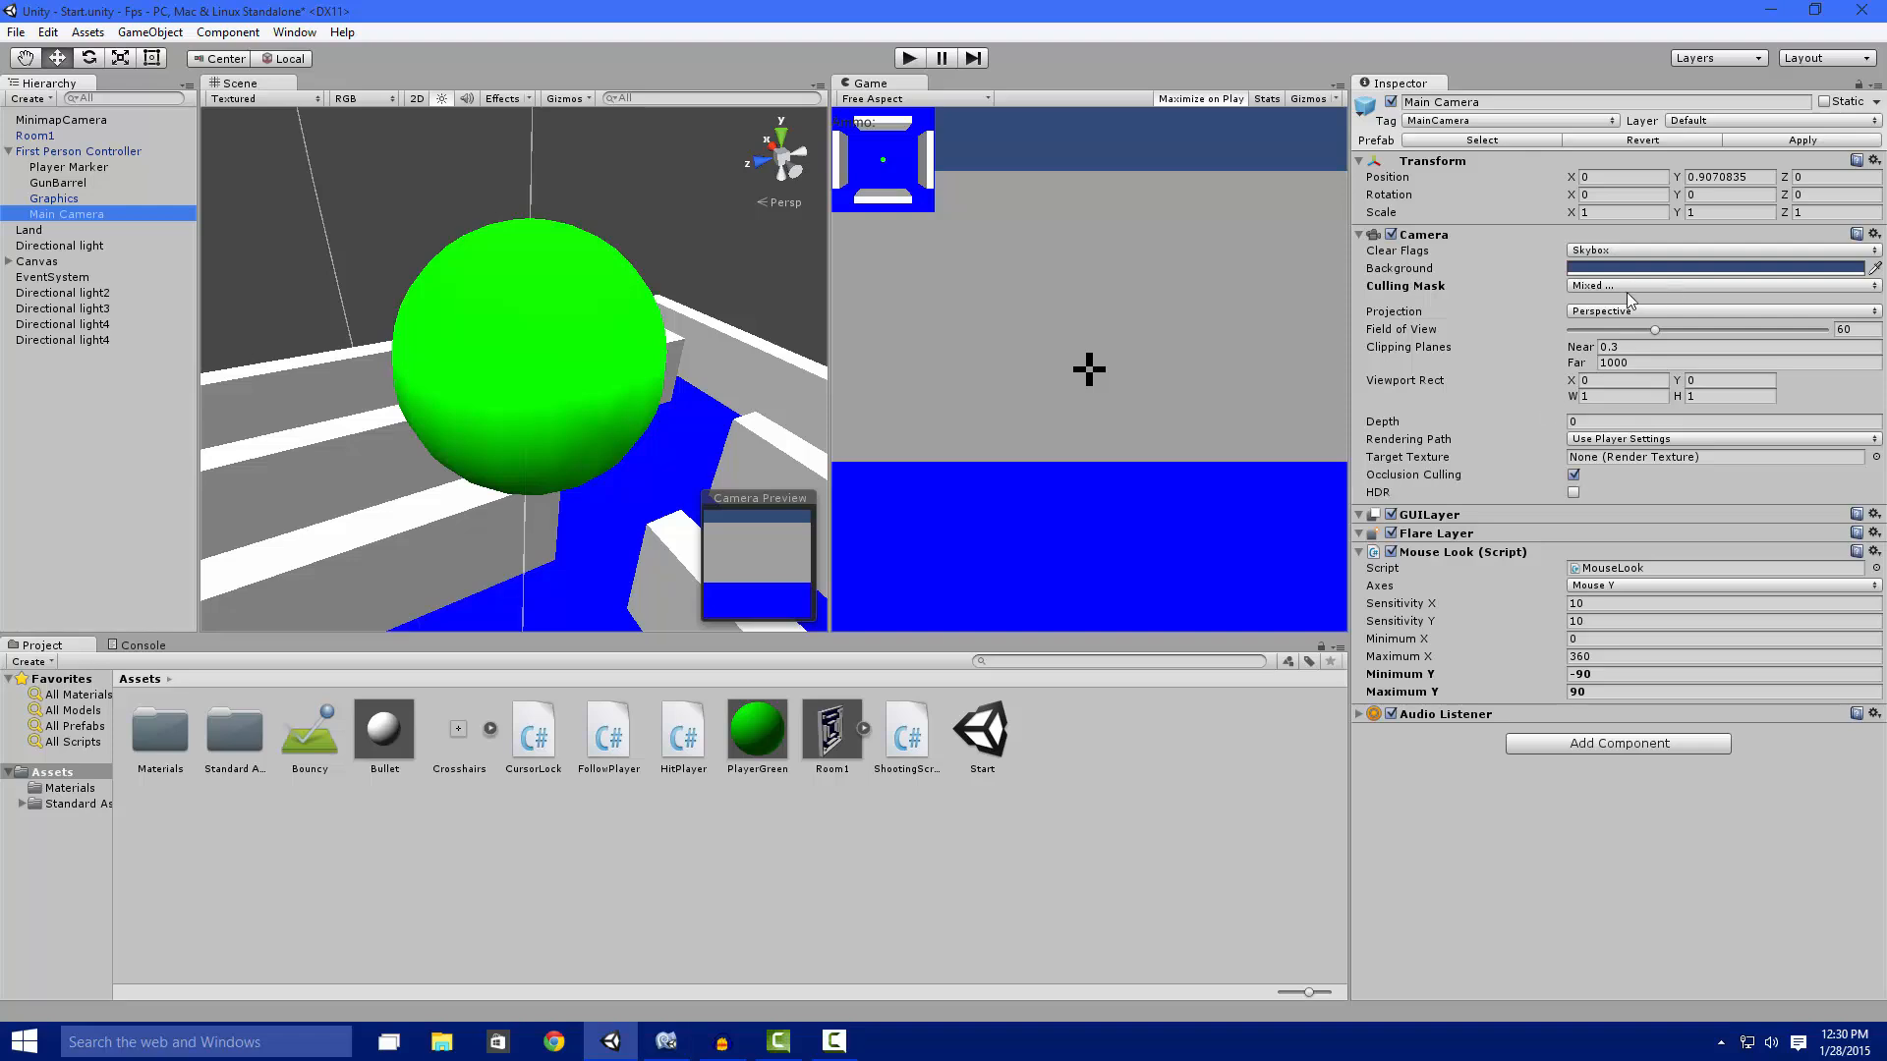
left_click(1720, 285)
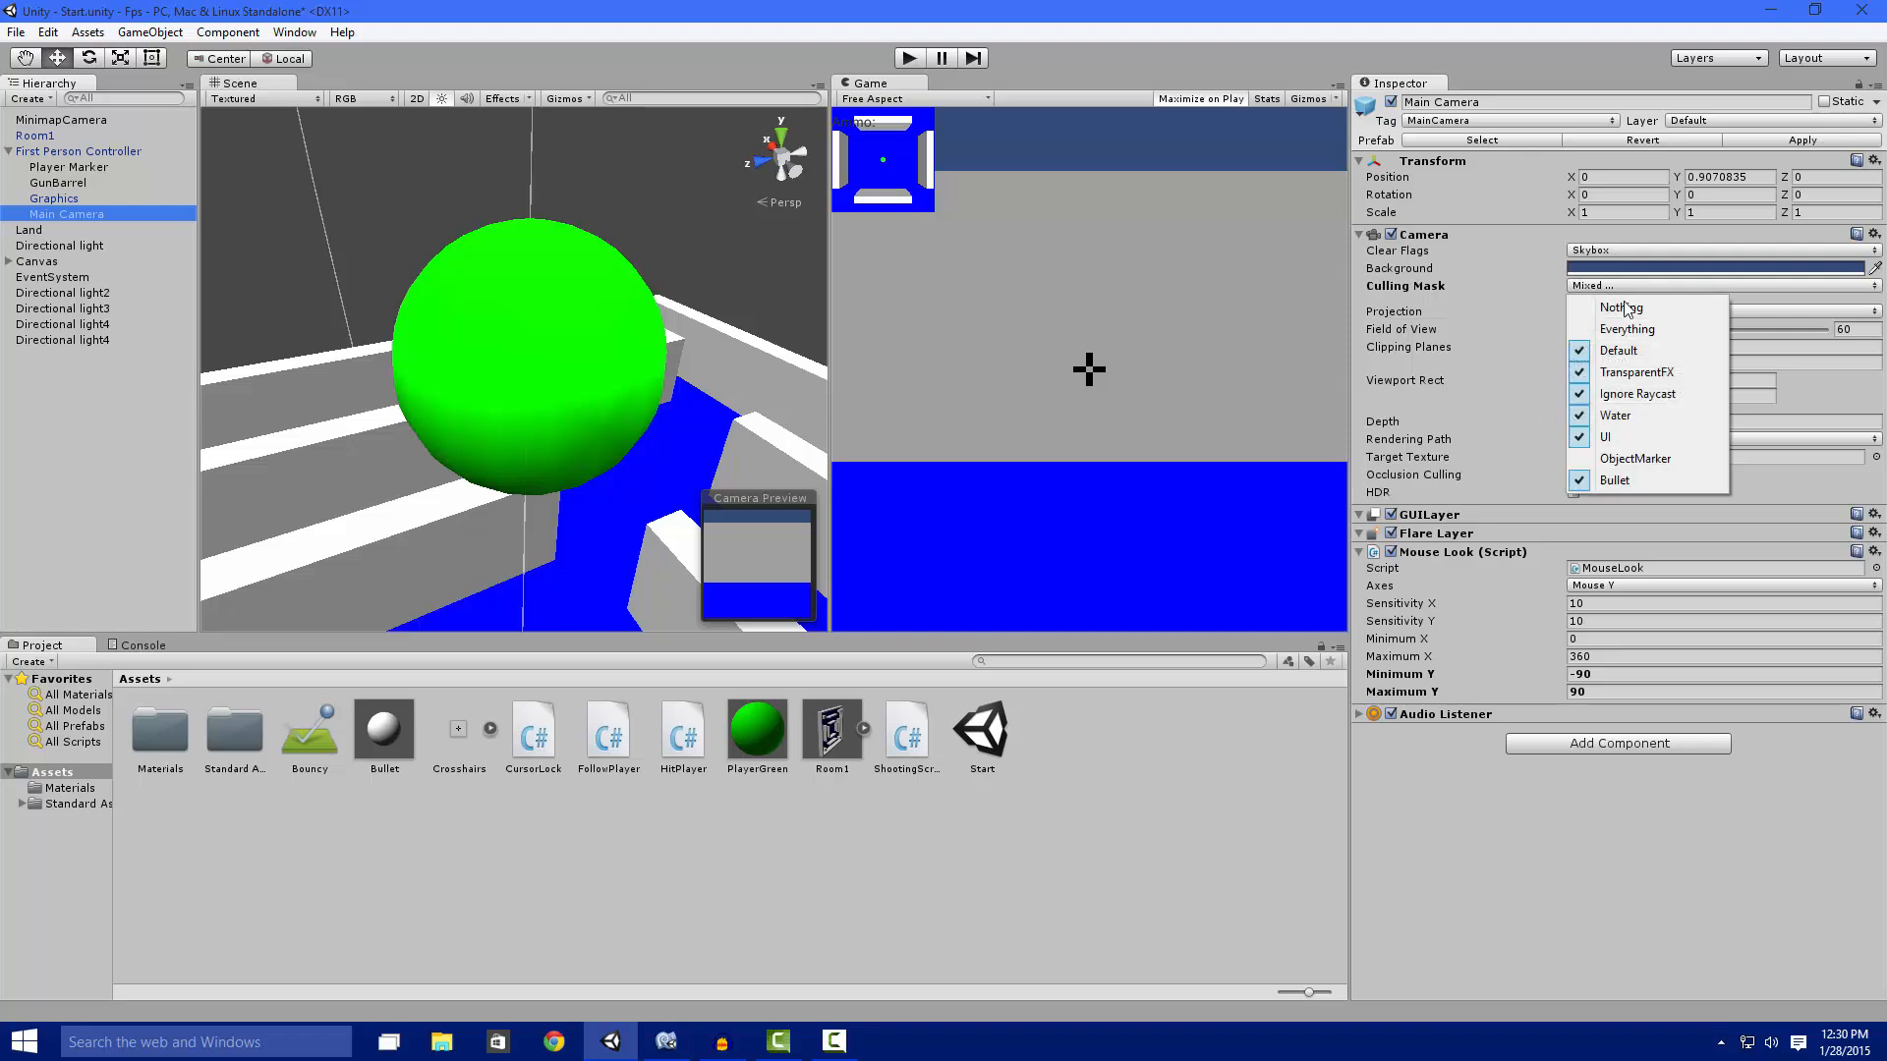
mouse_move(1634, 459)
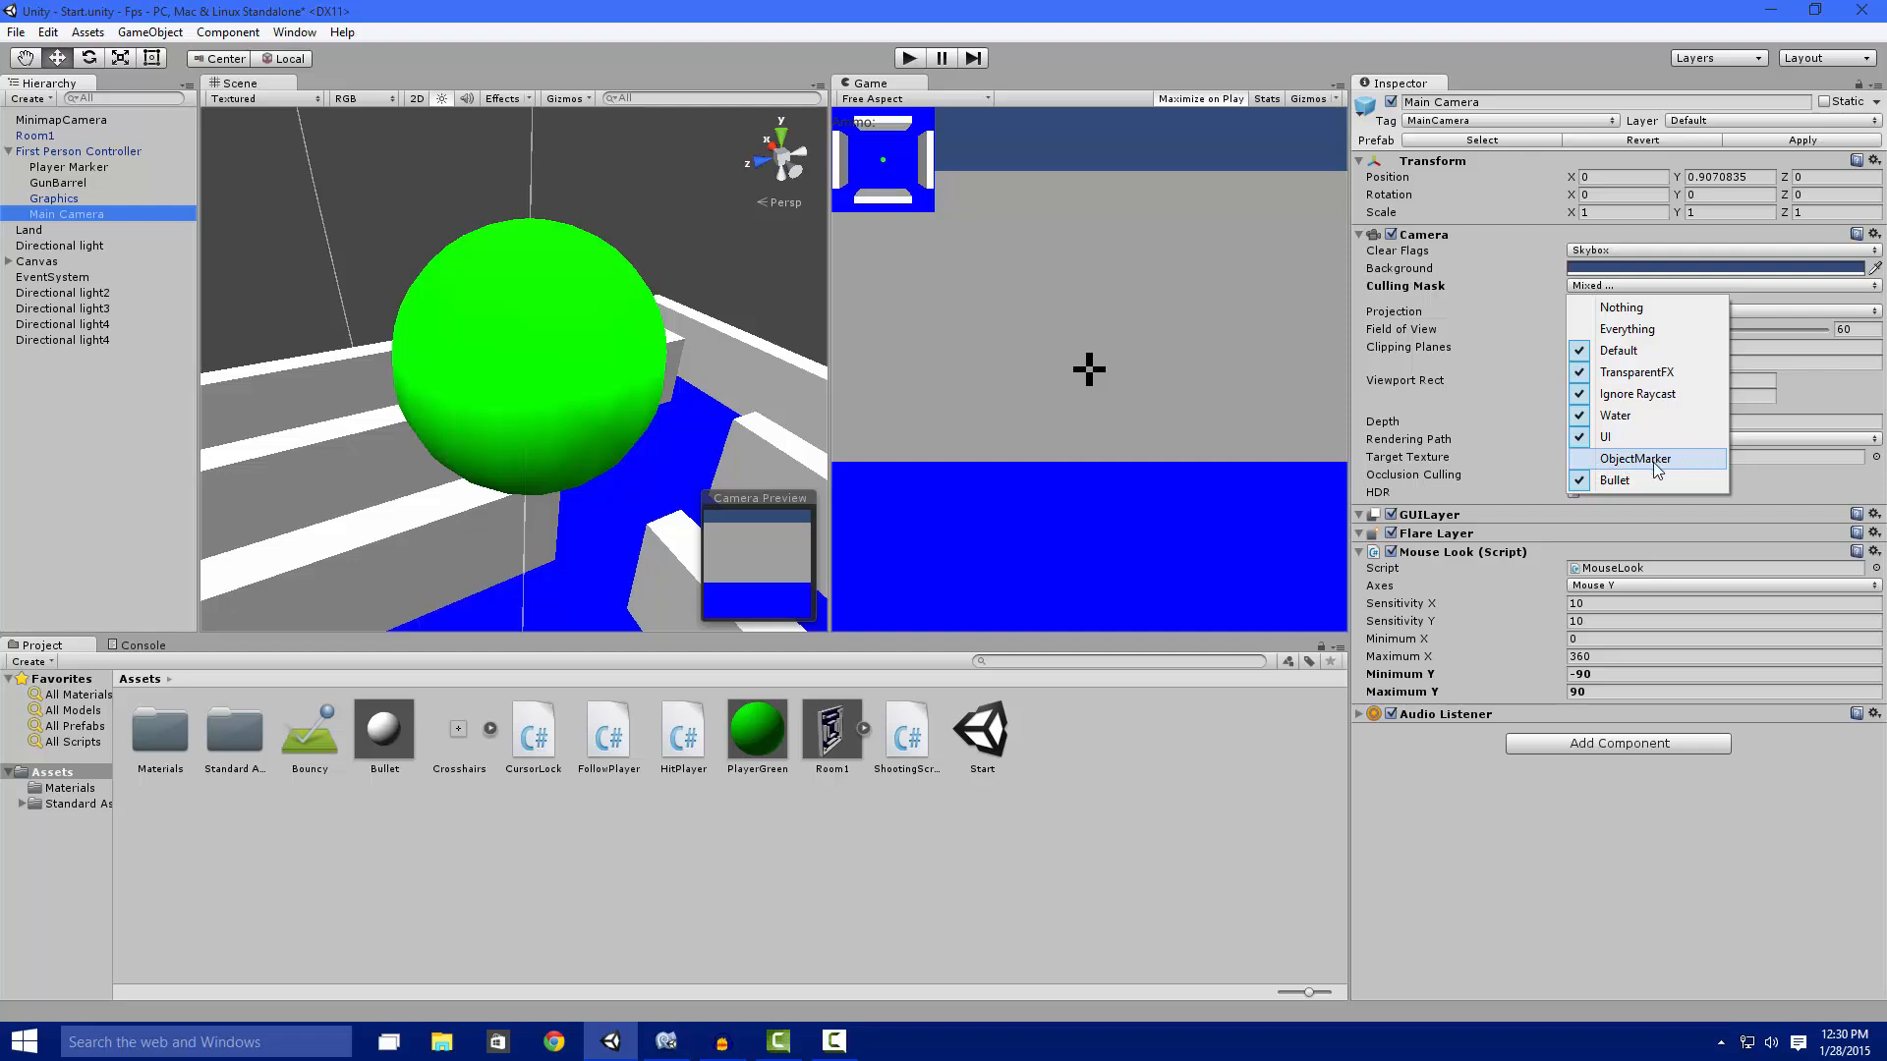
left_click(1635, 459)
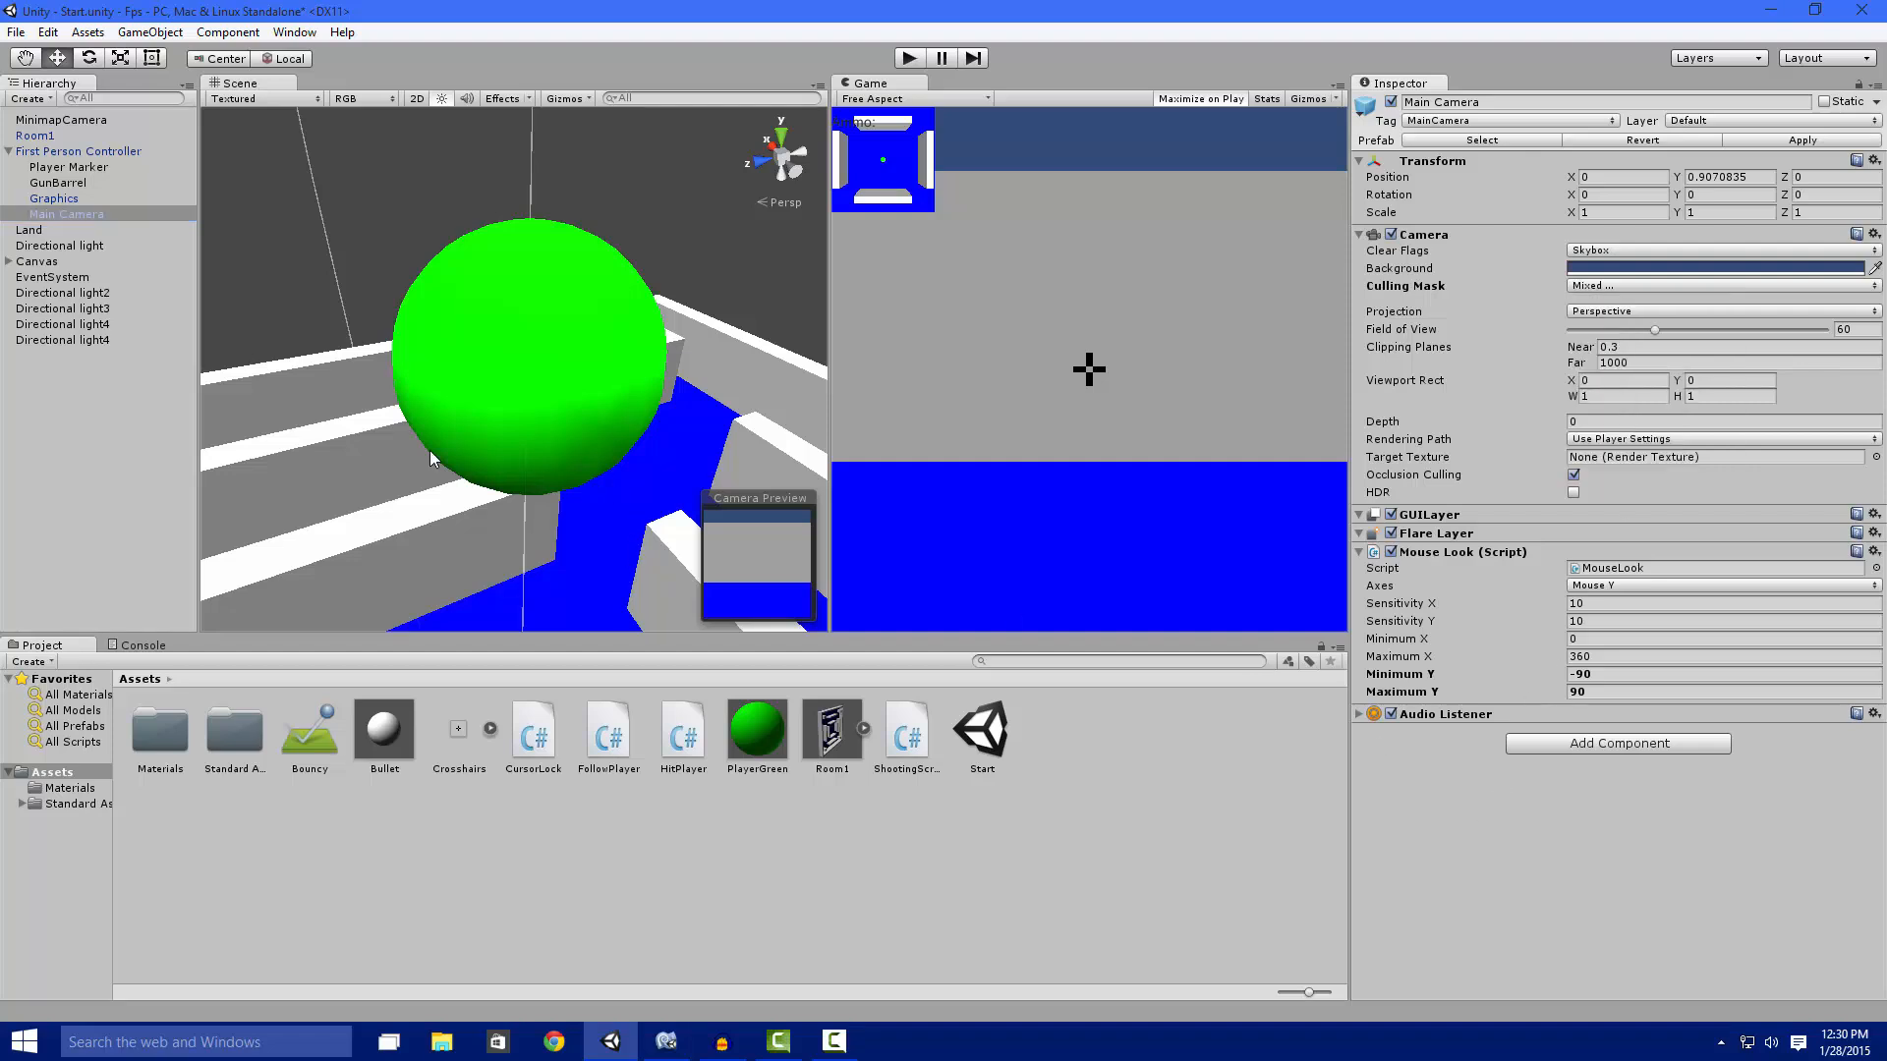
left_click(61, 118)
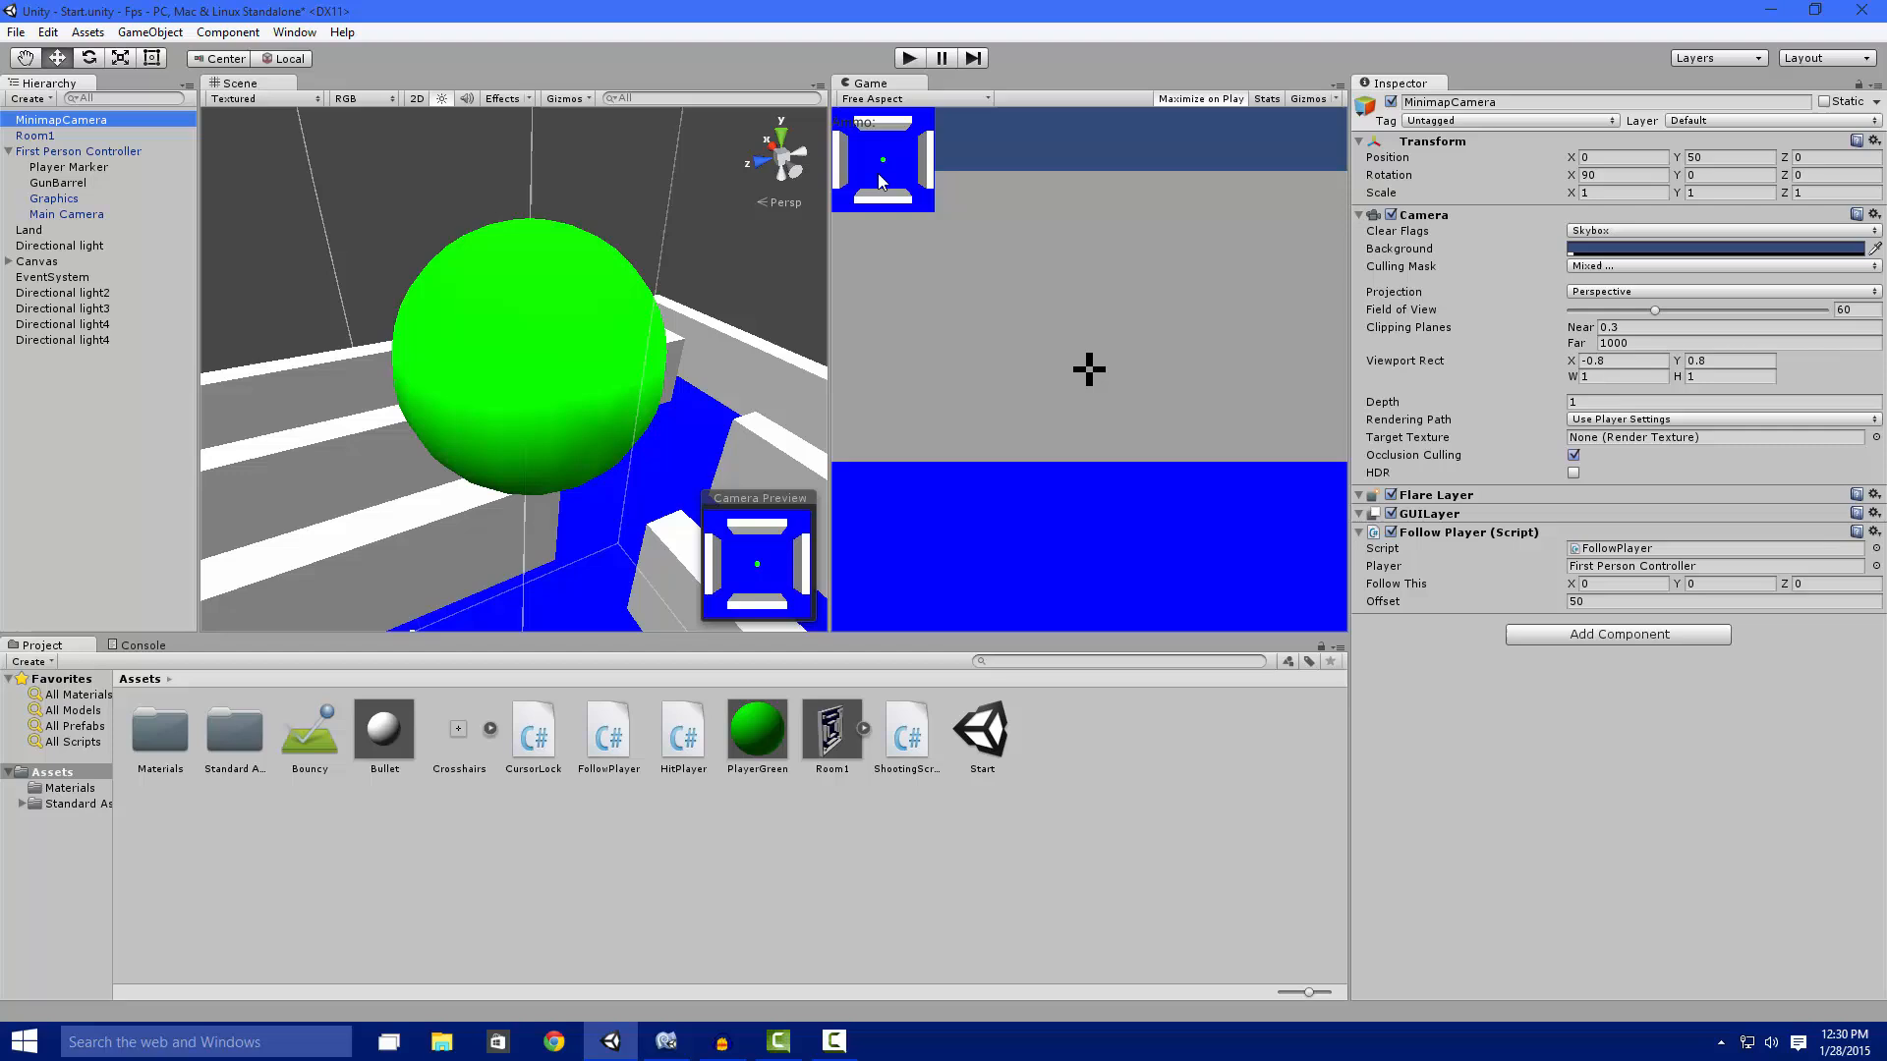
left_click(1719, 266)
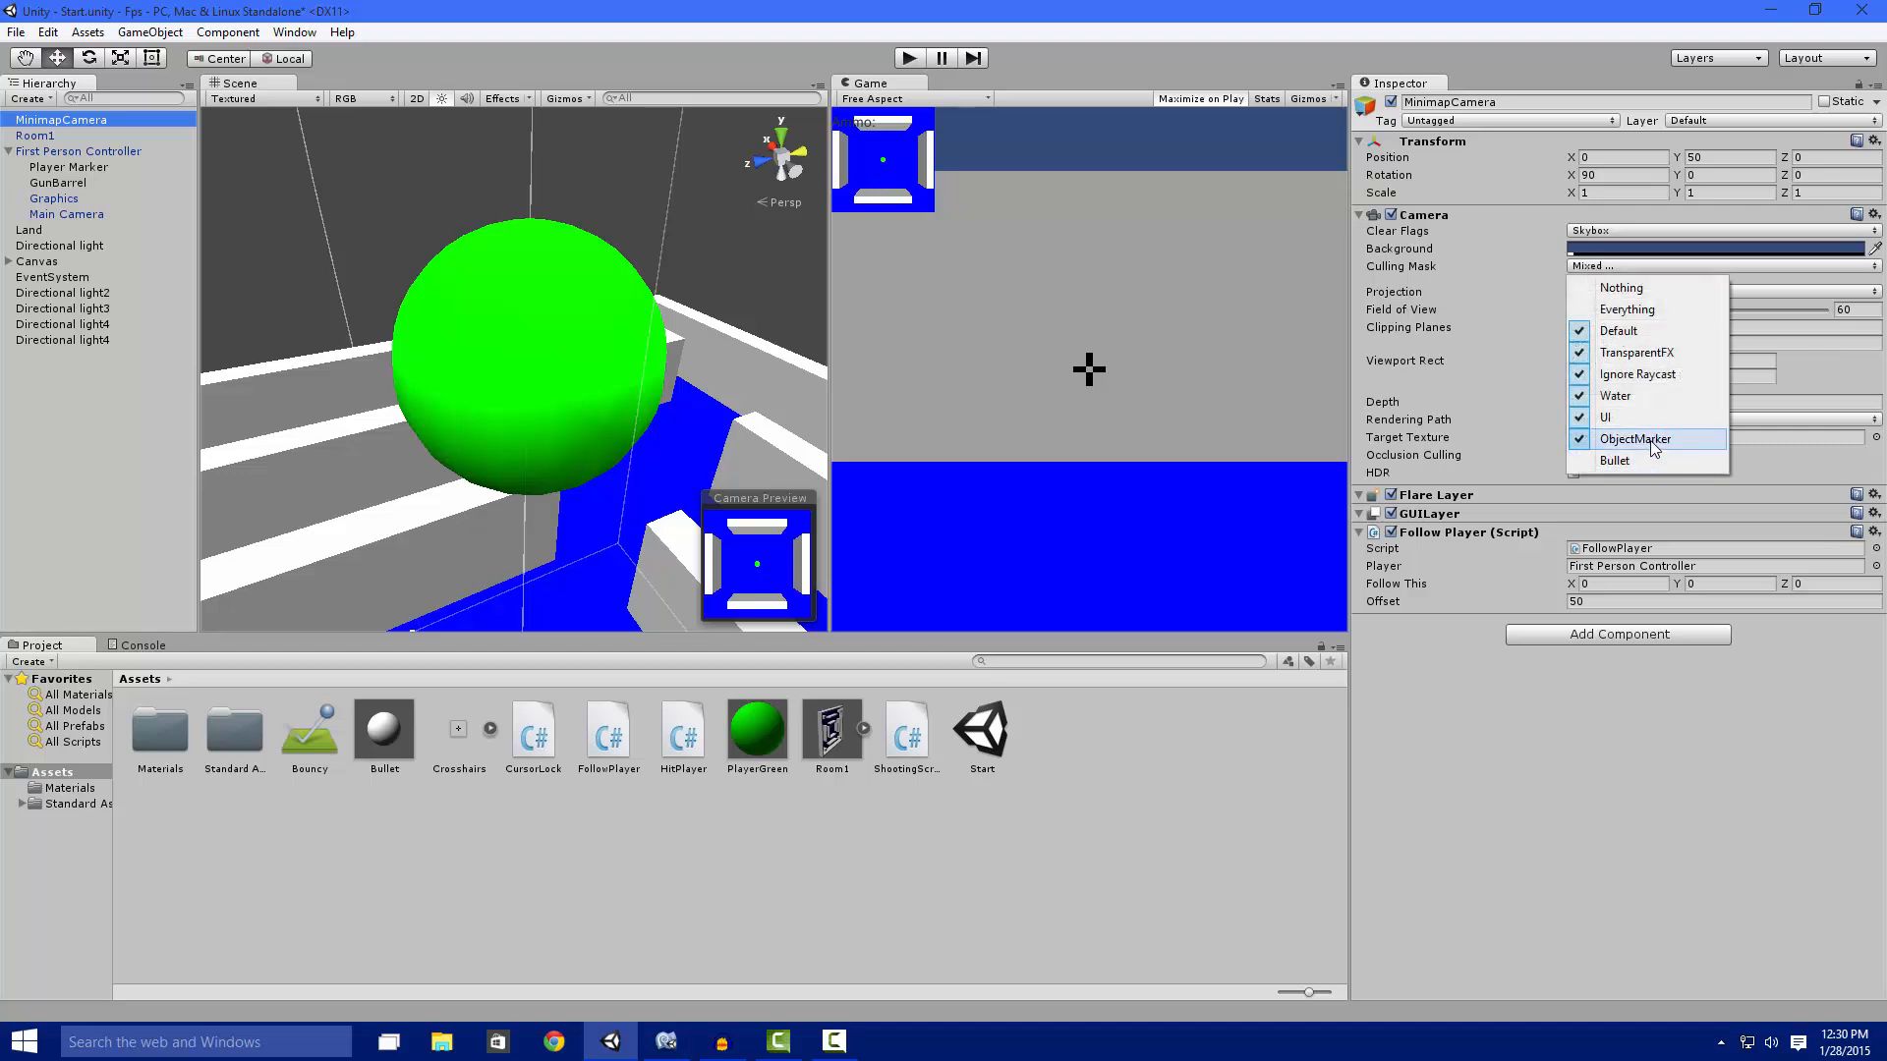
left_click(1579, 438)
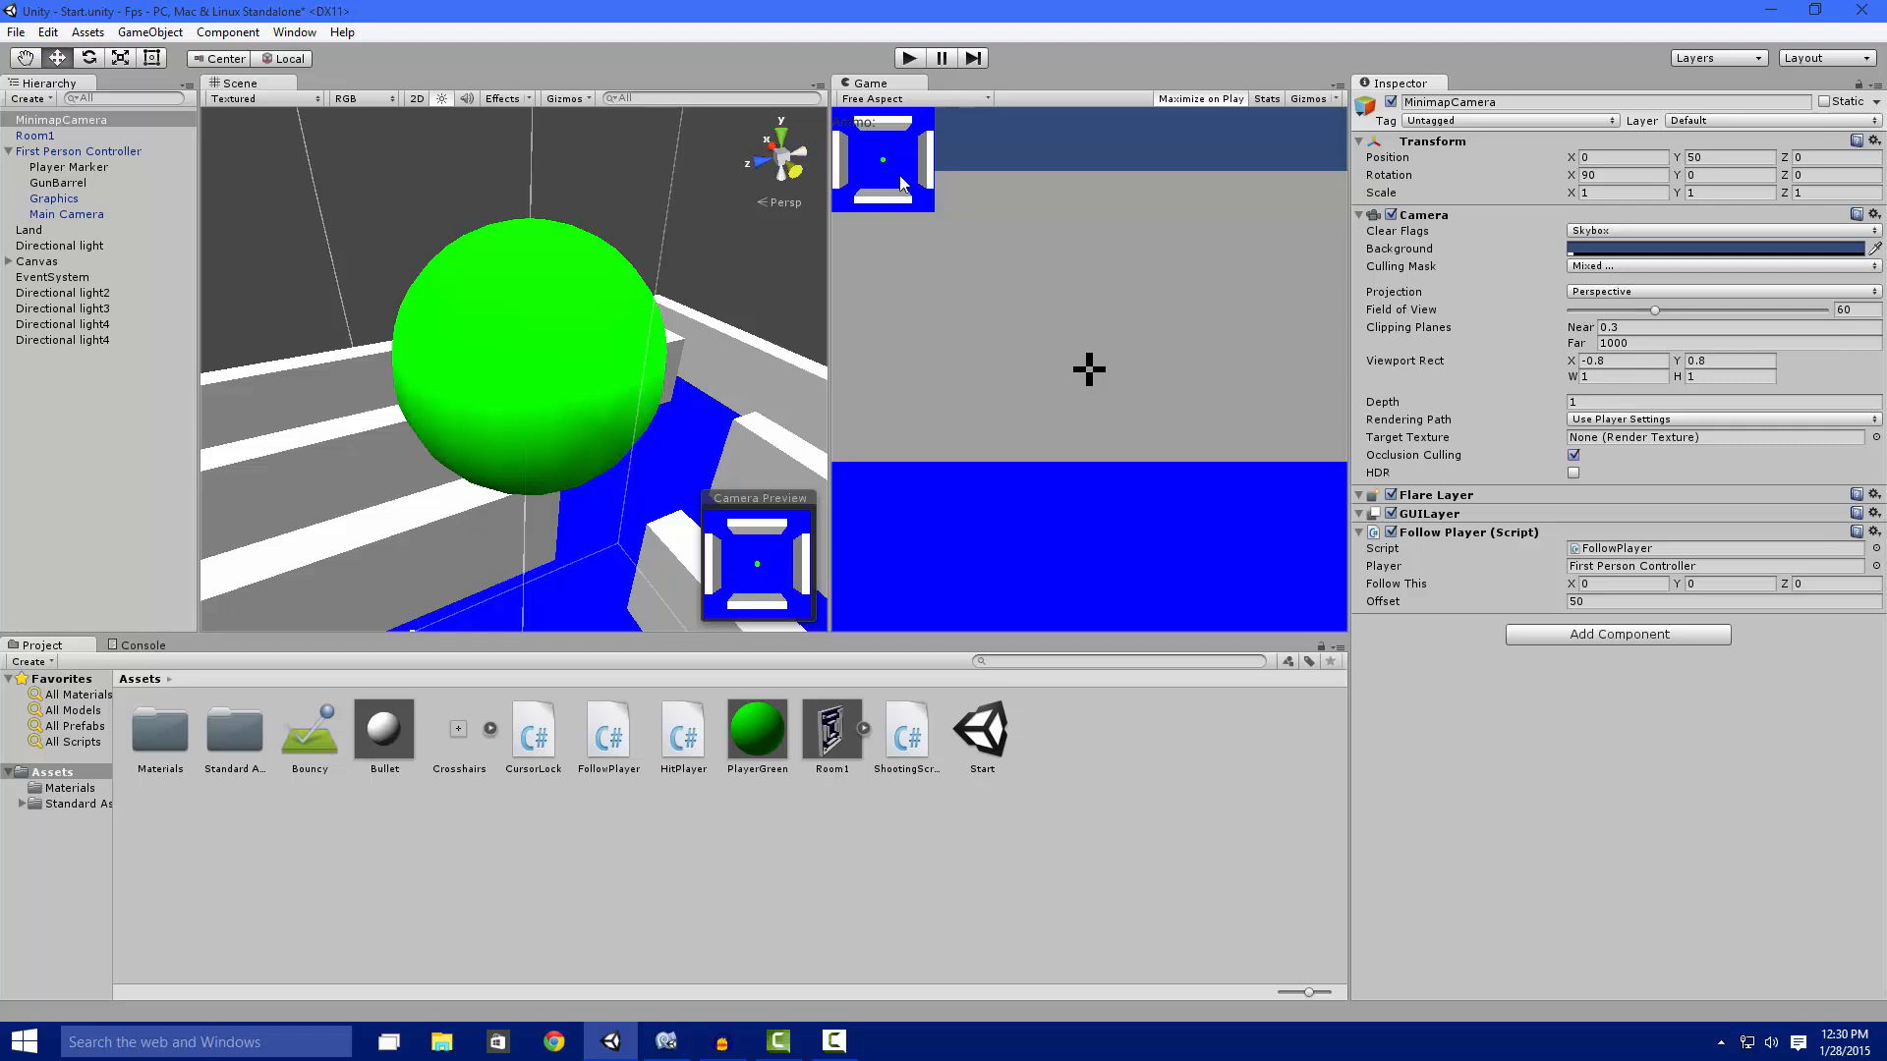
mouse_move(1640, 368)
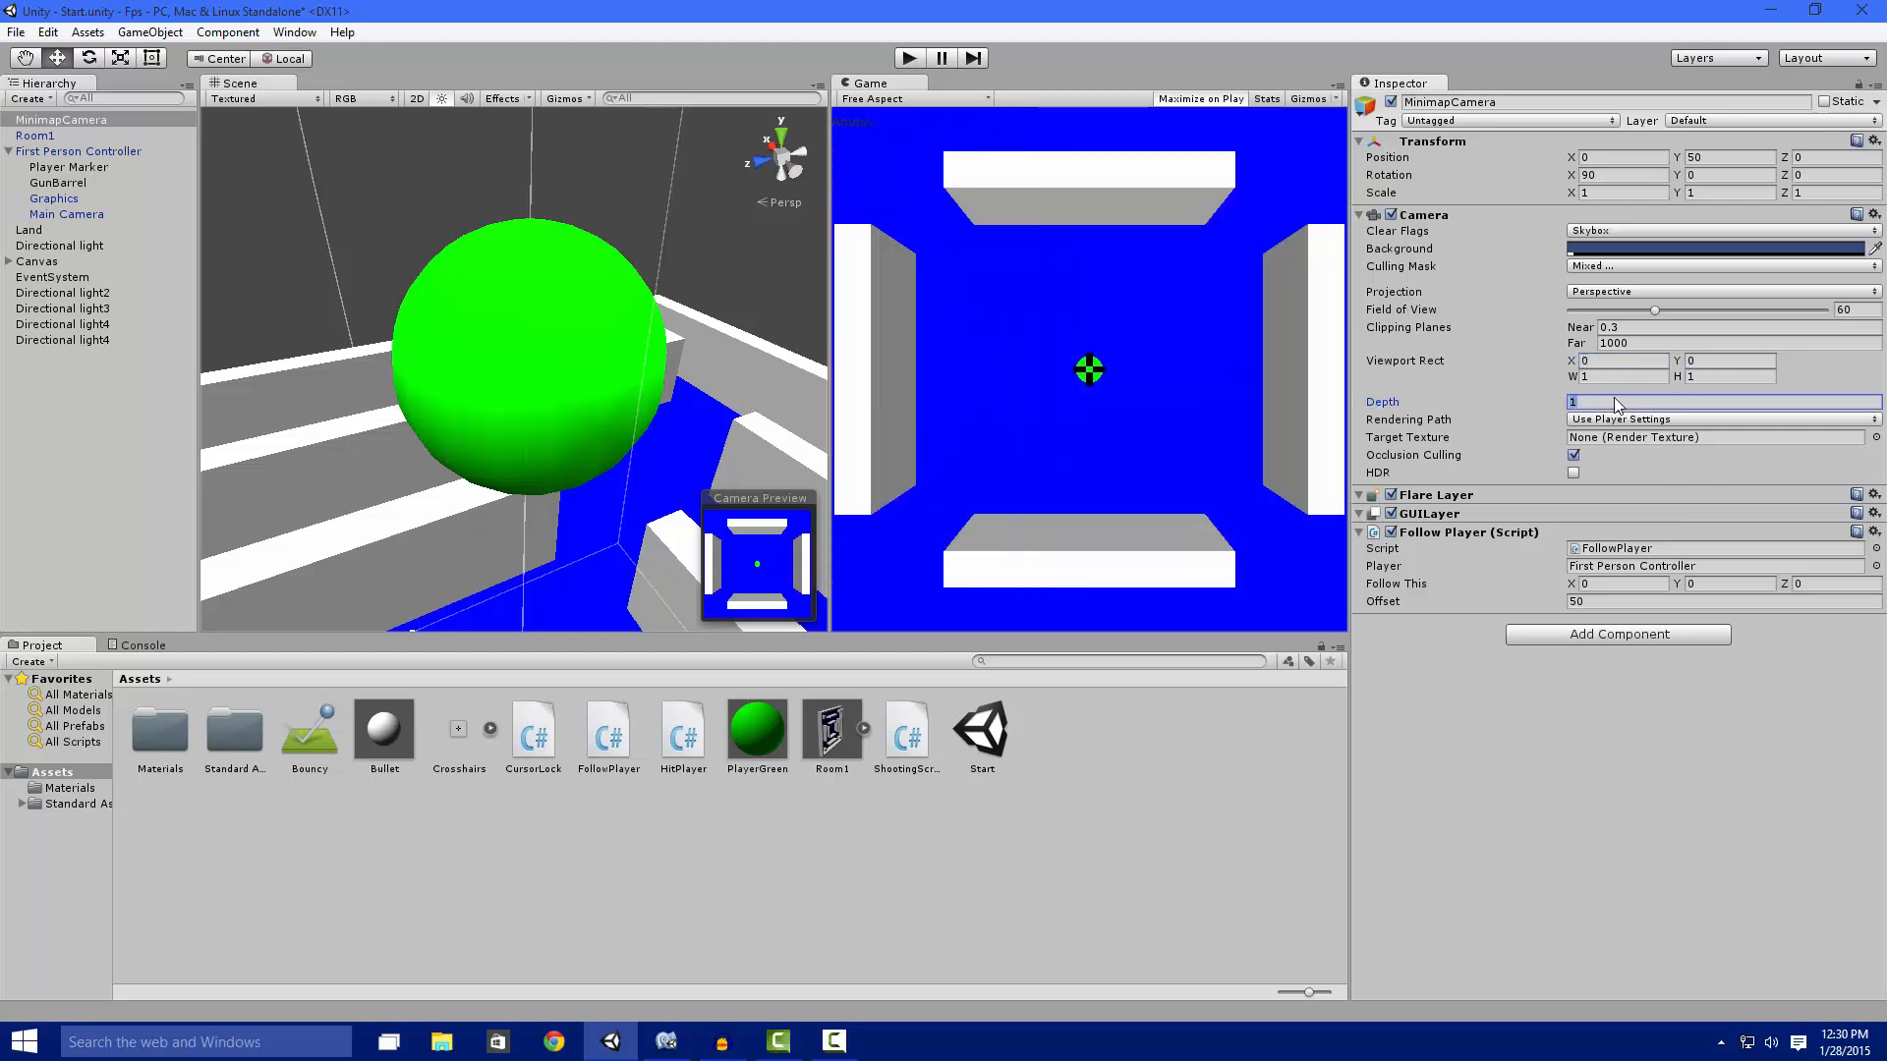
Set MinimapCamera's Viewport Rect X and Y to 0 and its Depth to 1.
type("0")
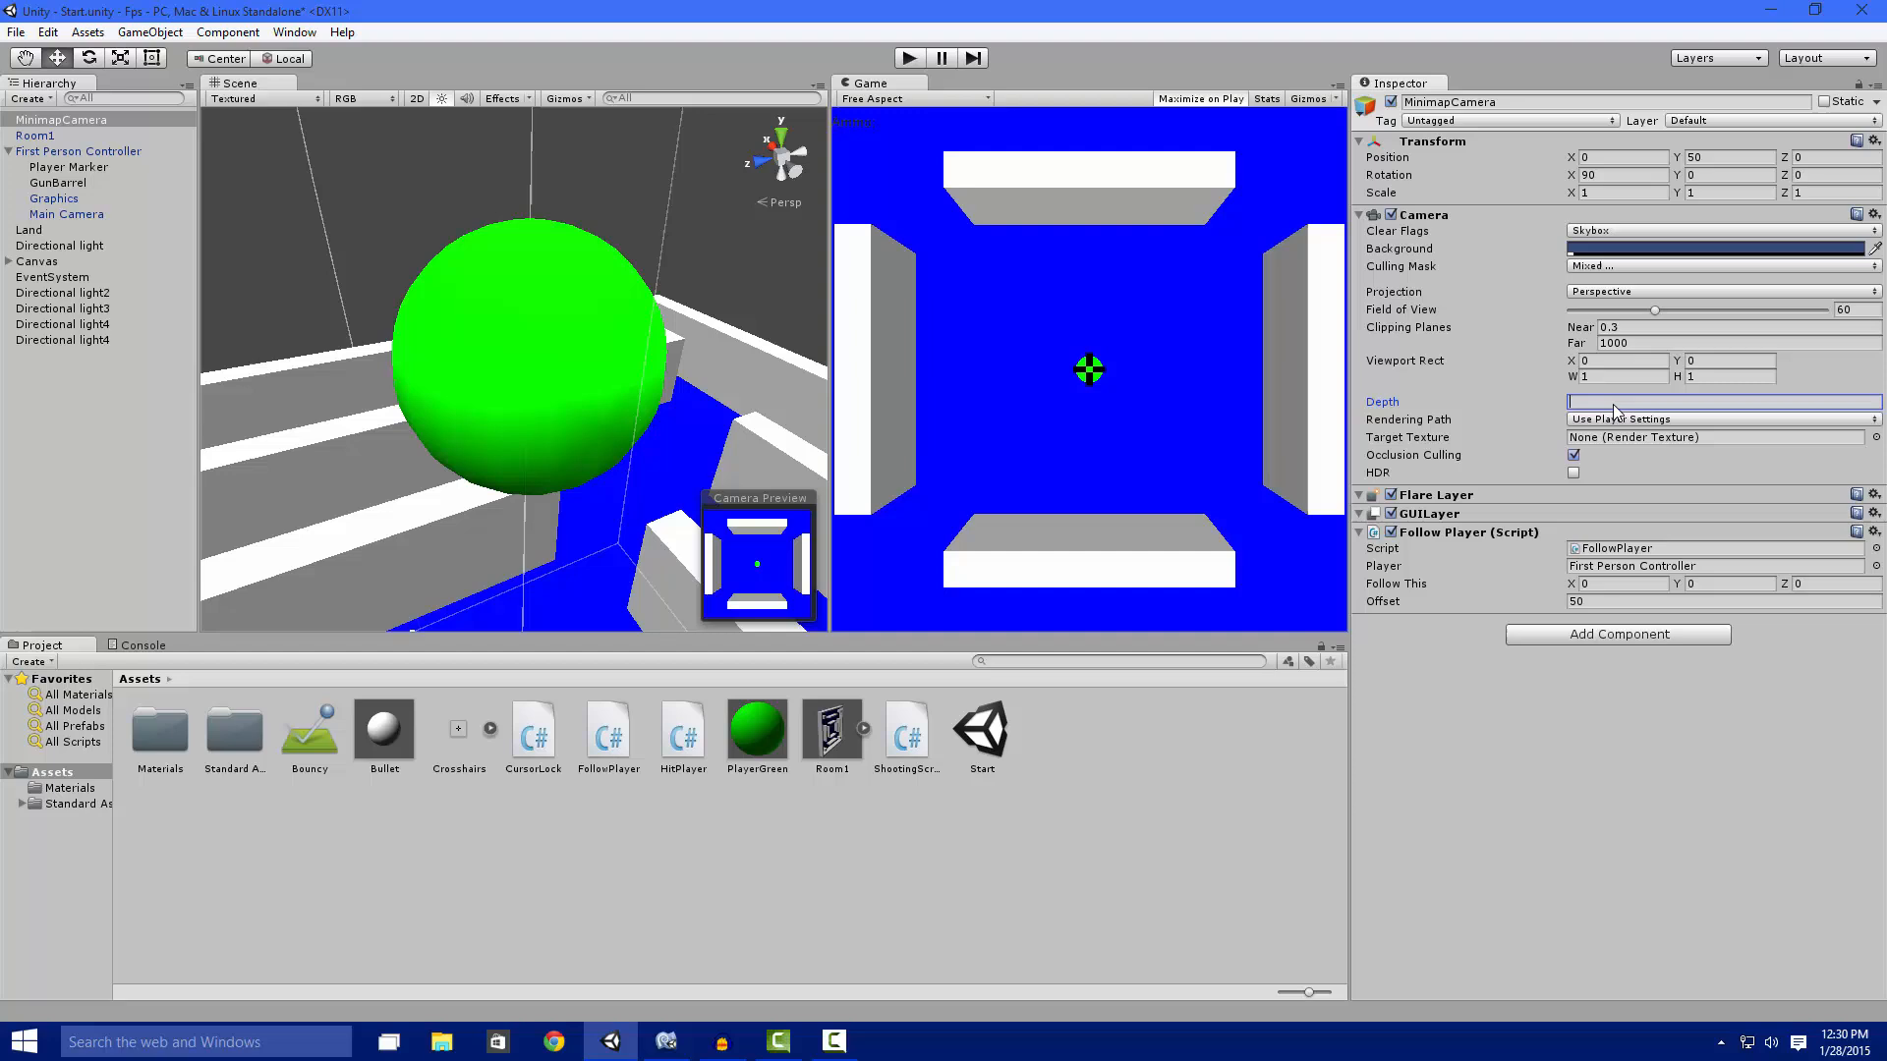
type("1")
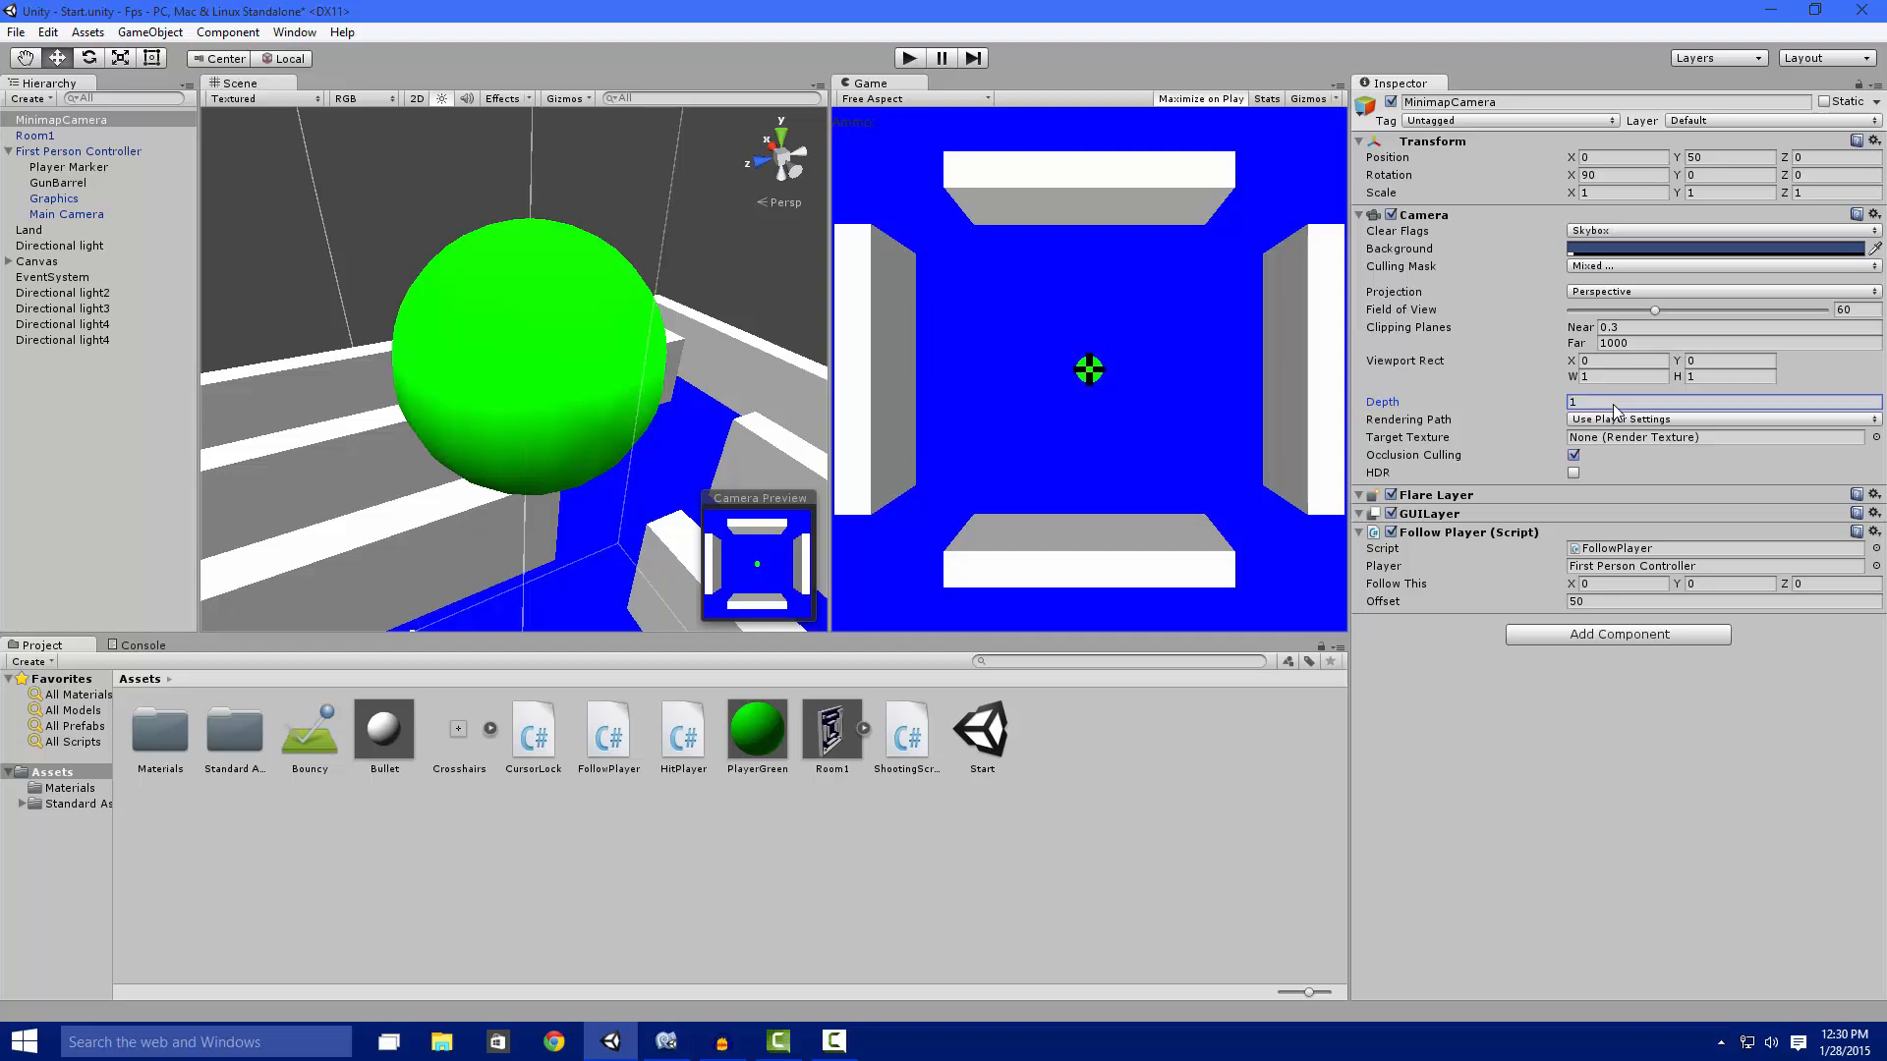
mouse_move(1279, 377)
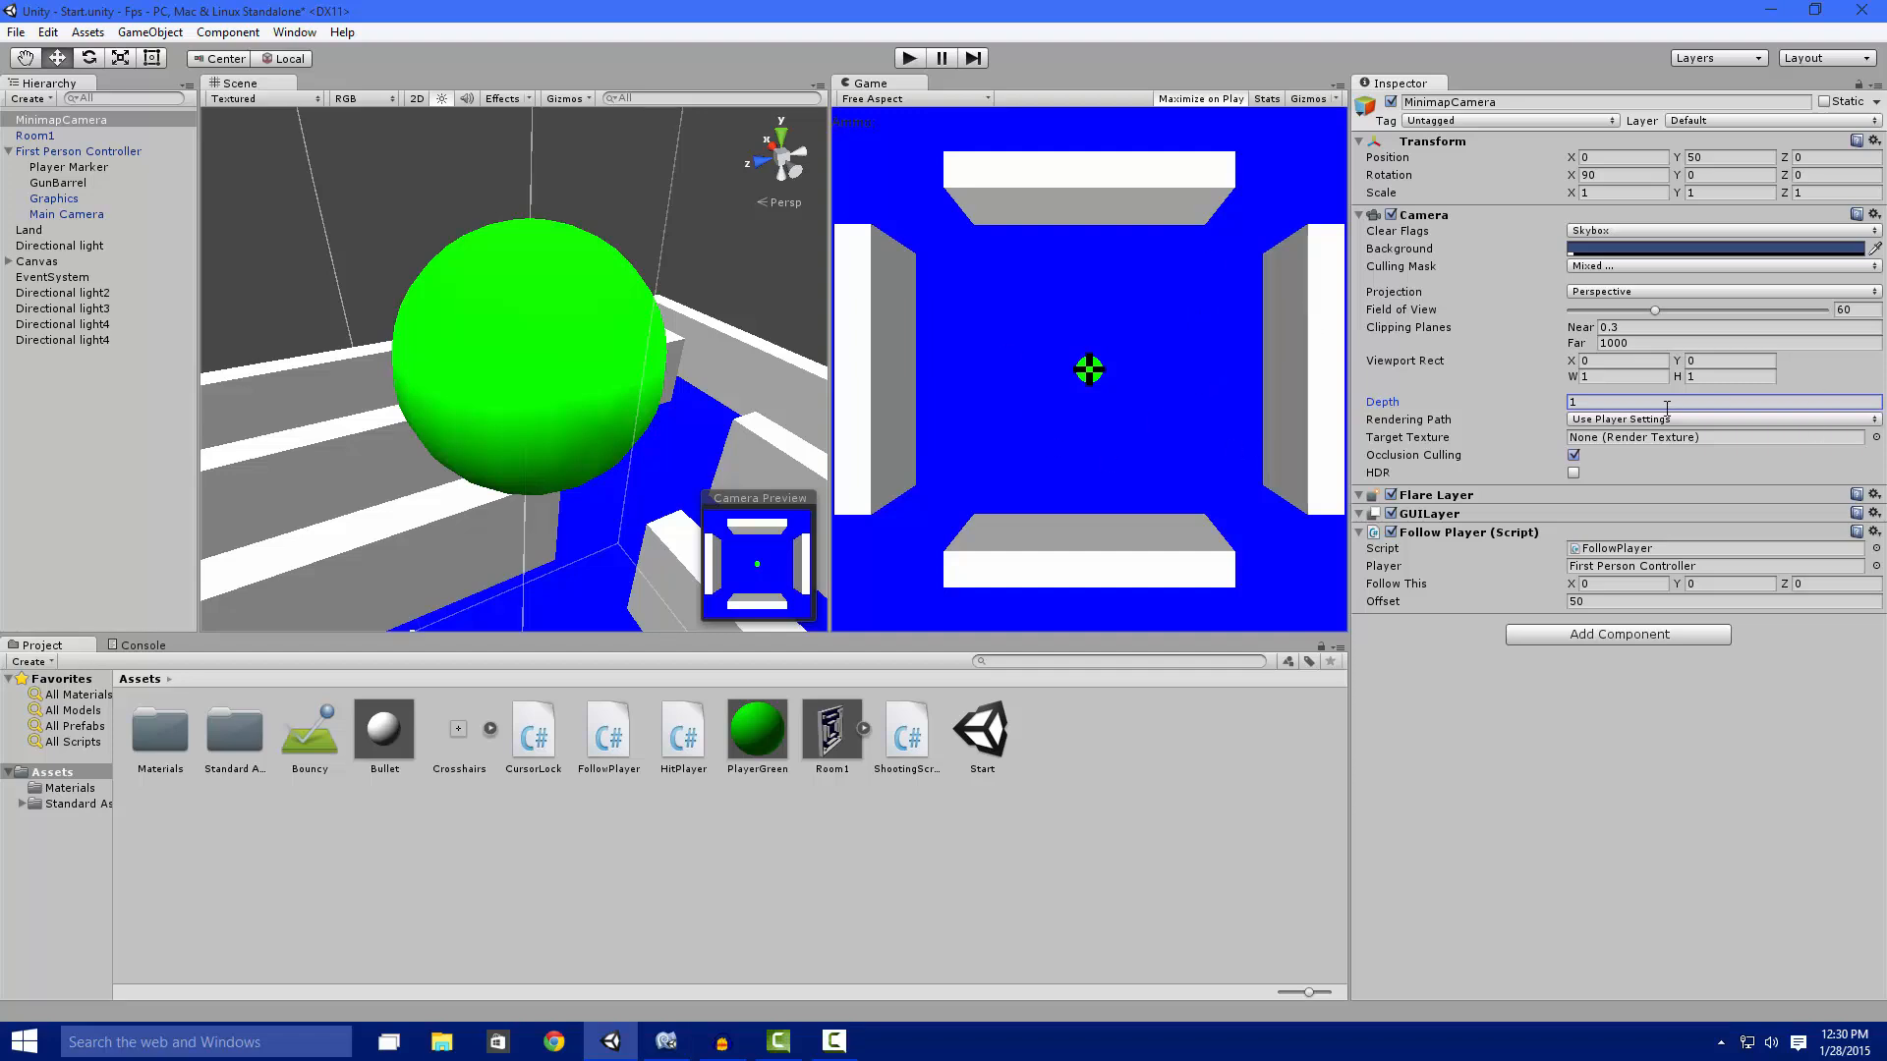
Offset the minimap Viewport Rect to X -0.8 and Y 0.8, then adjust Y to 0.7.
left_click(1624, 361)
type("-0.8")
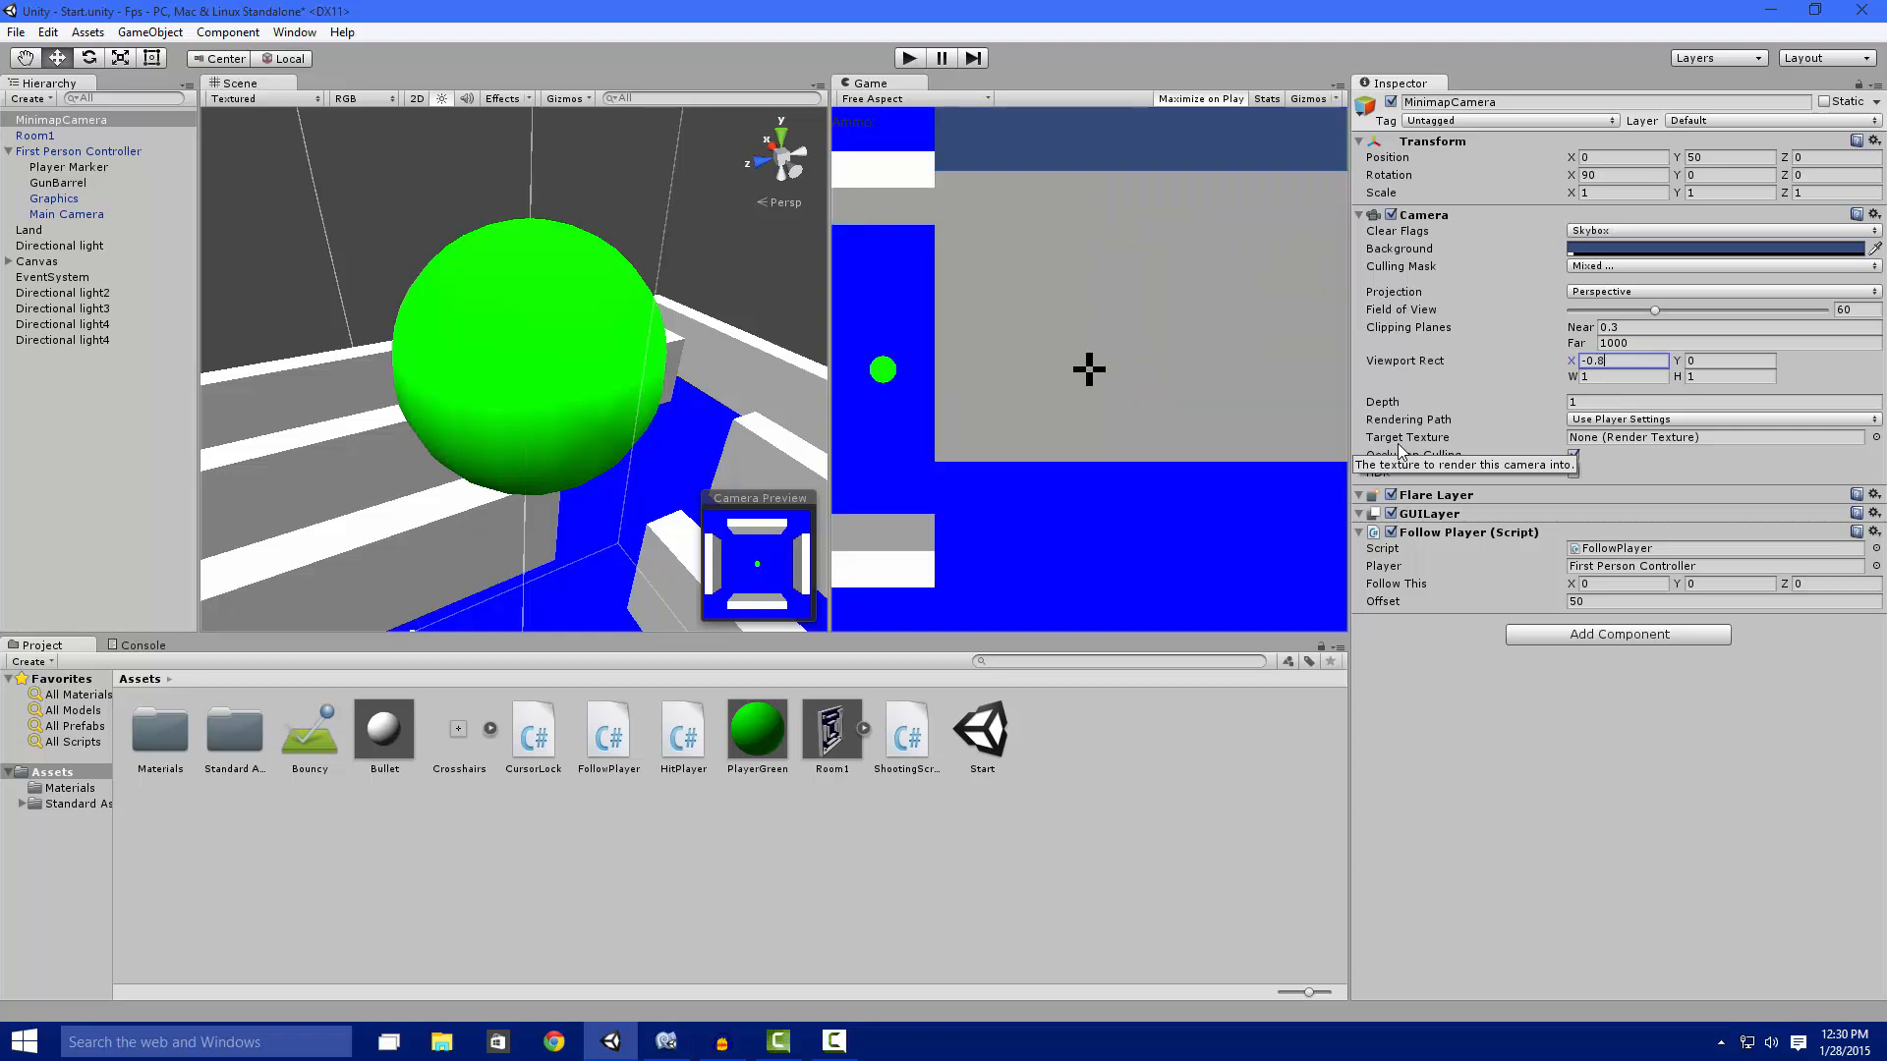
left_click(1730, 361)
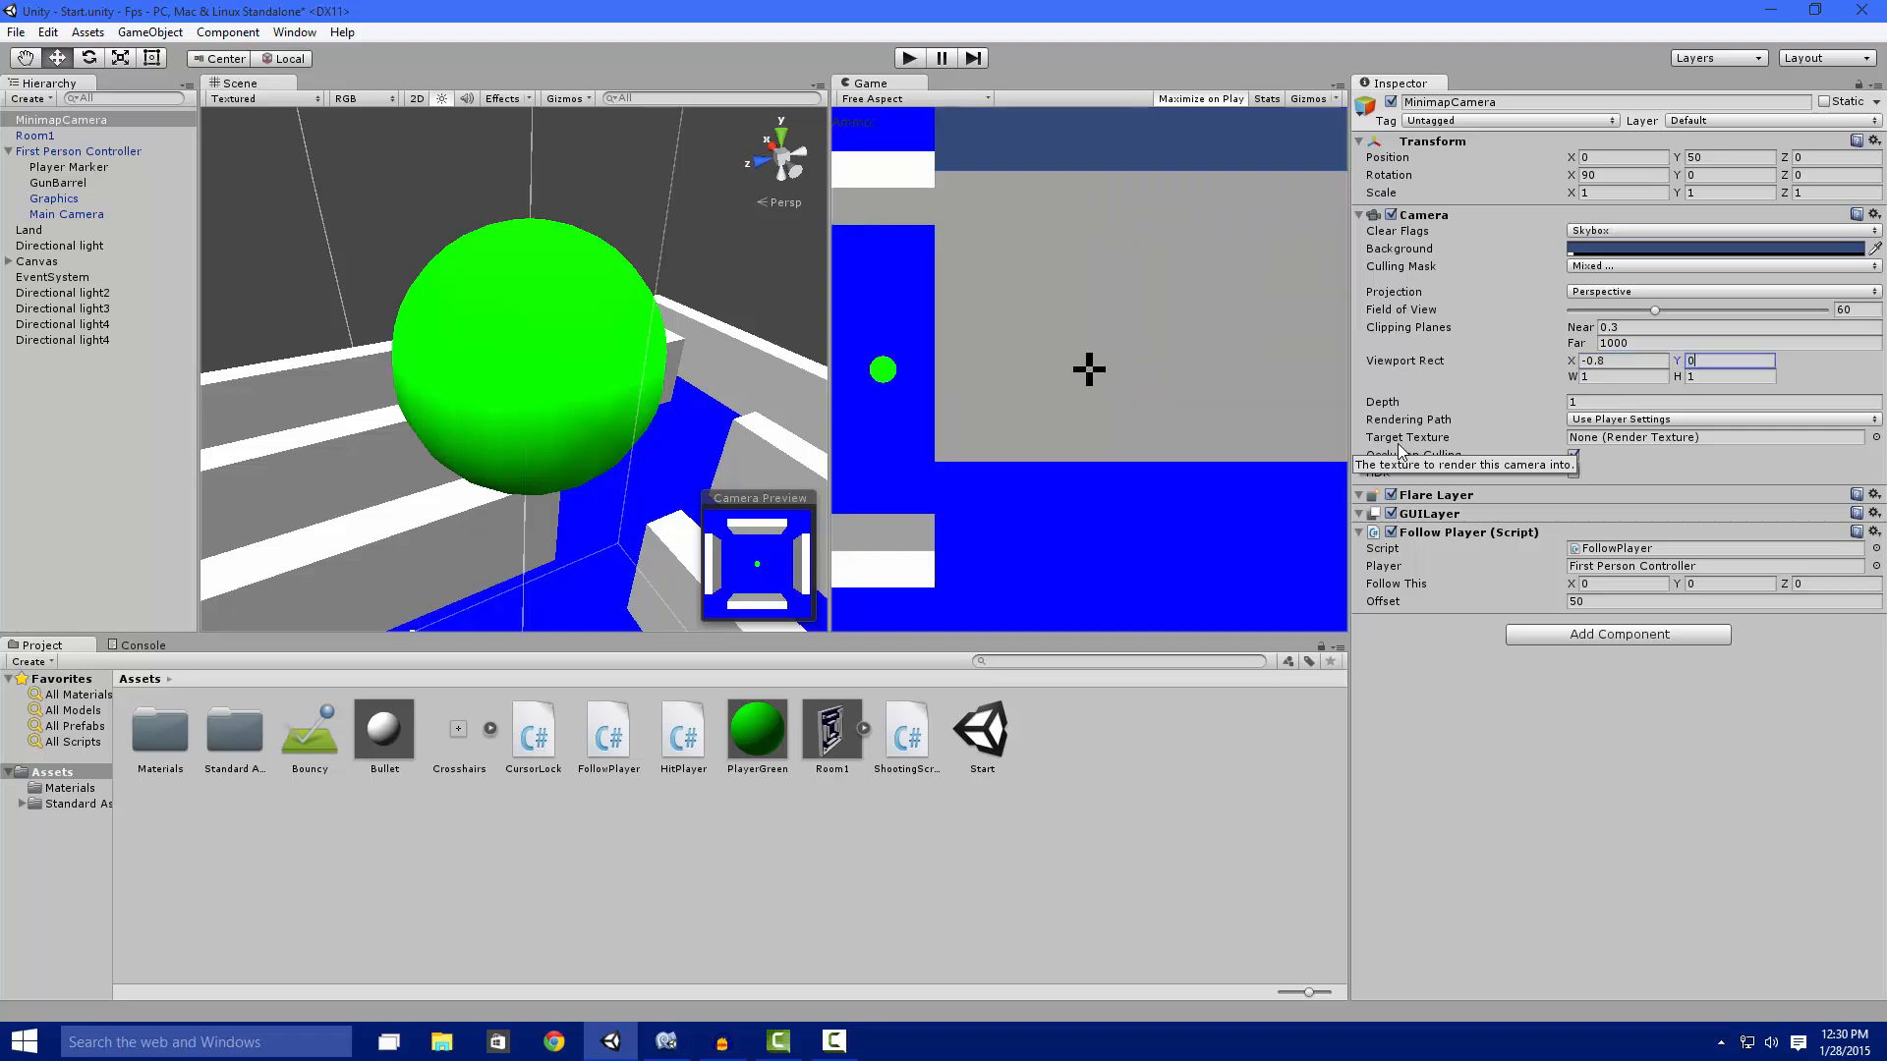
type("0.8")
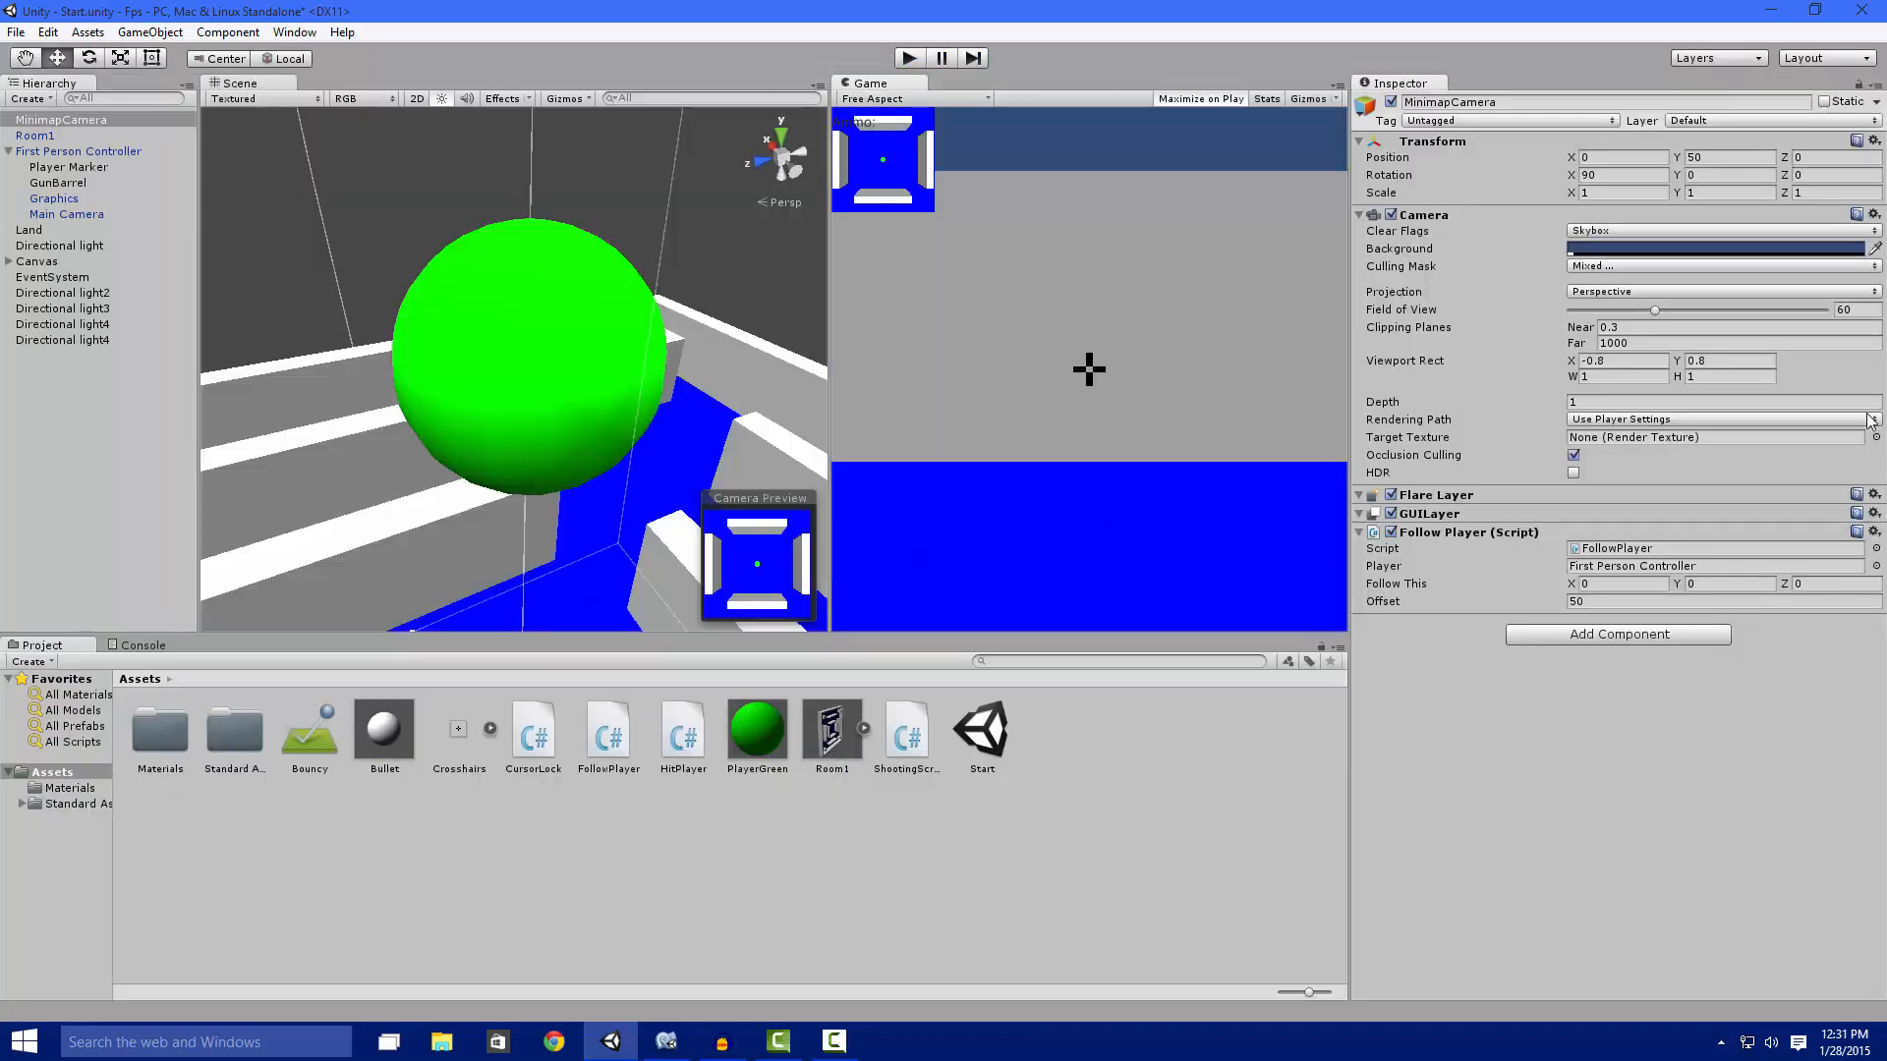
left_click(1730, 361)
type("0.7")
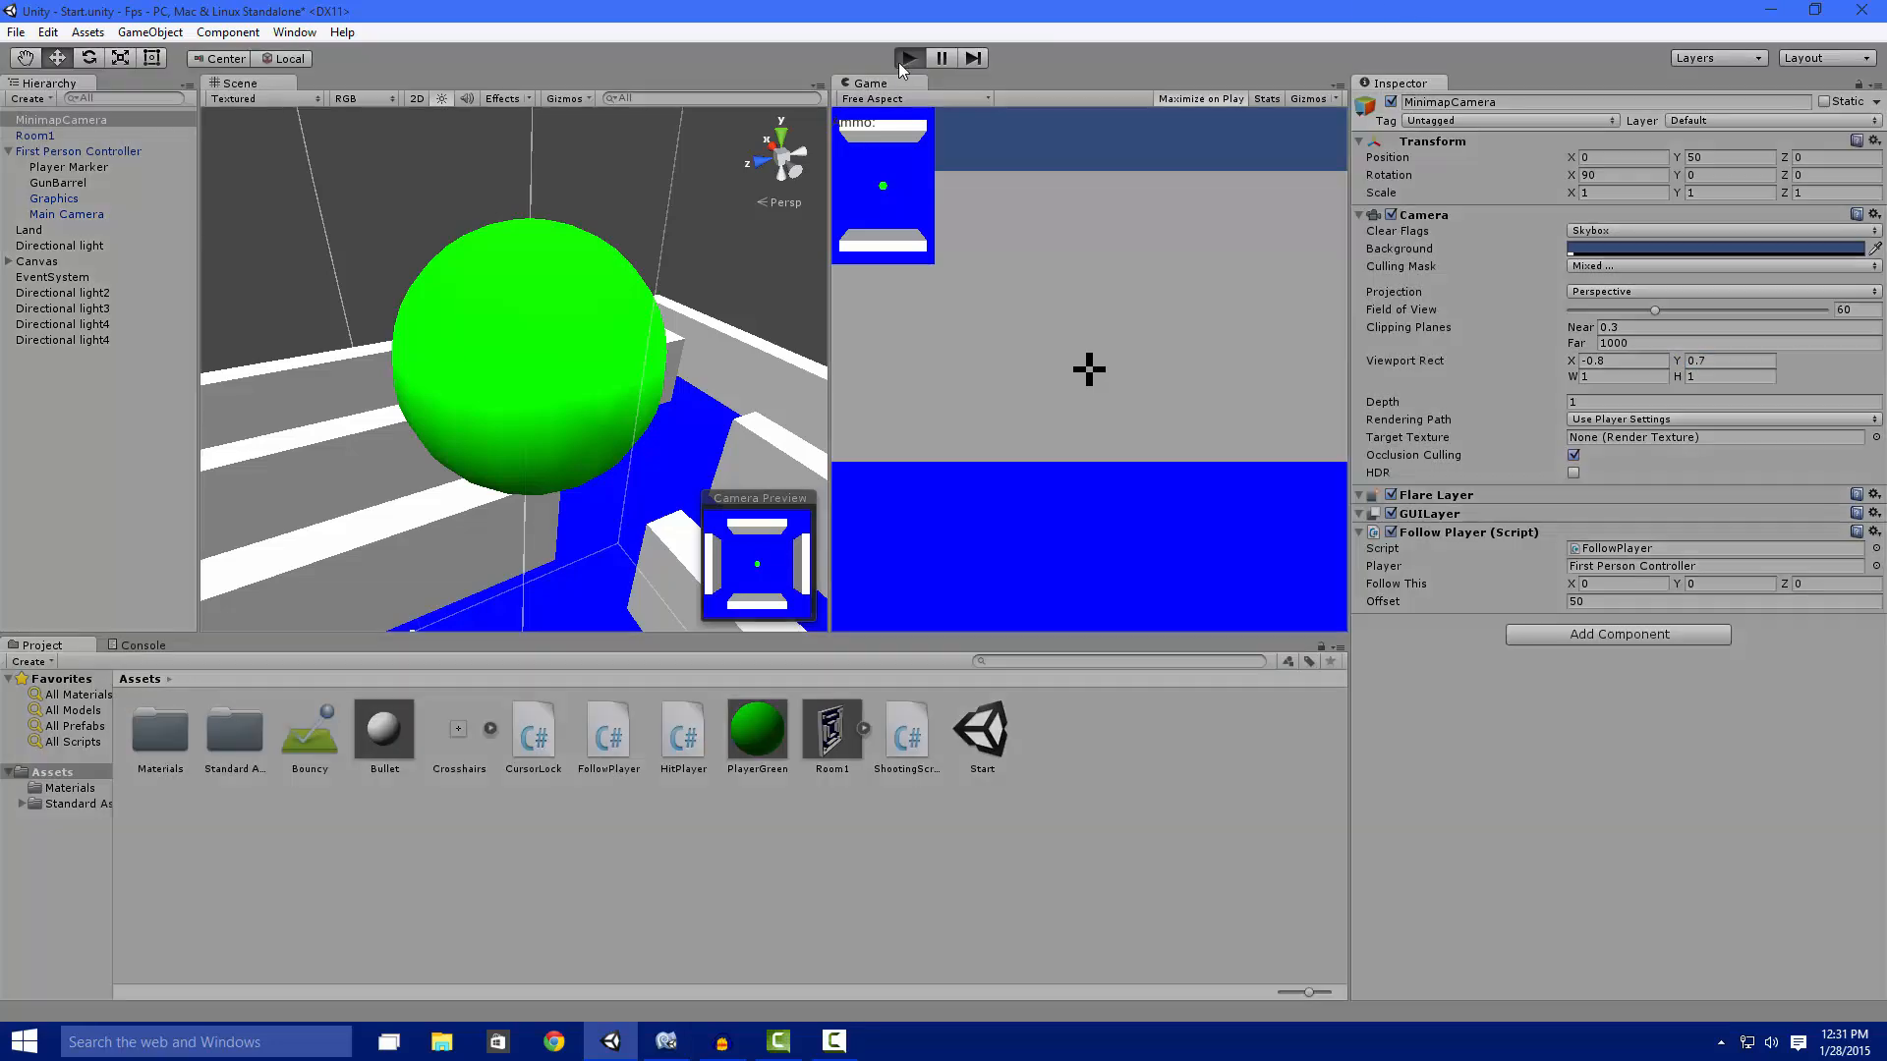
left_click(907, 57)
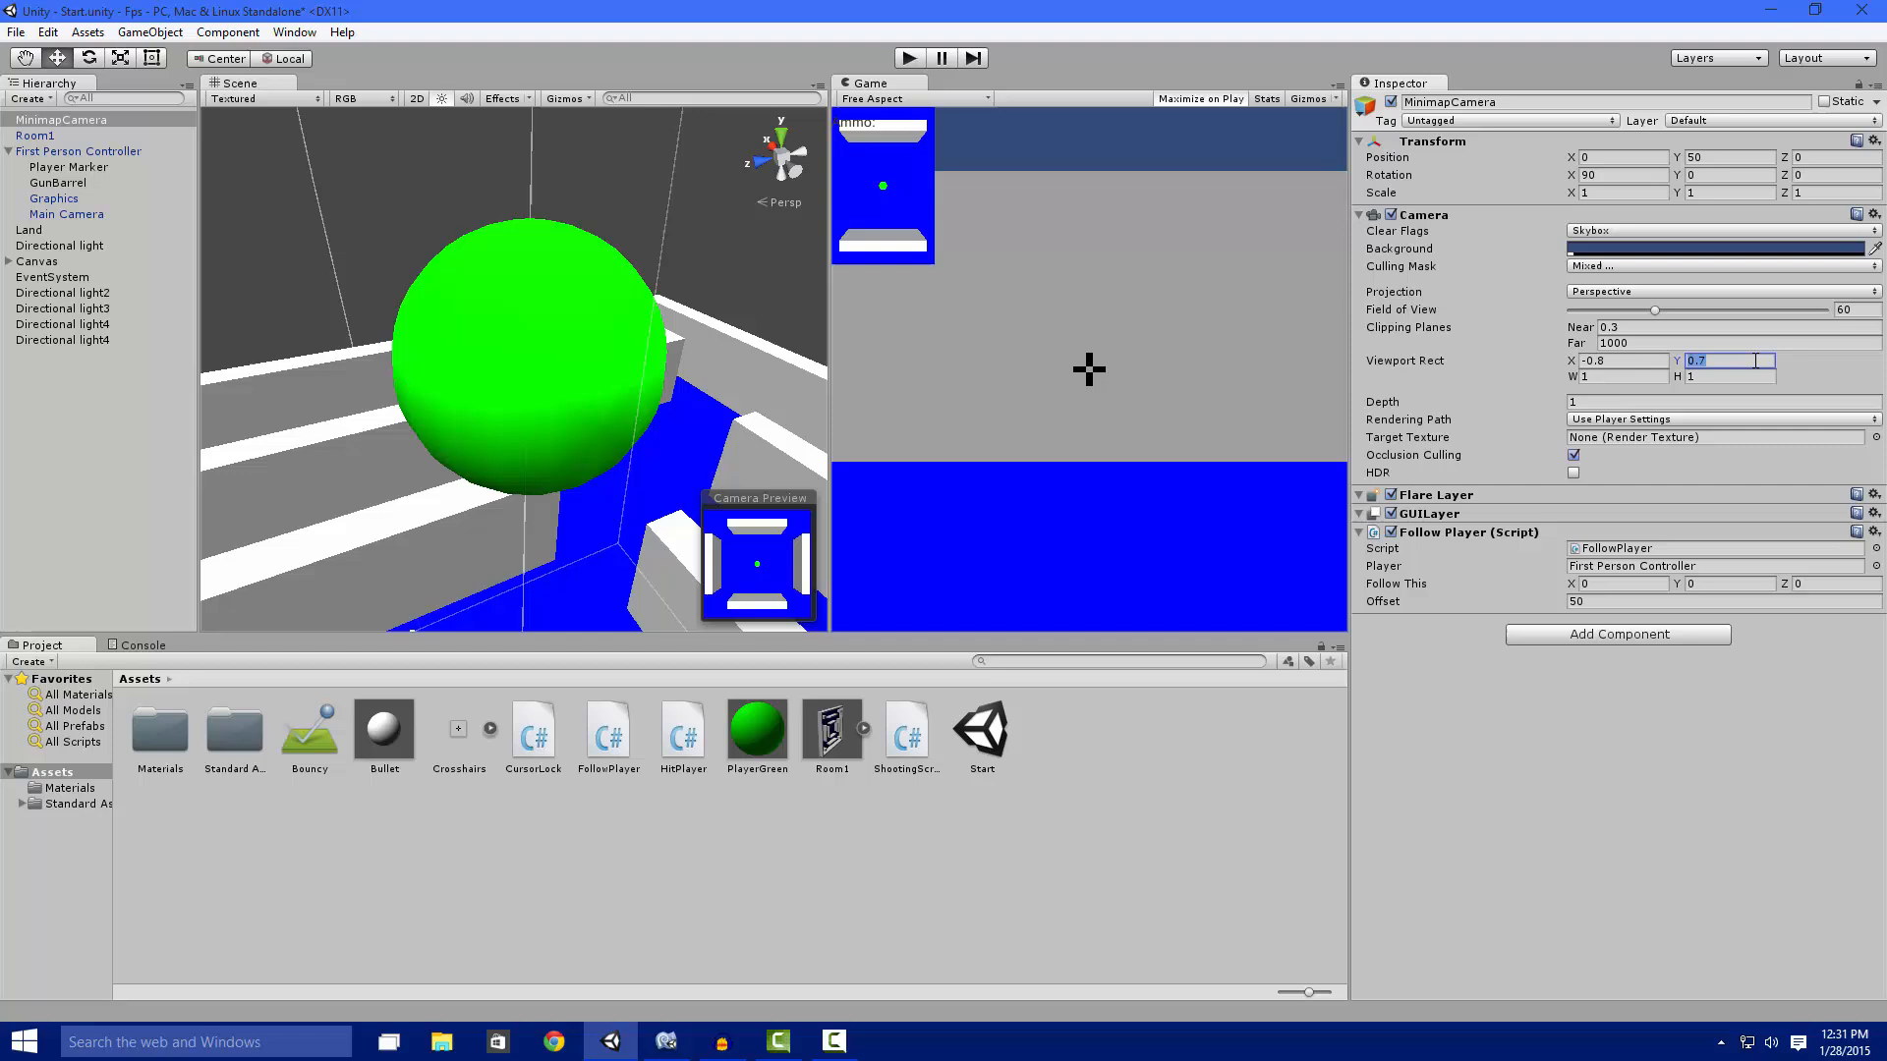
Set Viewport Rect Y back to 0.8 for a compact top-left square inset.
type("0.8")
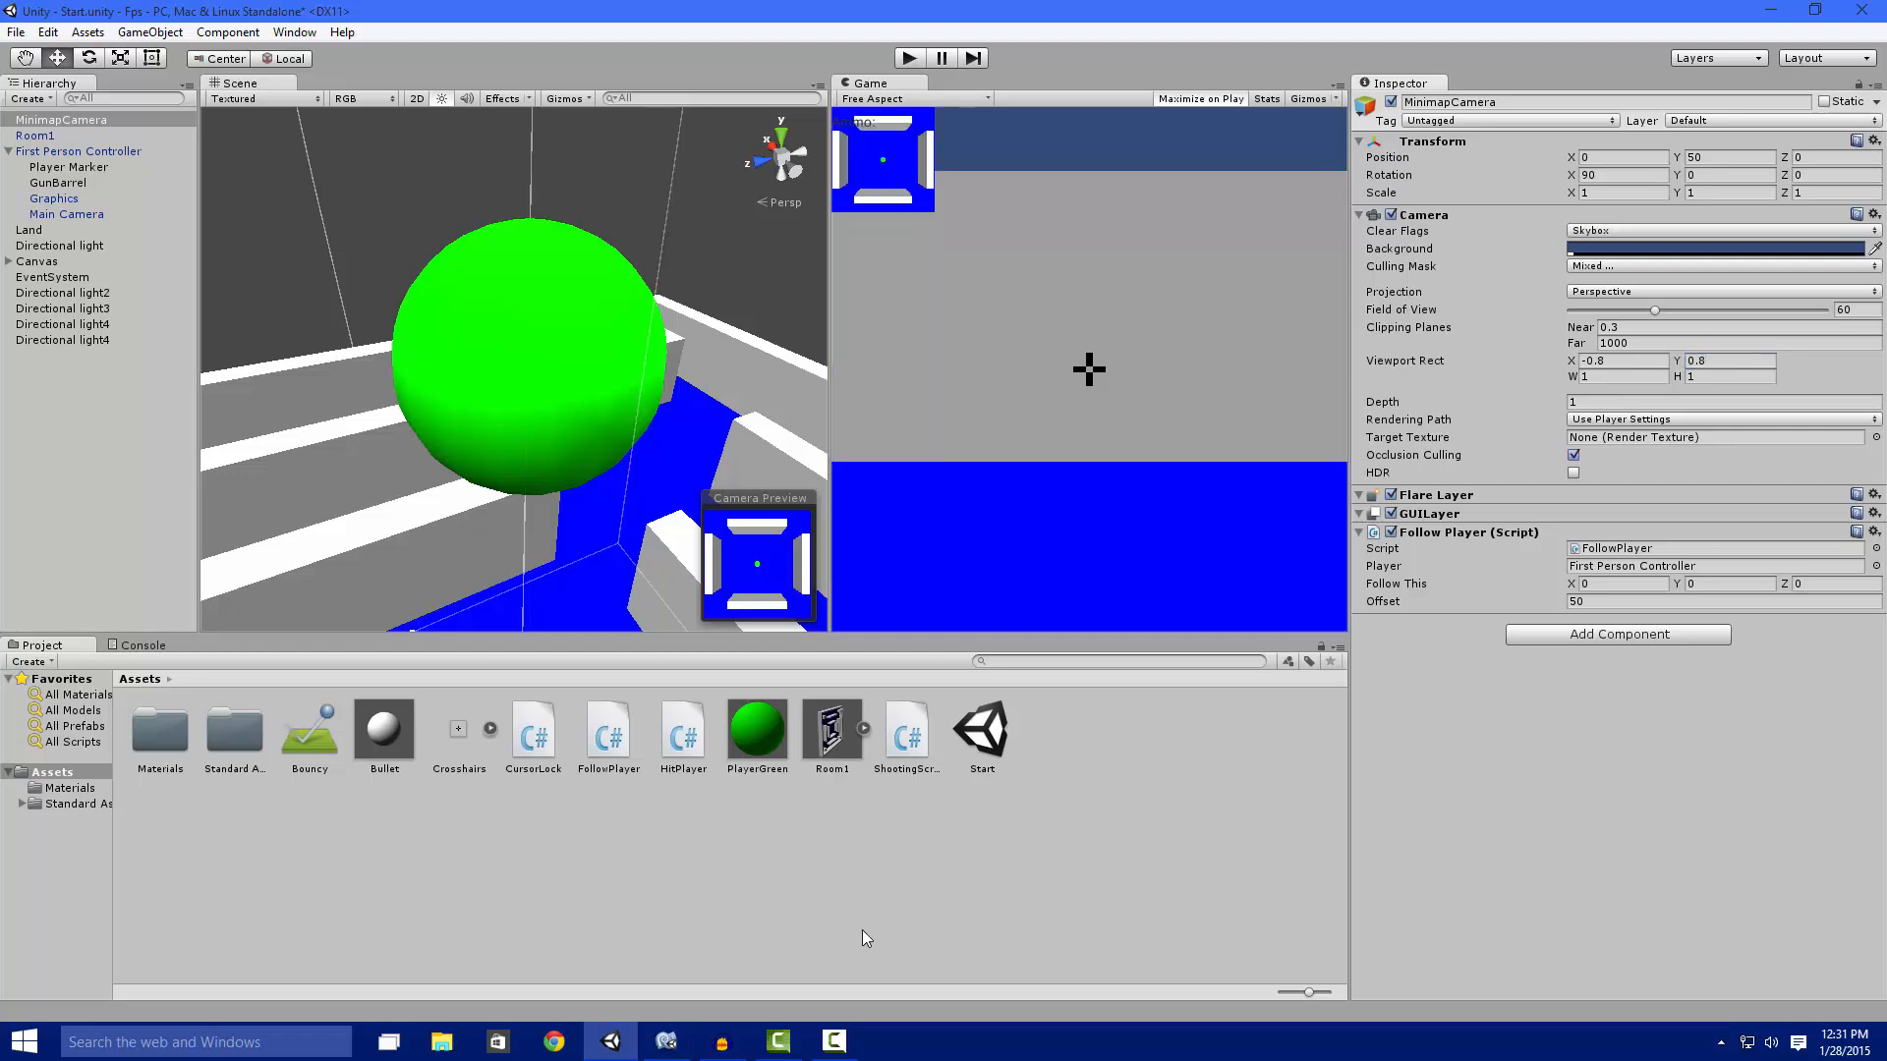
mouse_move(894, 935)
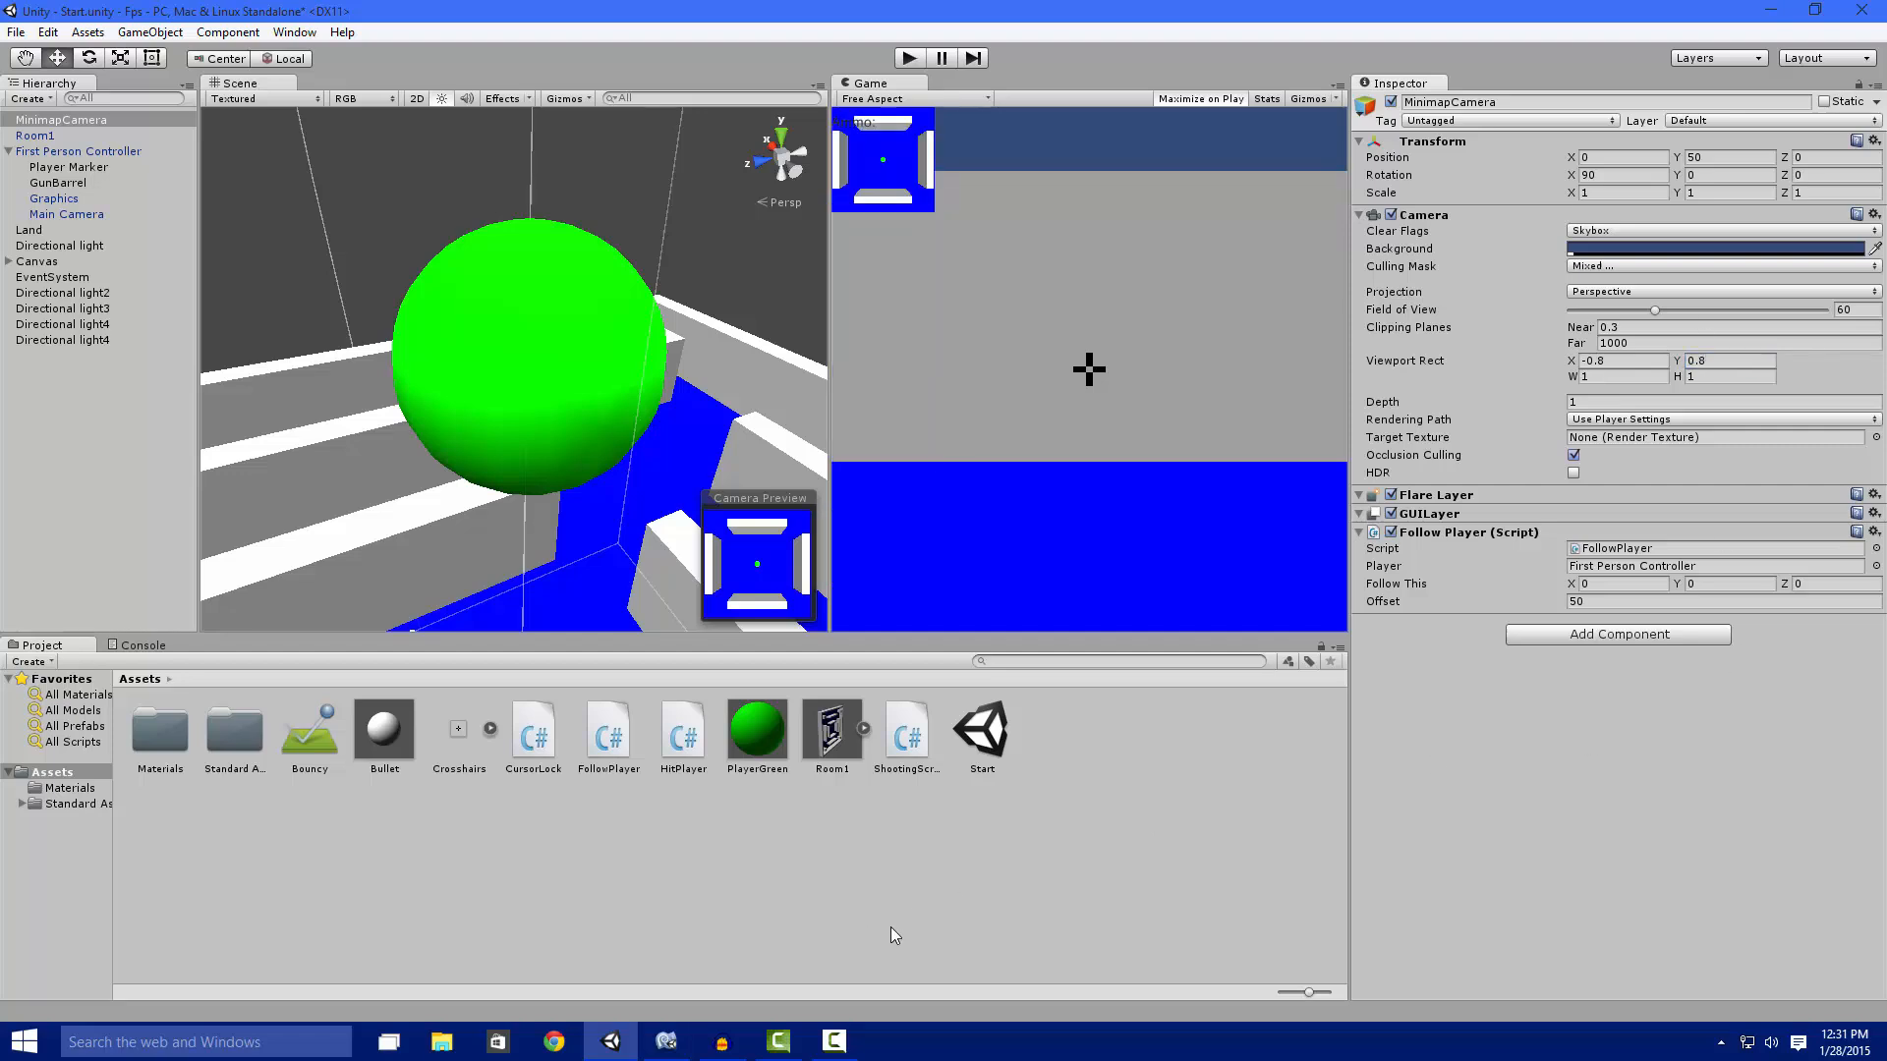
mouse_move(884, 943)
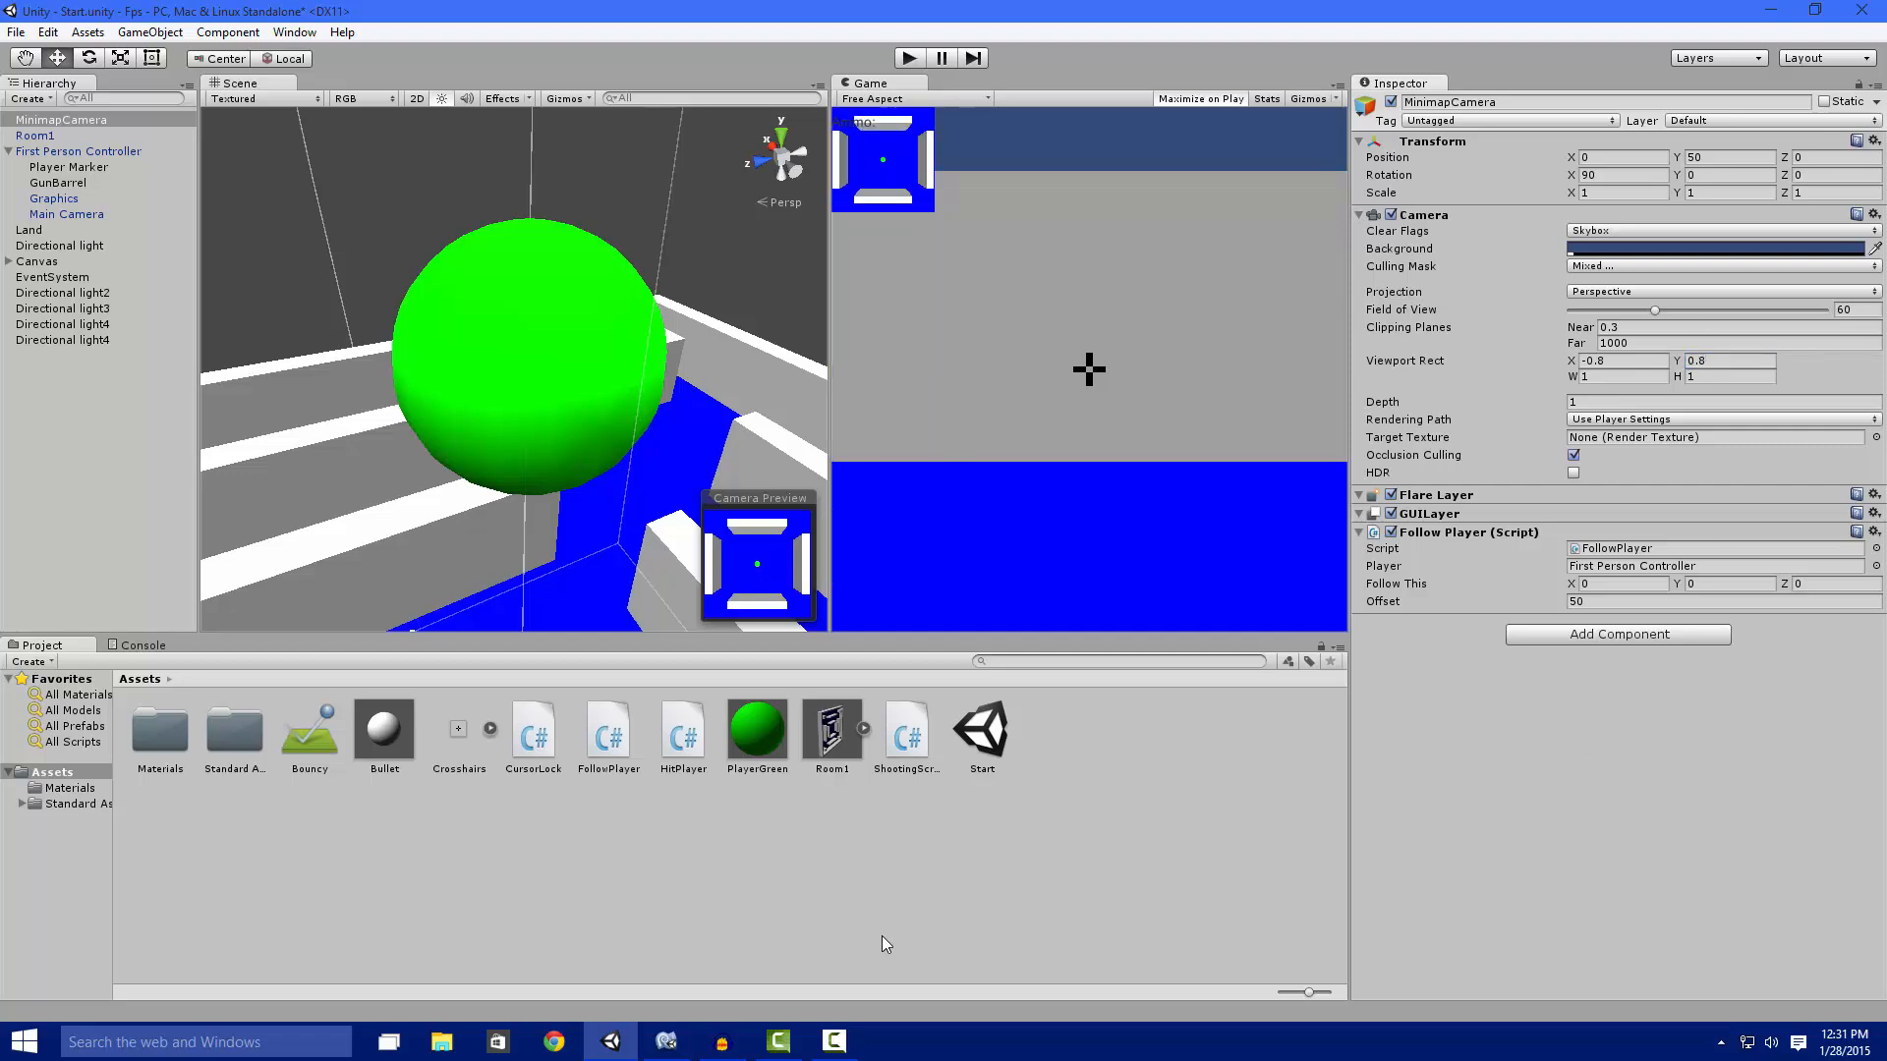